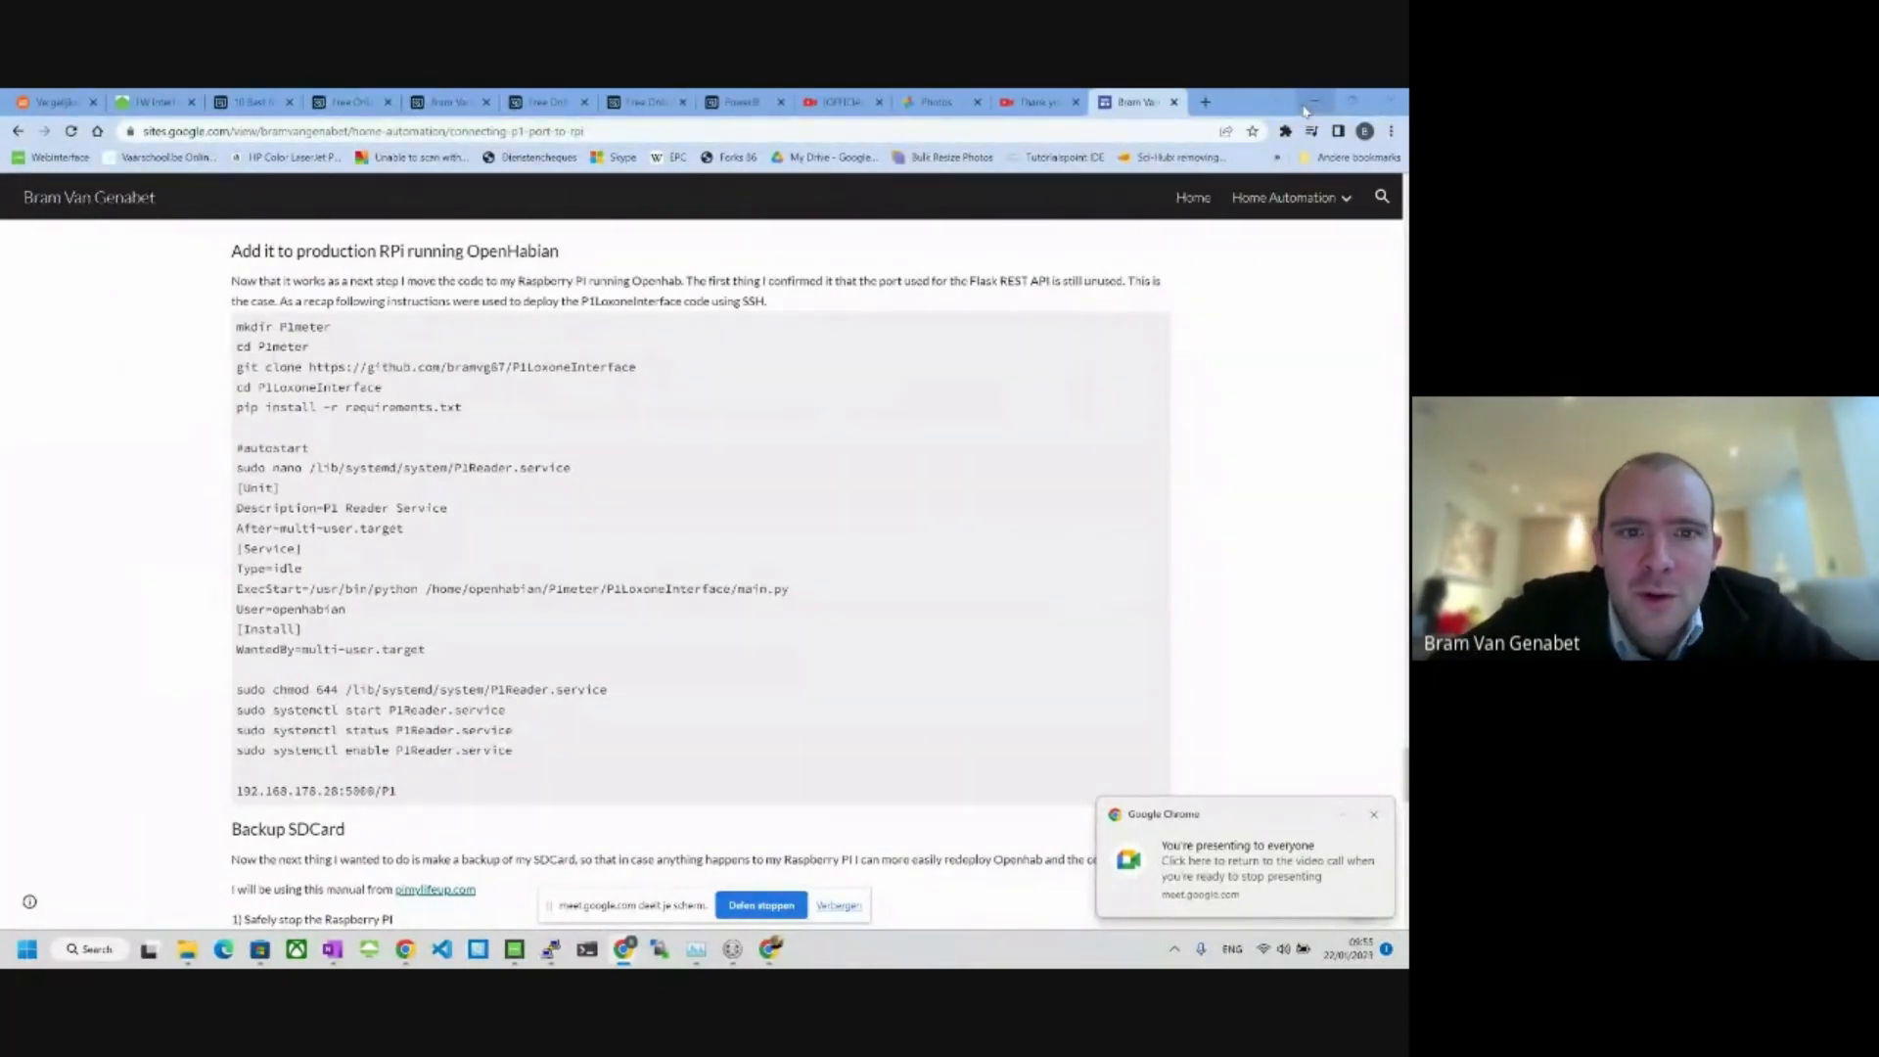
Step: Review the P1Reader service file, then run 'sudo systemctl status P1Reader.service' on the Pi
{"action": "left_click", "coordinate": [1374, 815]}
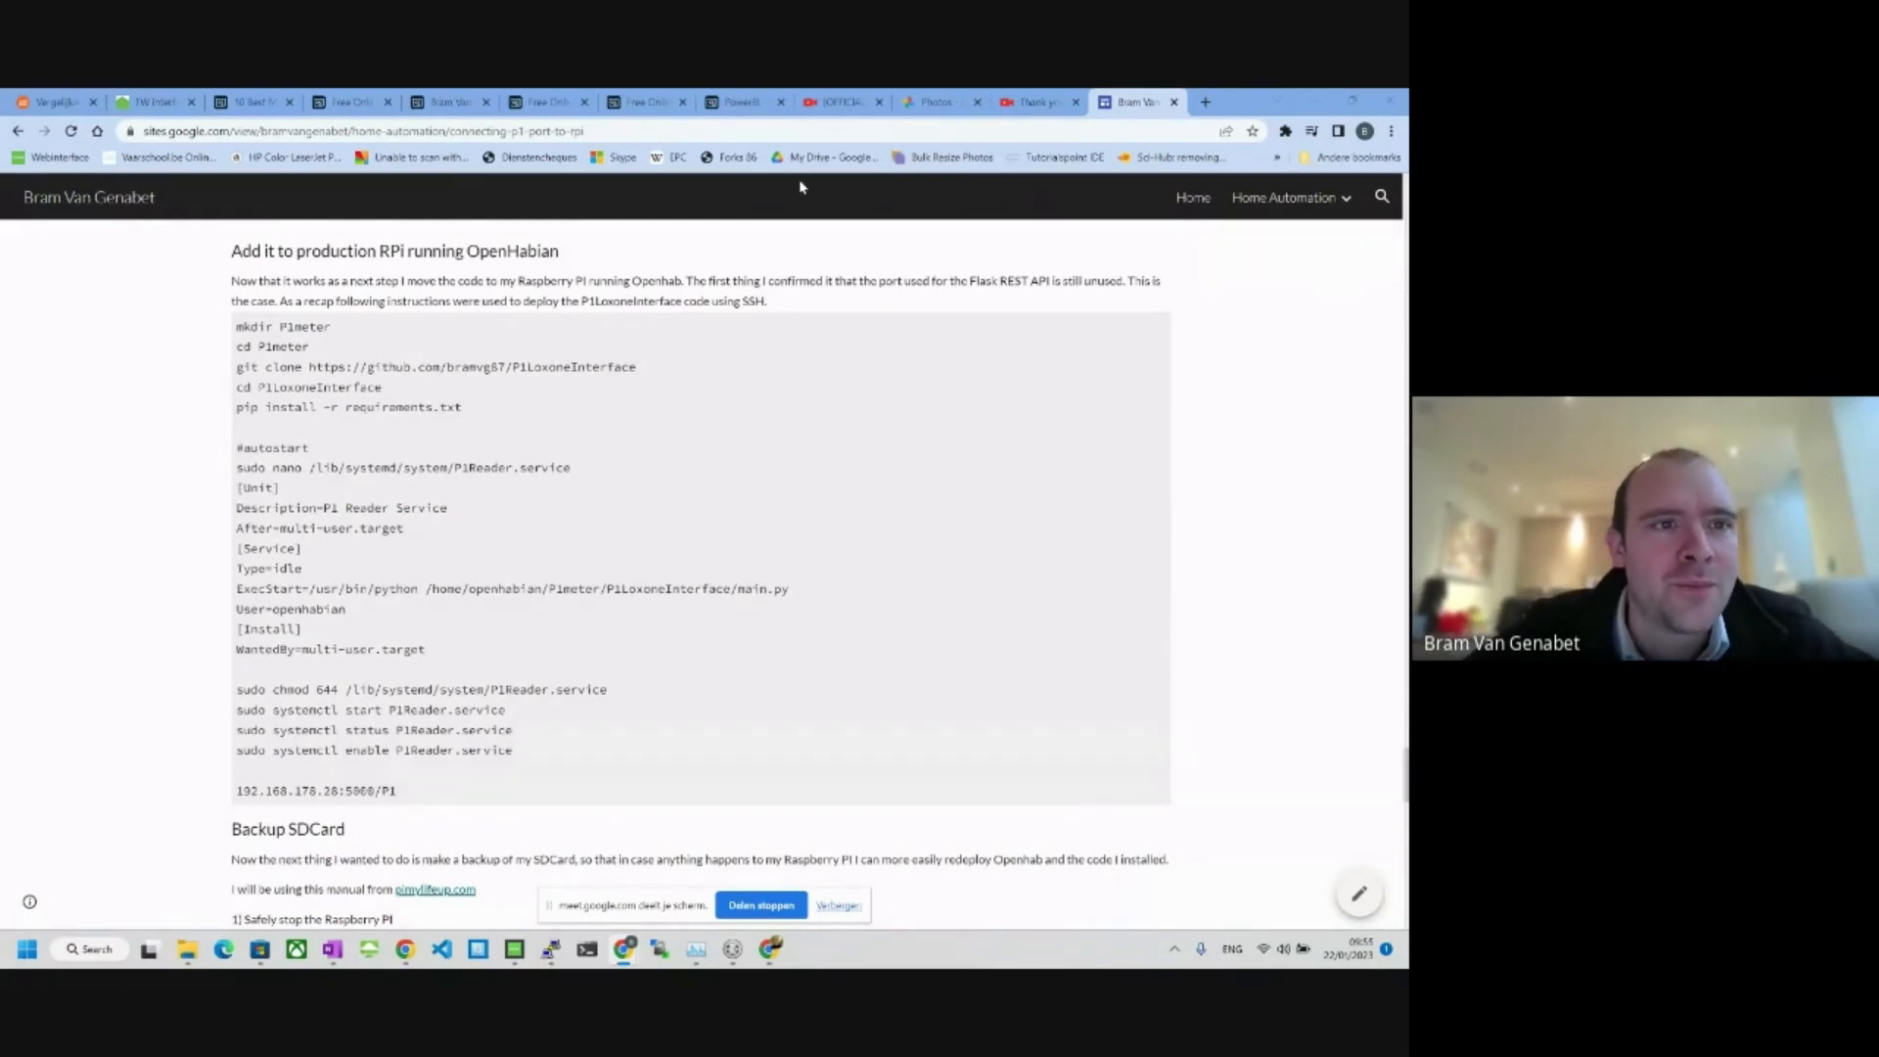
{"action": "mouse_move", "coordinate": [102, 256]}
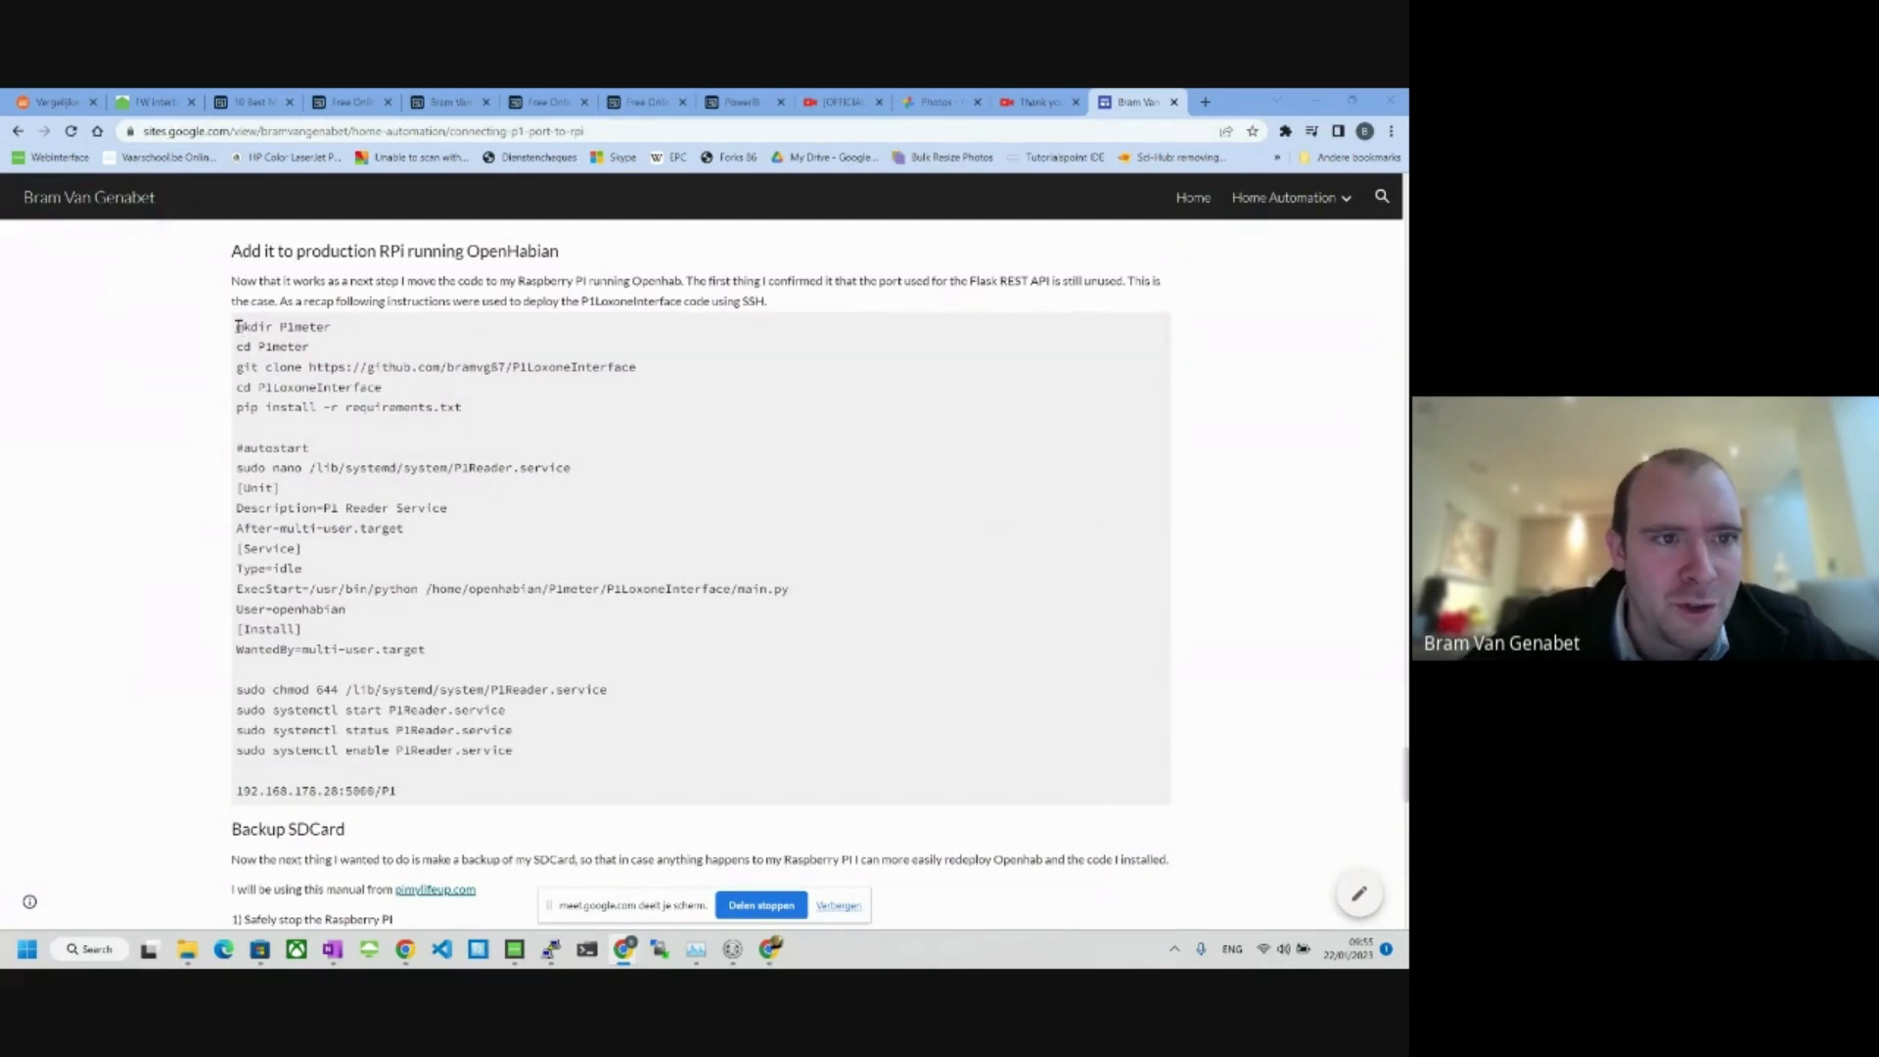
{"action": "double_click", "coordinate": [282, 326]}
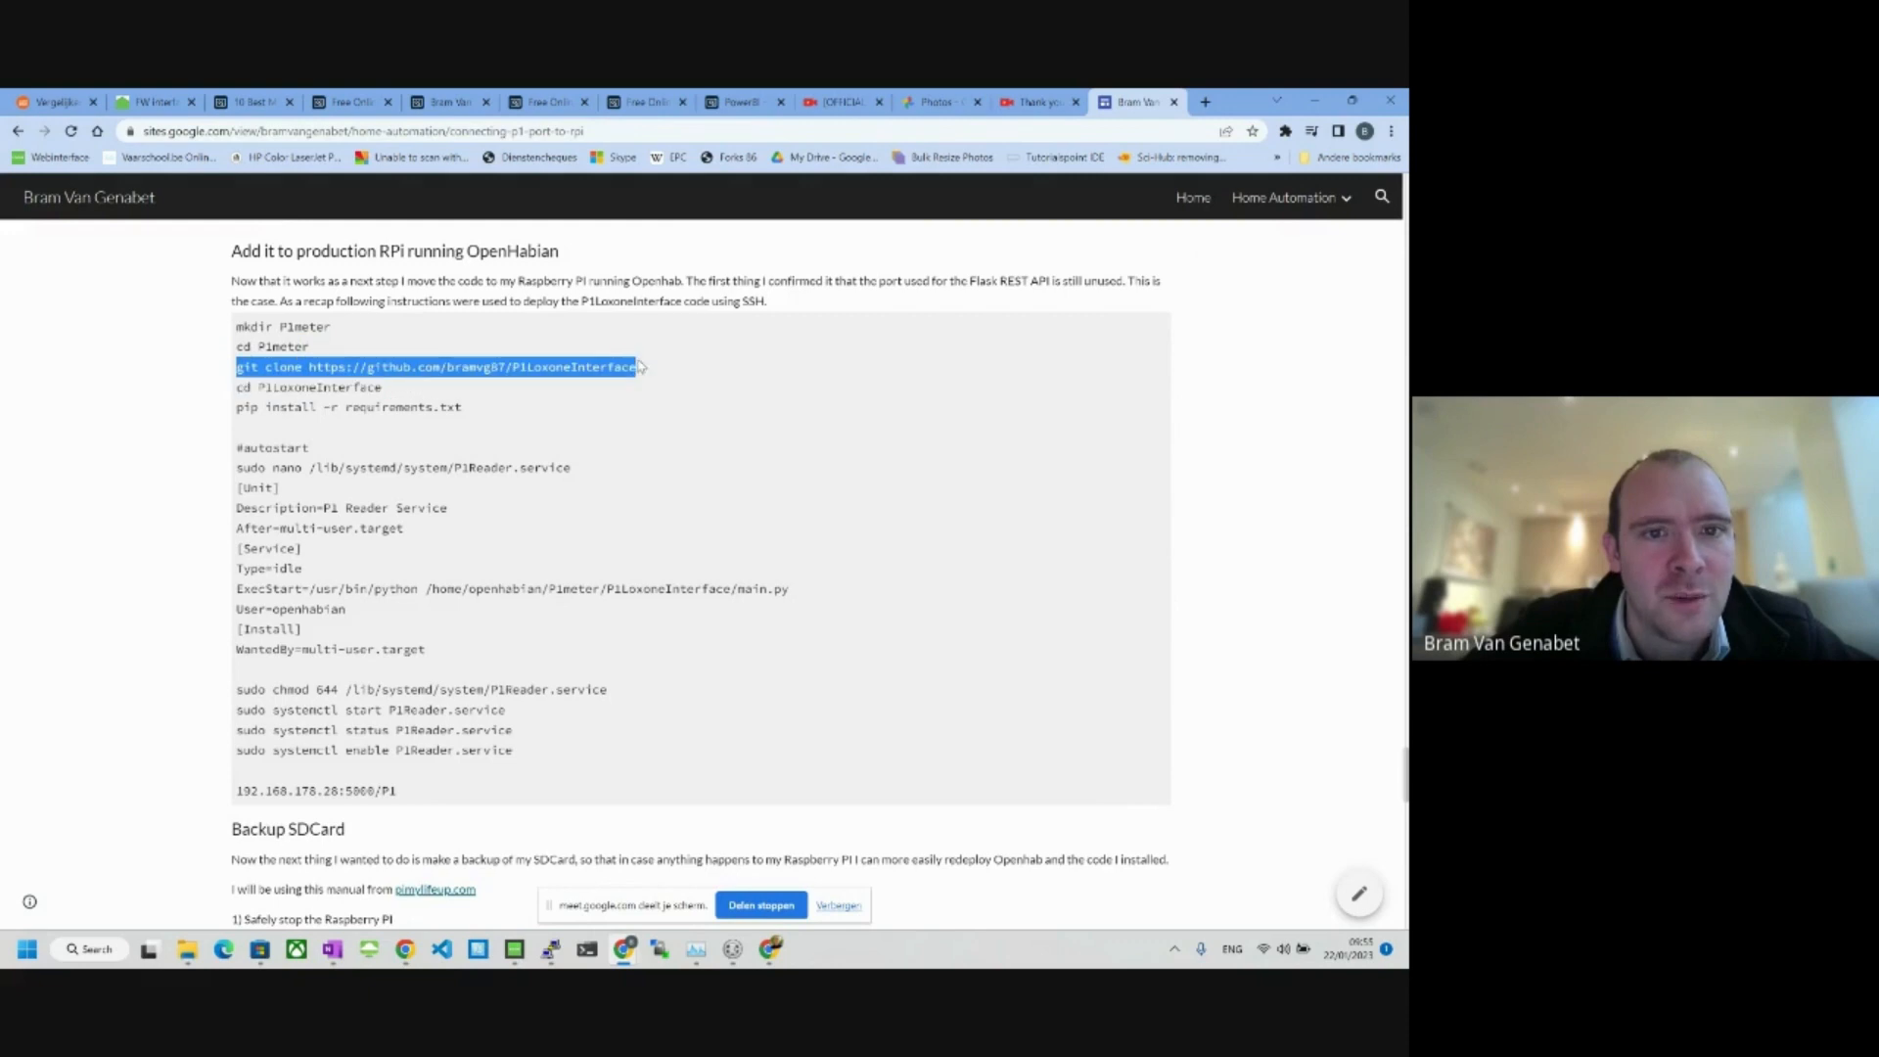
{"action": "mouse_move", "coordinate": [386, 388]}
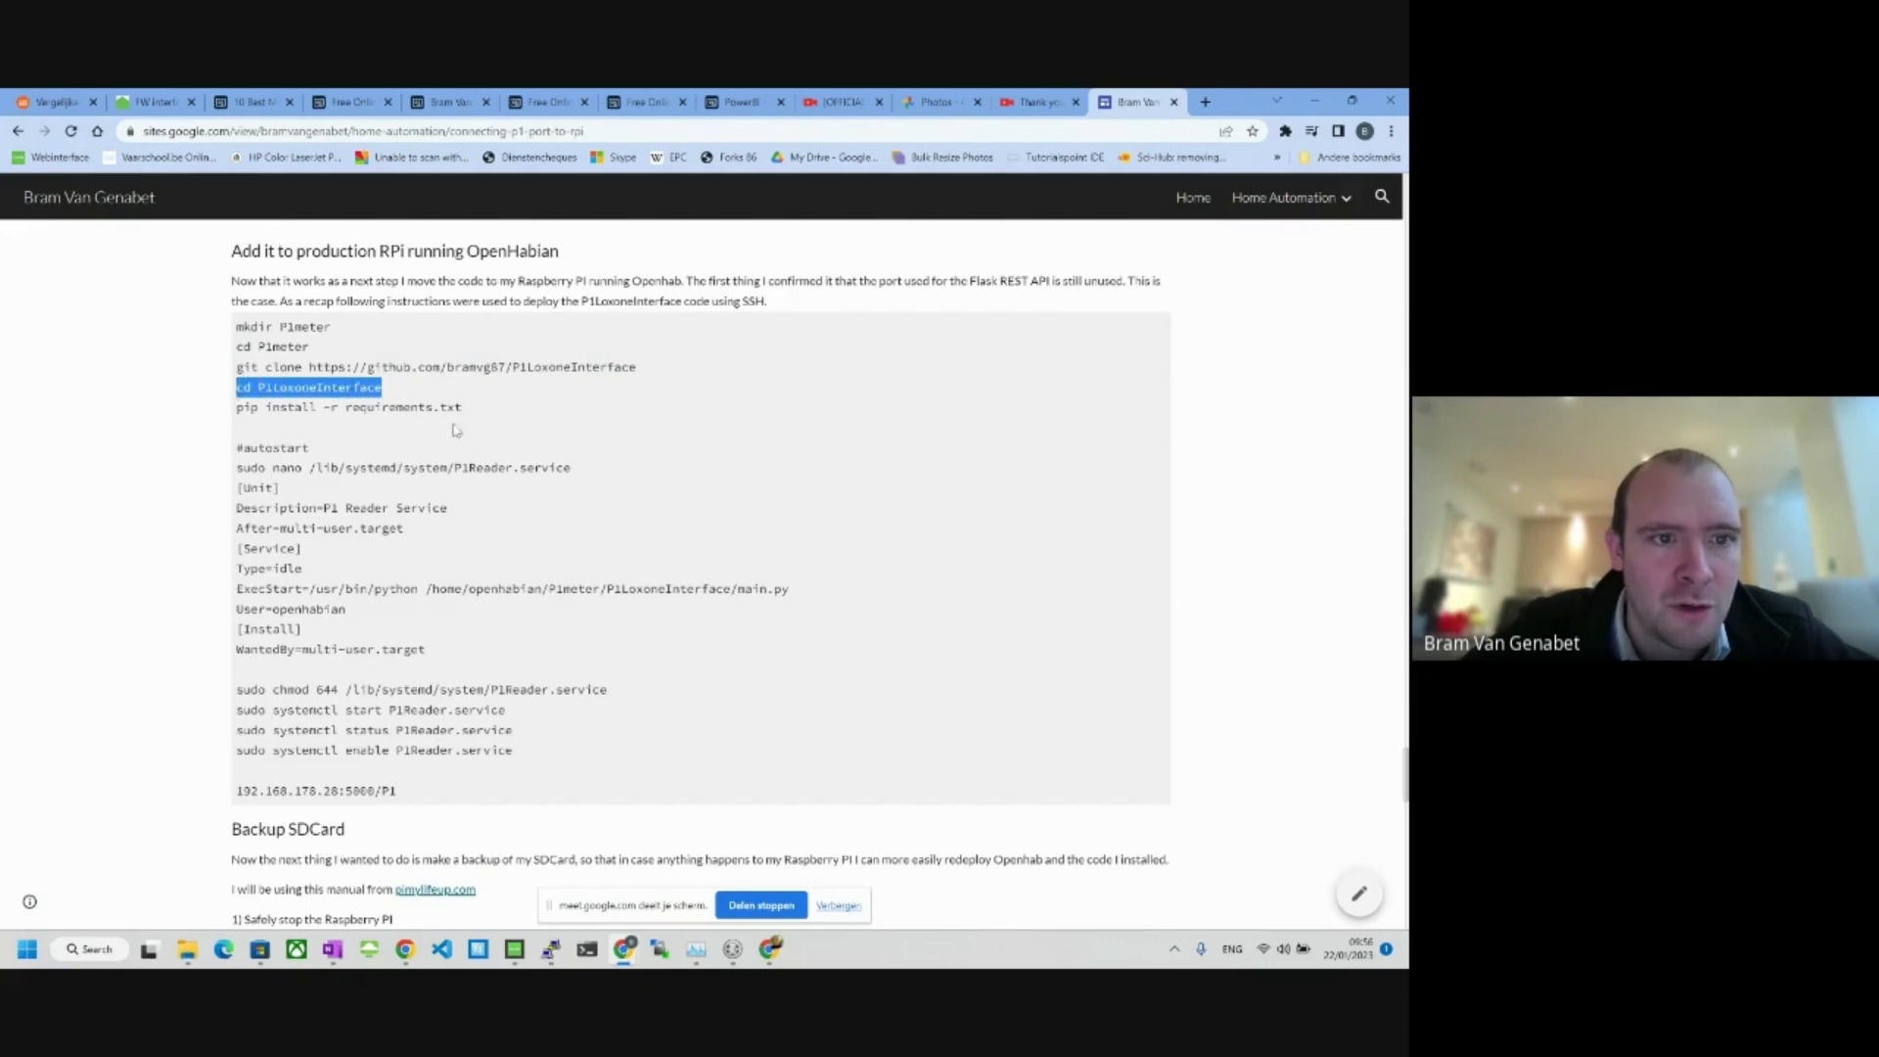
{"action": "mouse_move", "coordinate": [468, 413]}
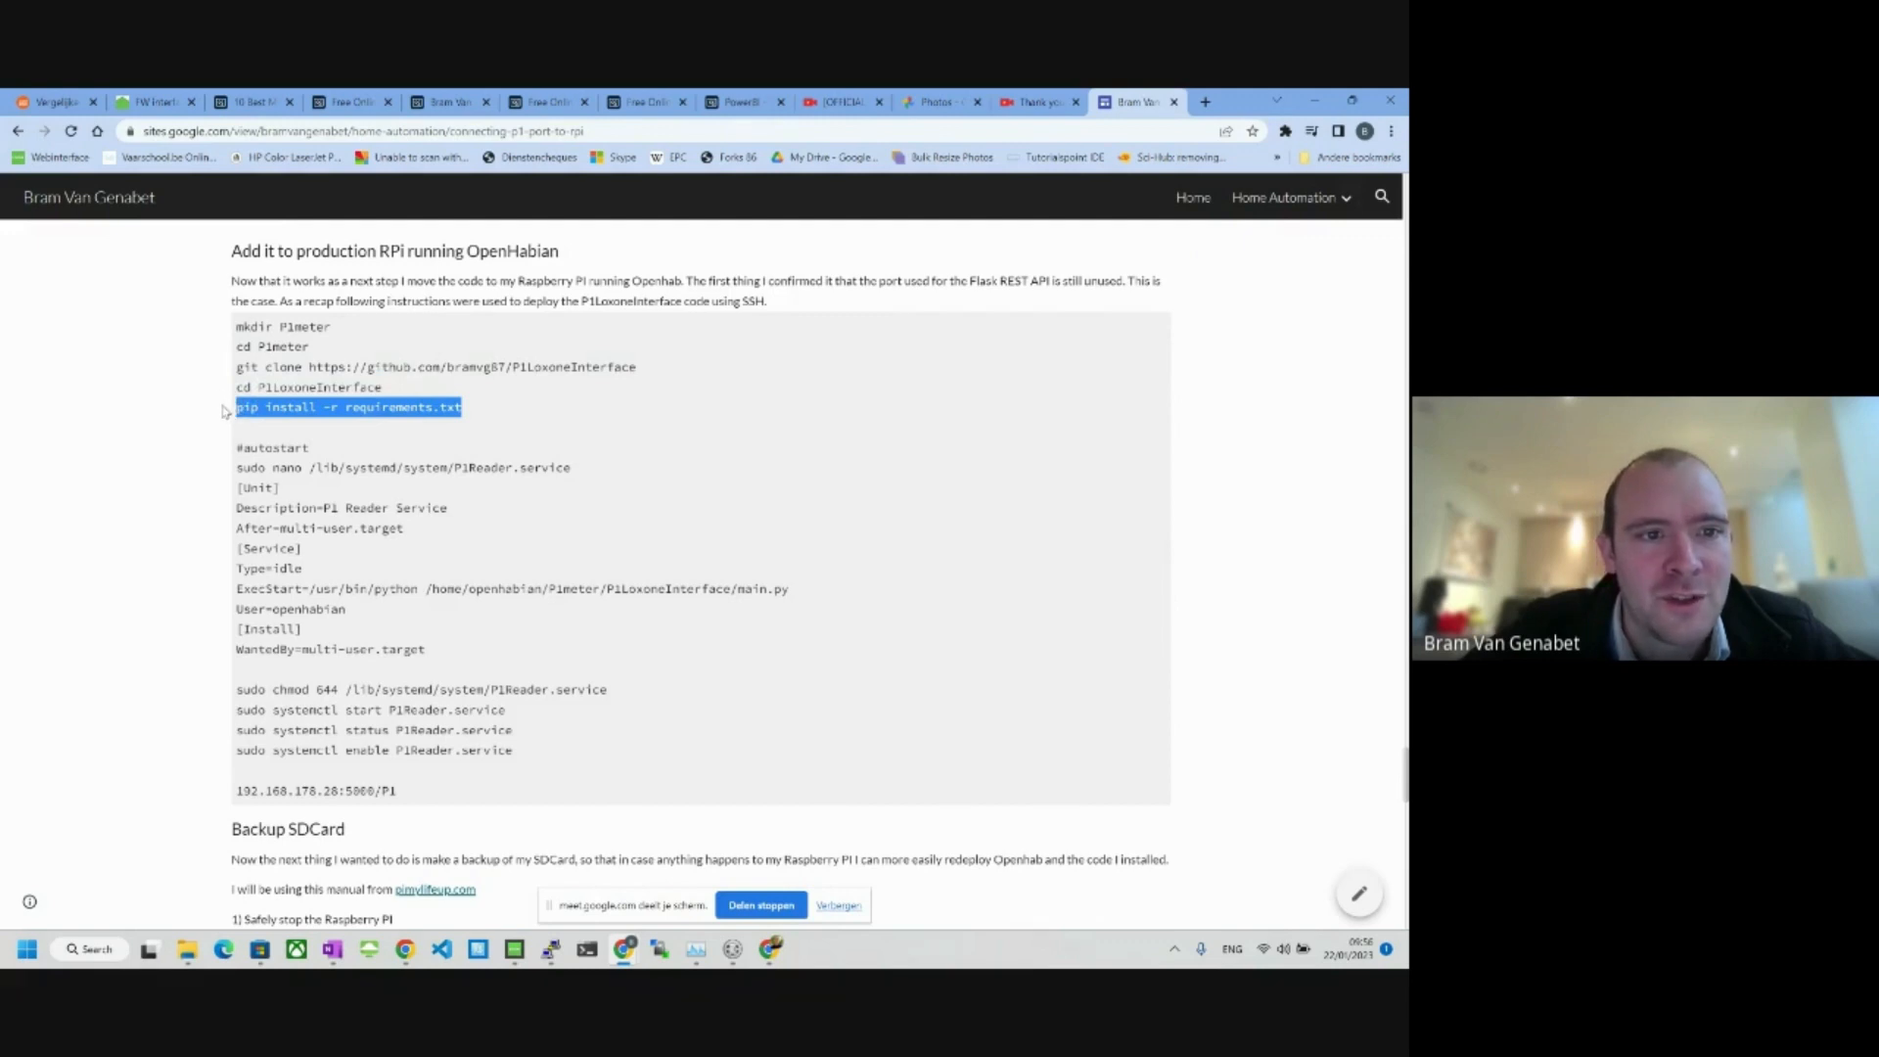
{"action": "mouse_move", "coordinate": [407, 432]}
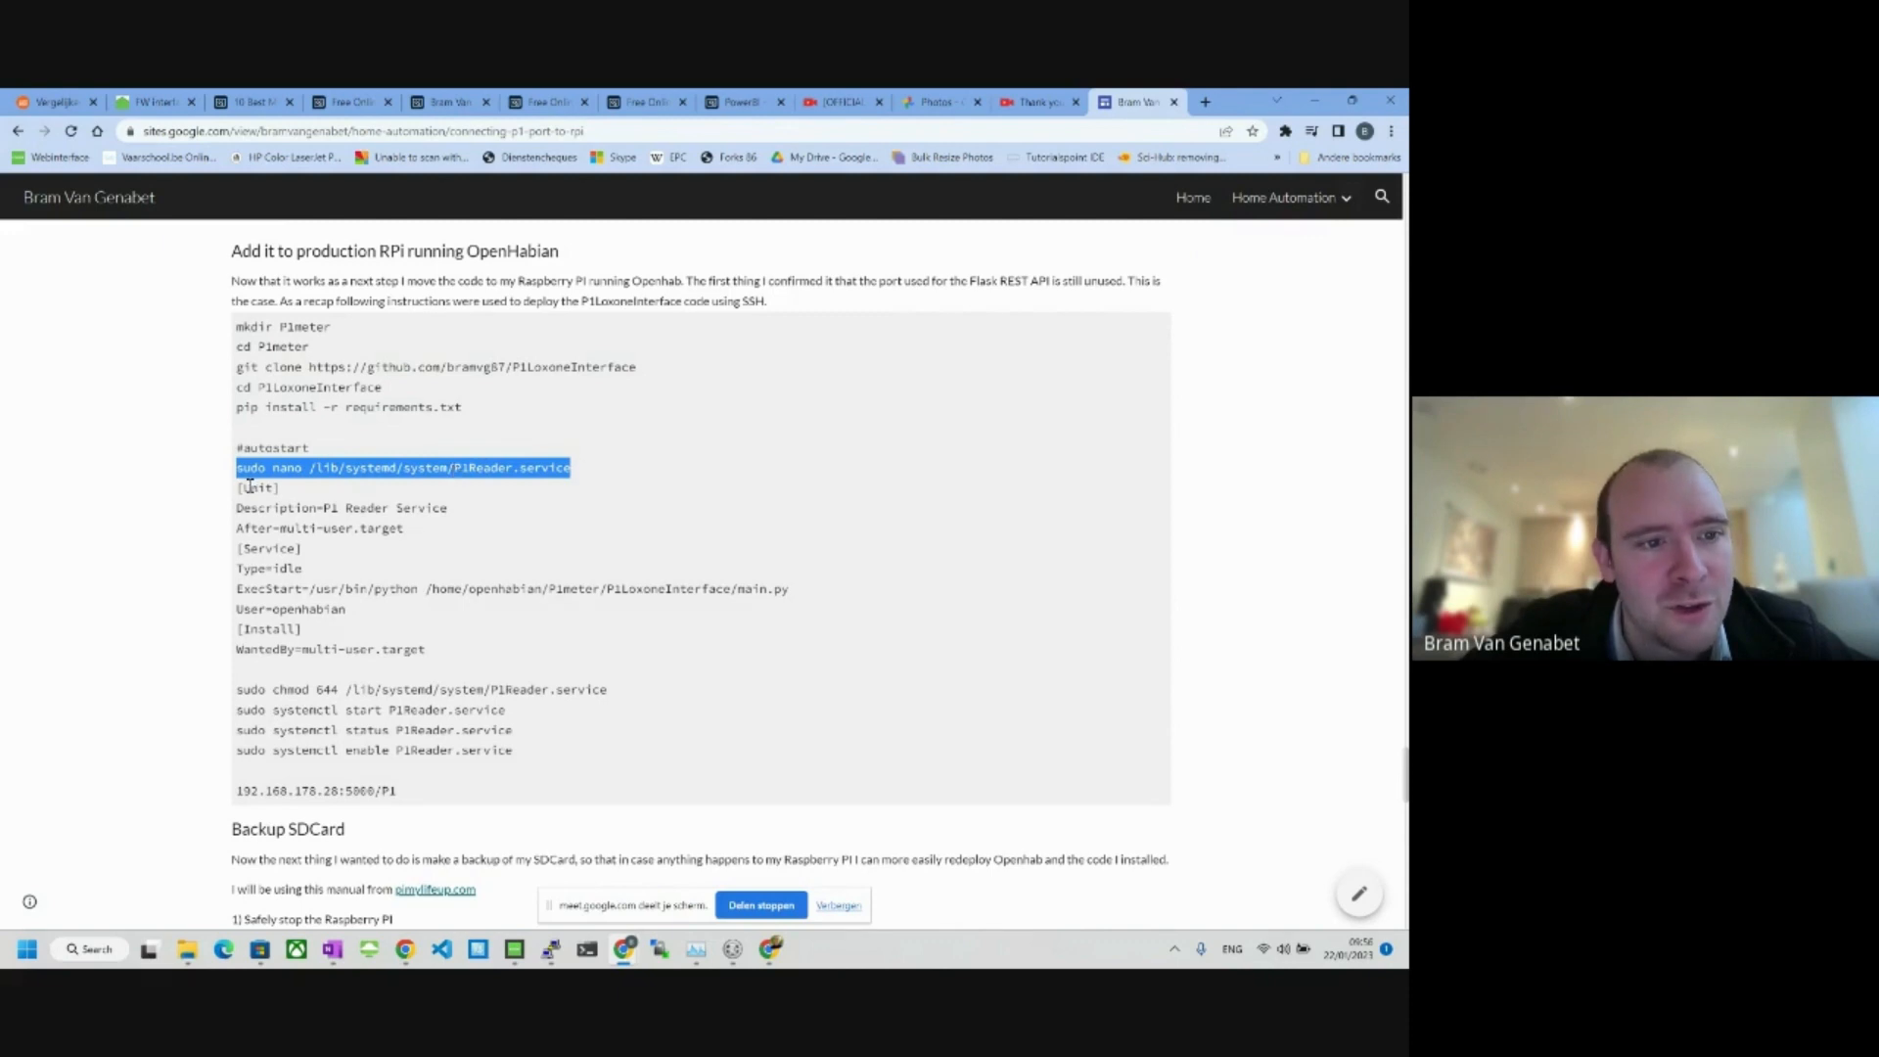
{"action": "left_click_drag", "start_coordinate": [235, 488], "coordinate": [426, 650]}
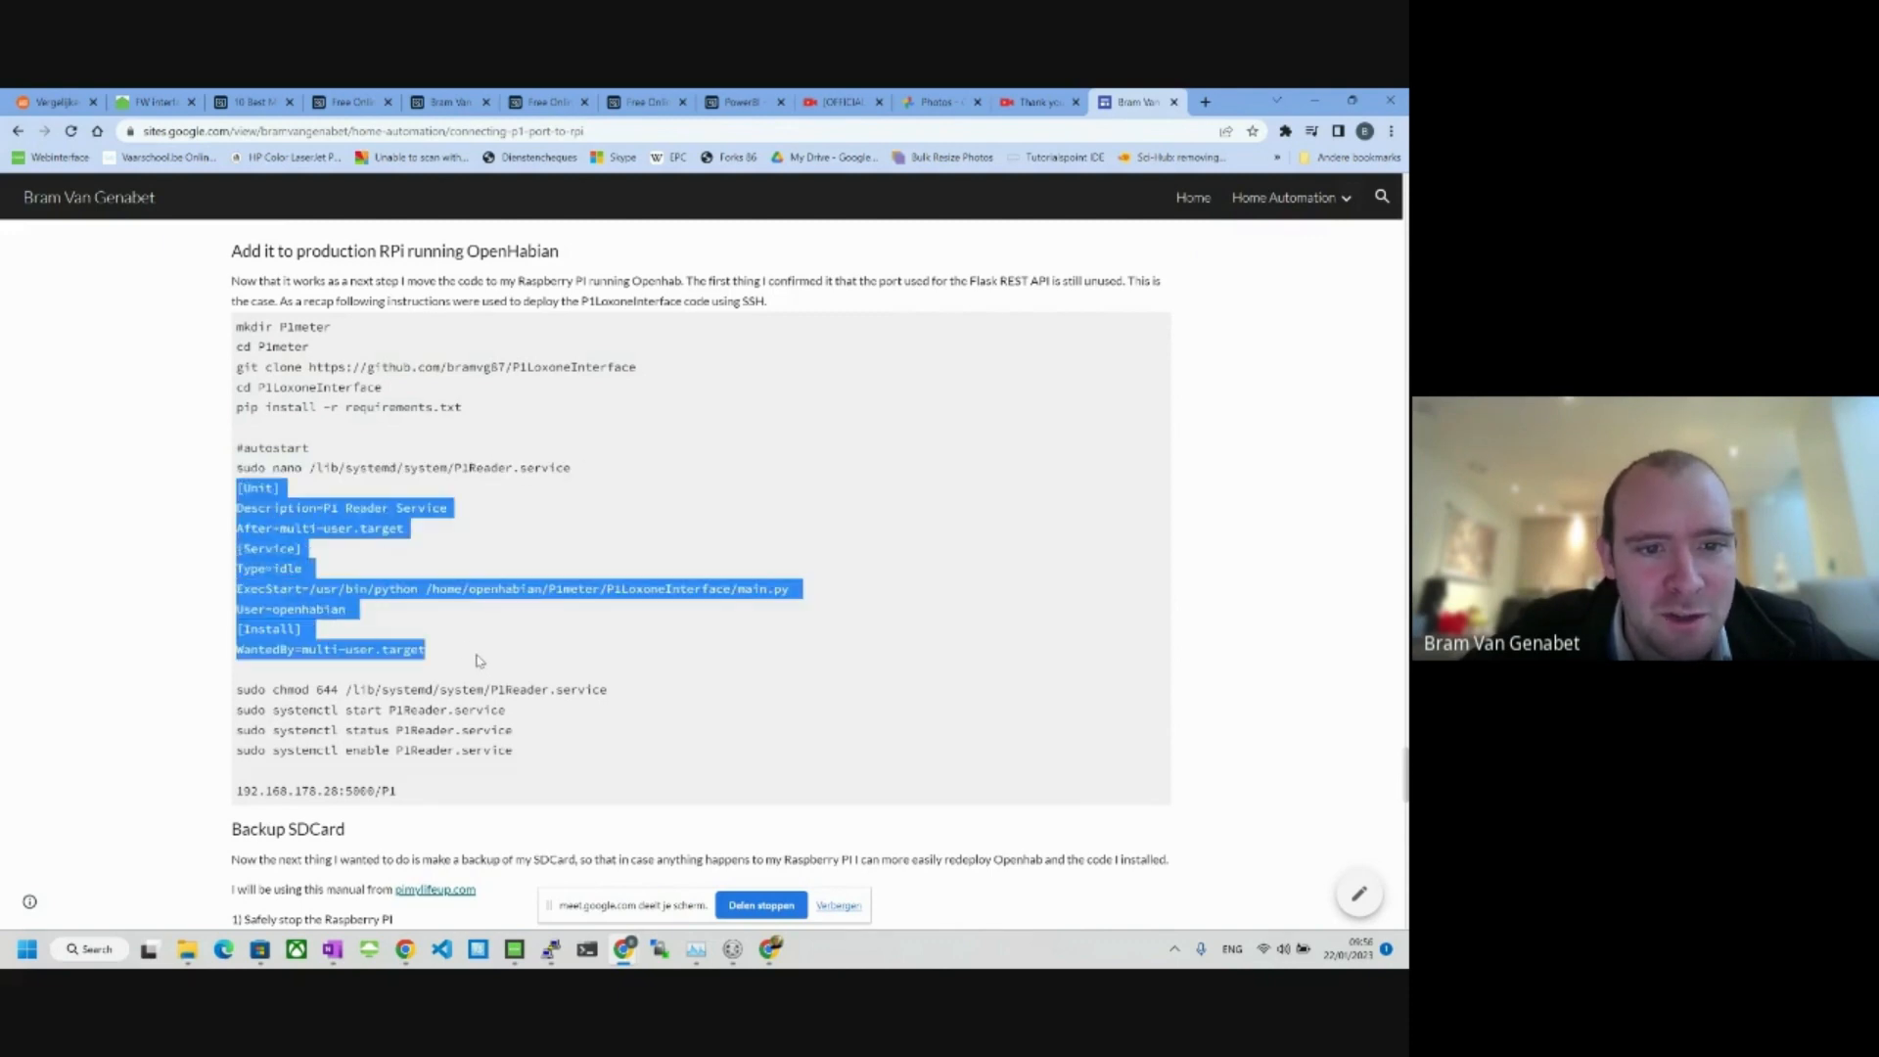
{"action": "mouse_move", "coordinate": [503, 586]}
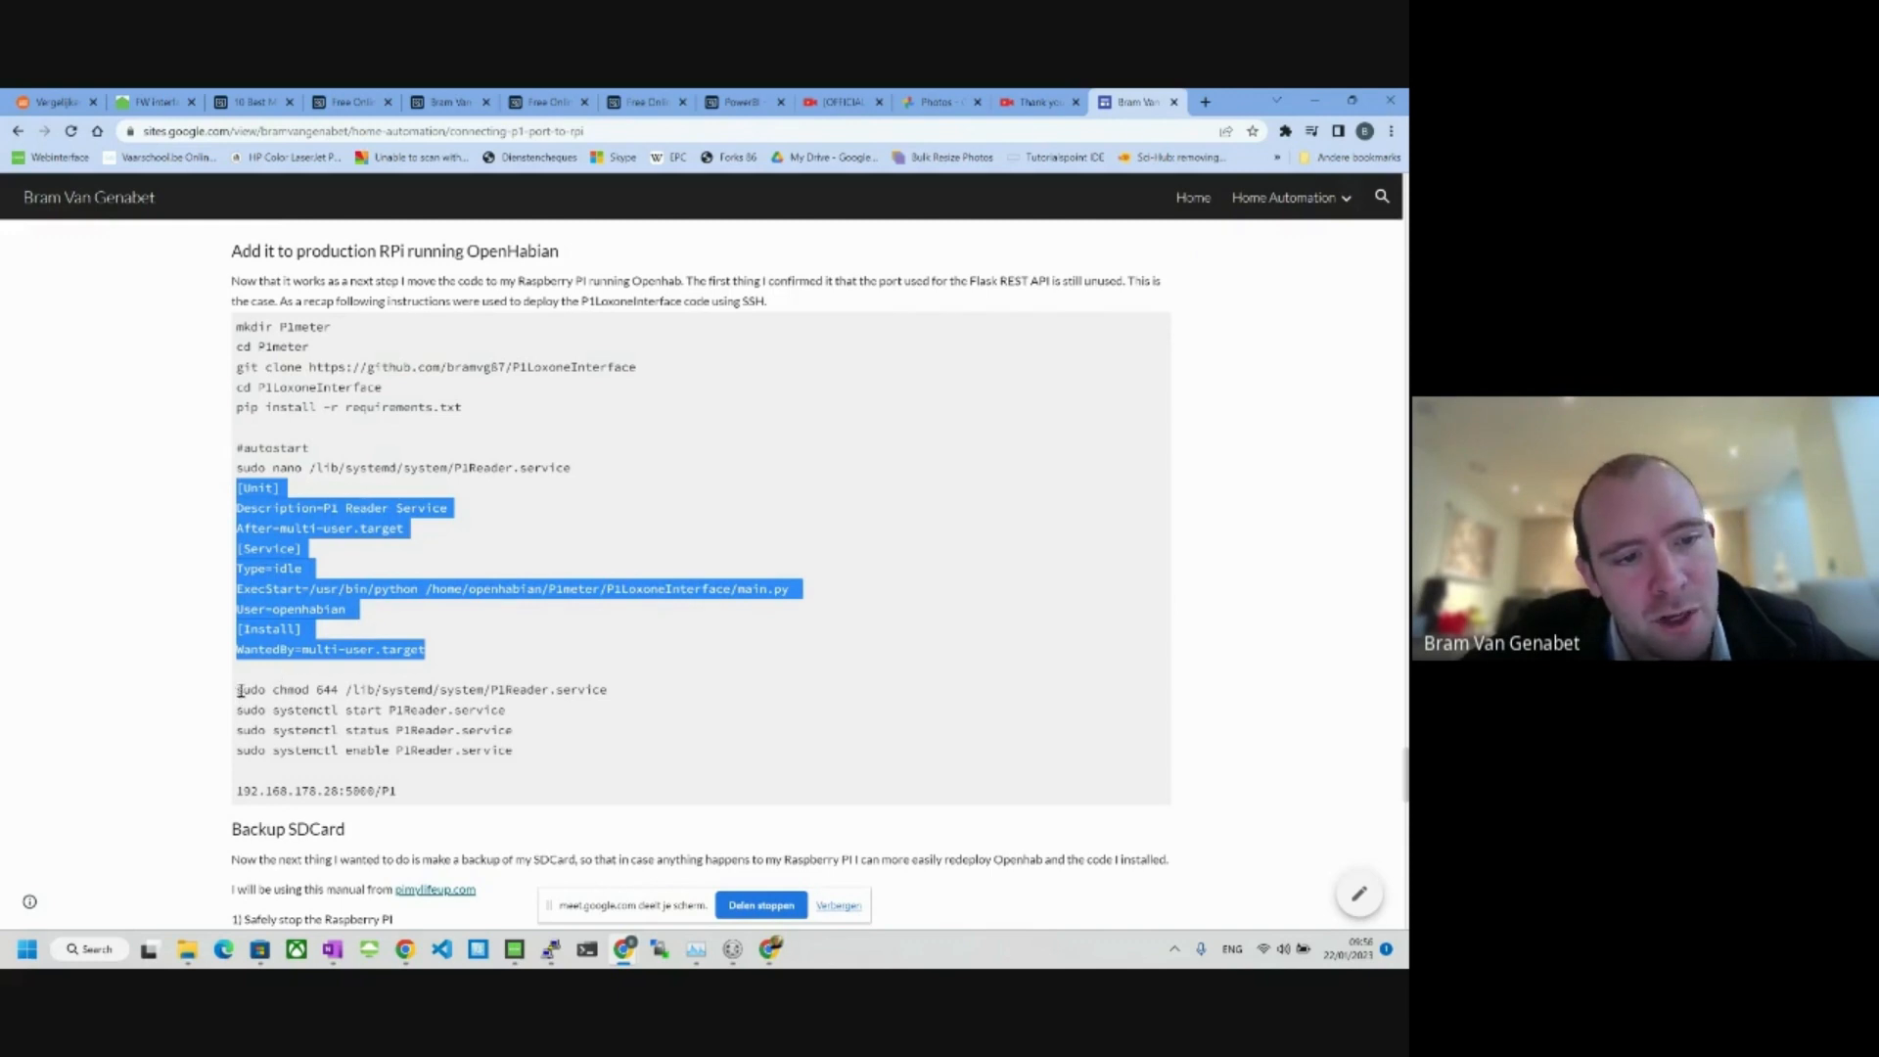
{"action": "left_click", "coordinate": [239, 689]}
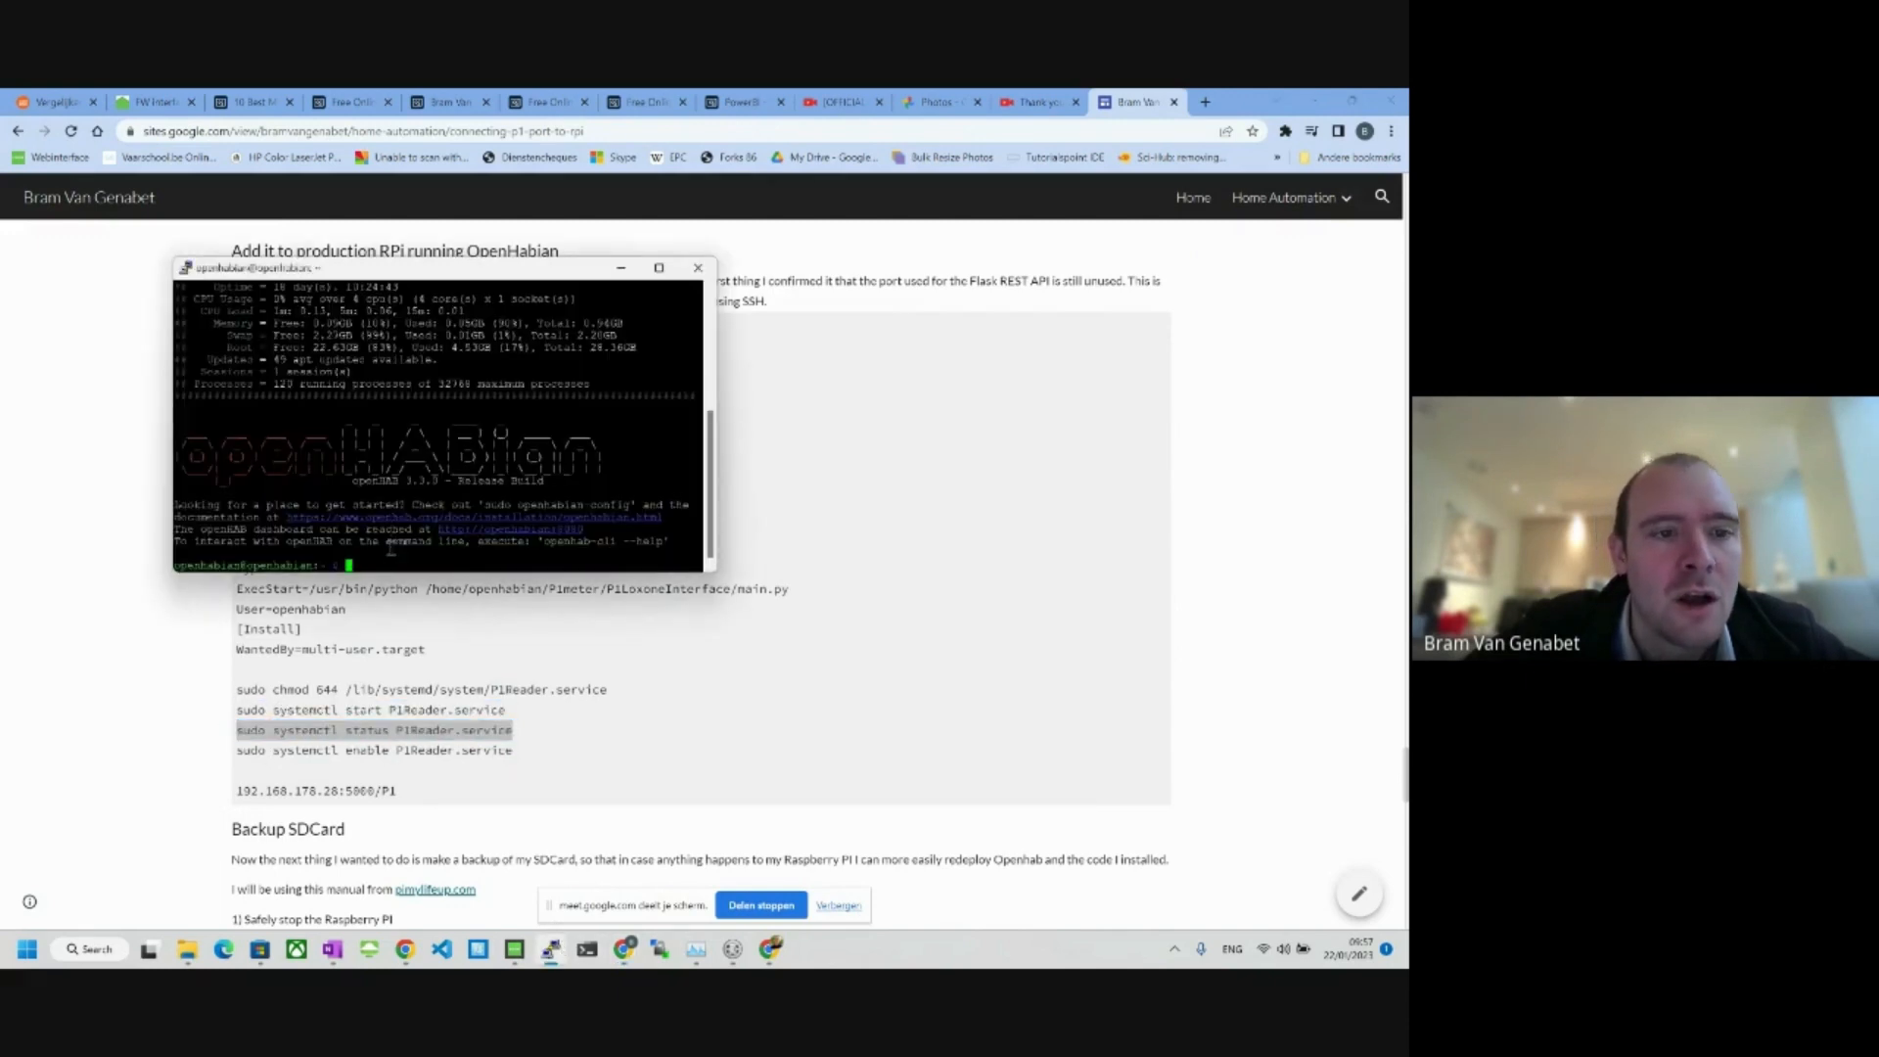
{"action": "type", "text": "sudo systemctl status P1Reader.service"}
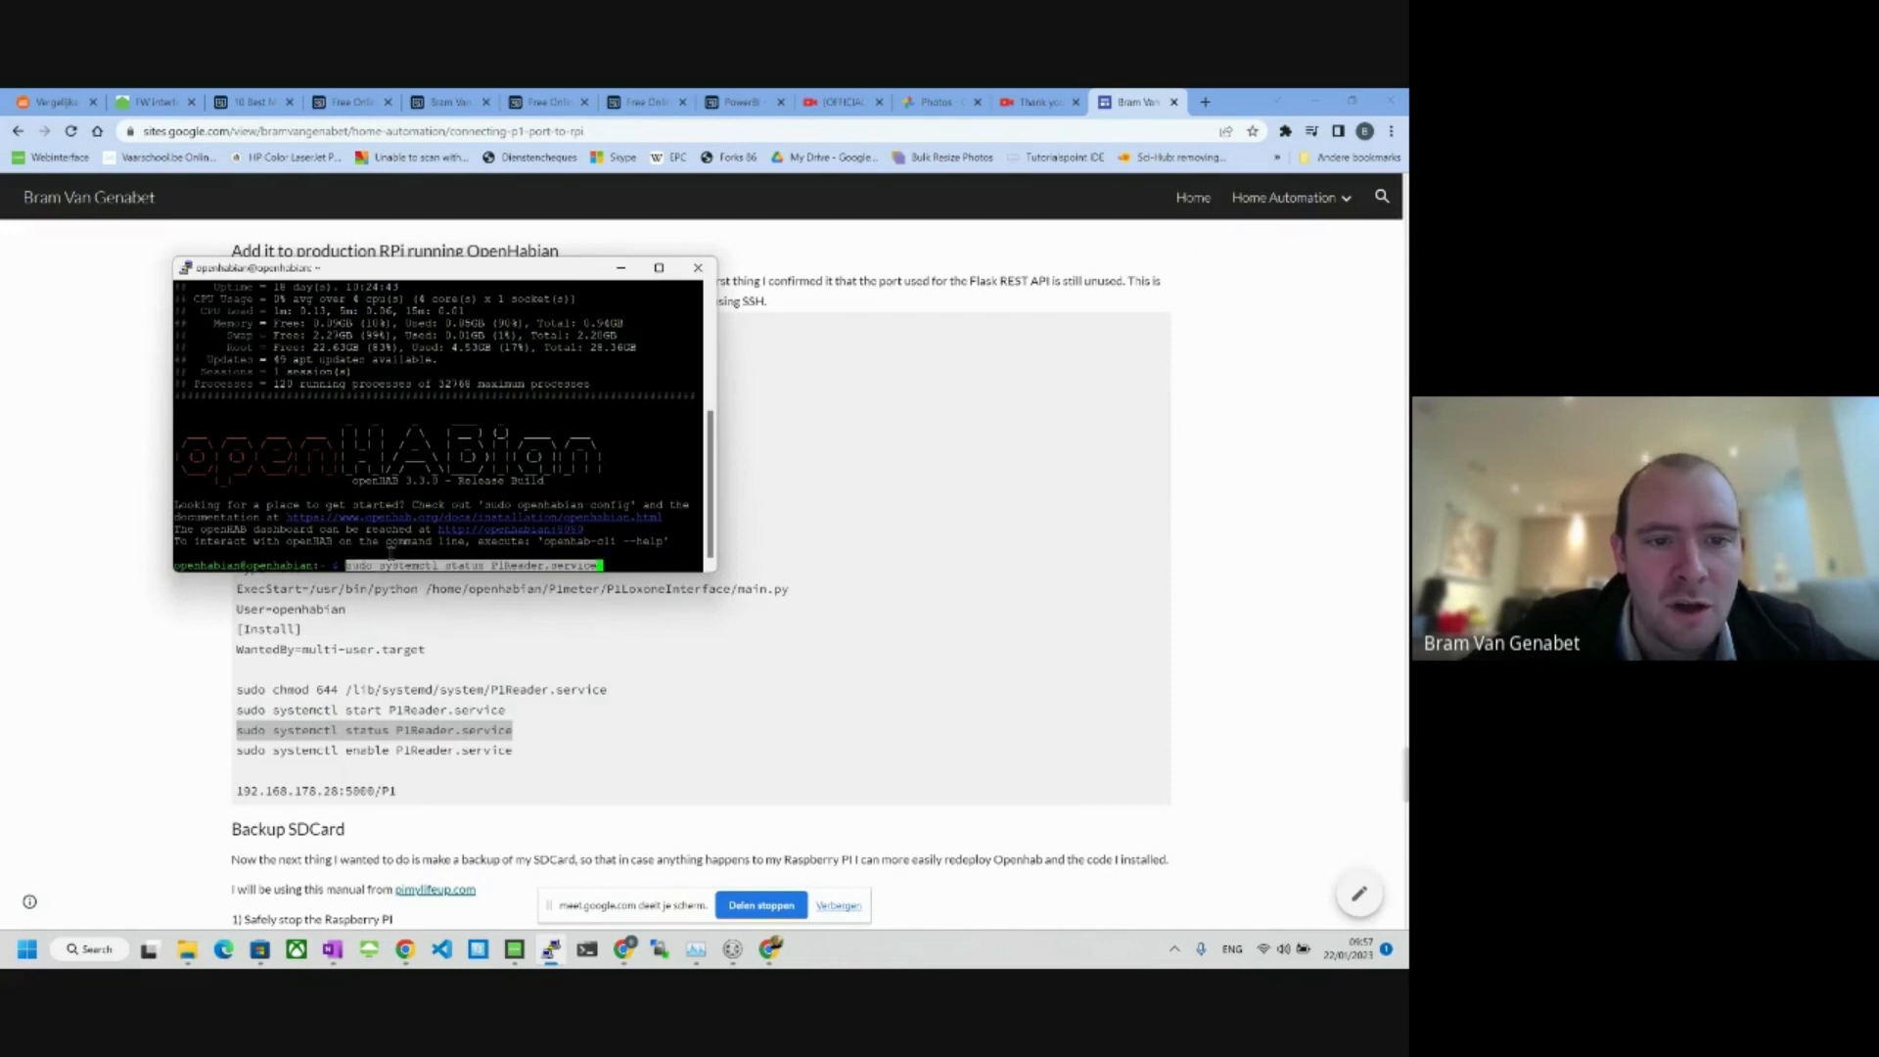
{"action": "key", "text": "Return"}
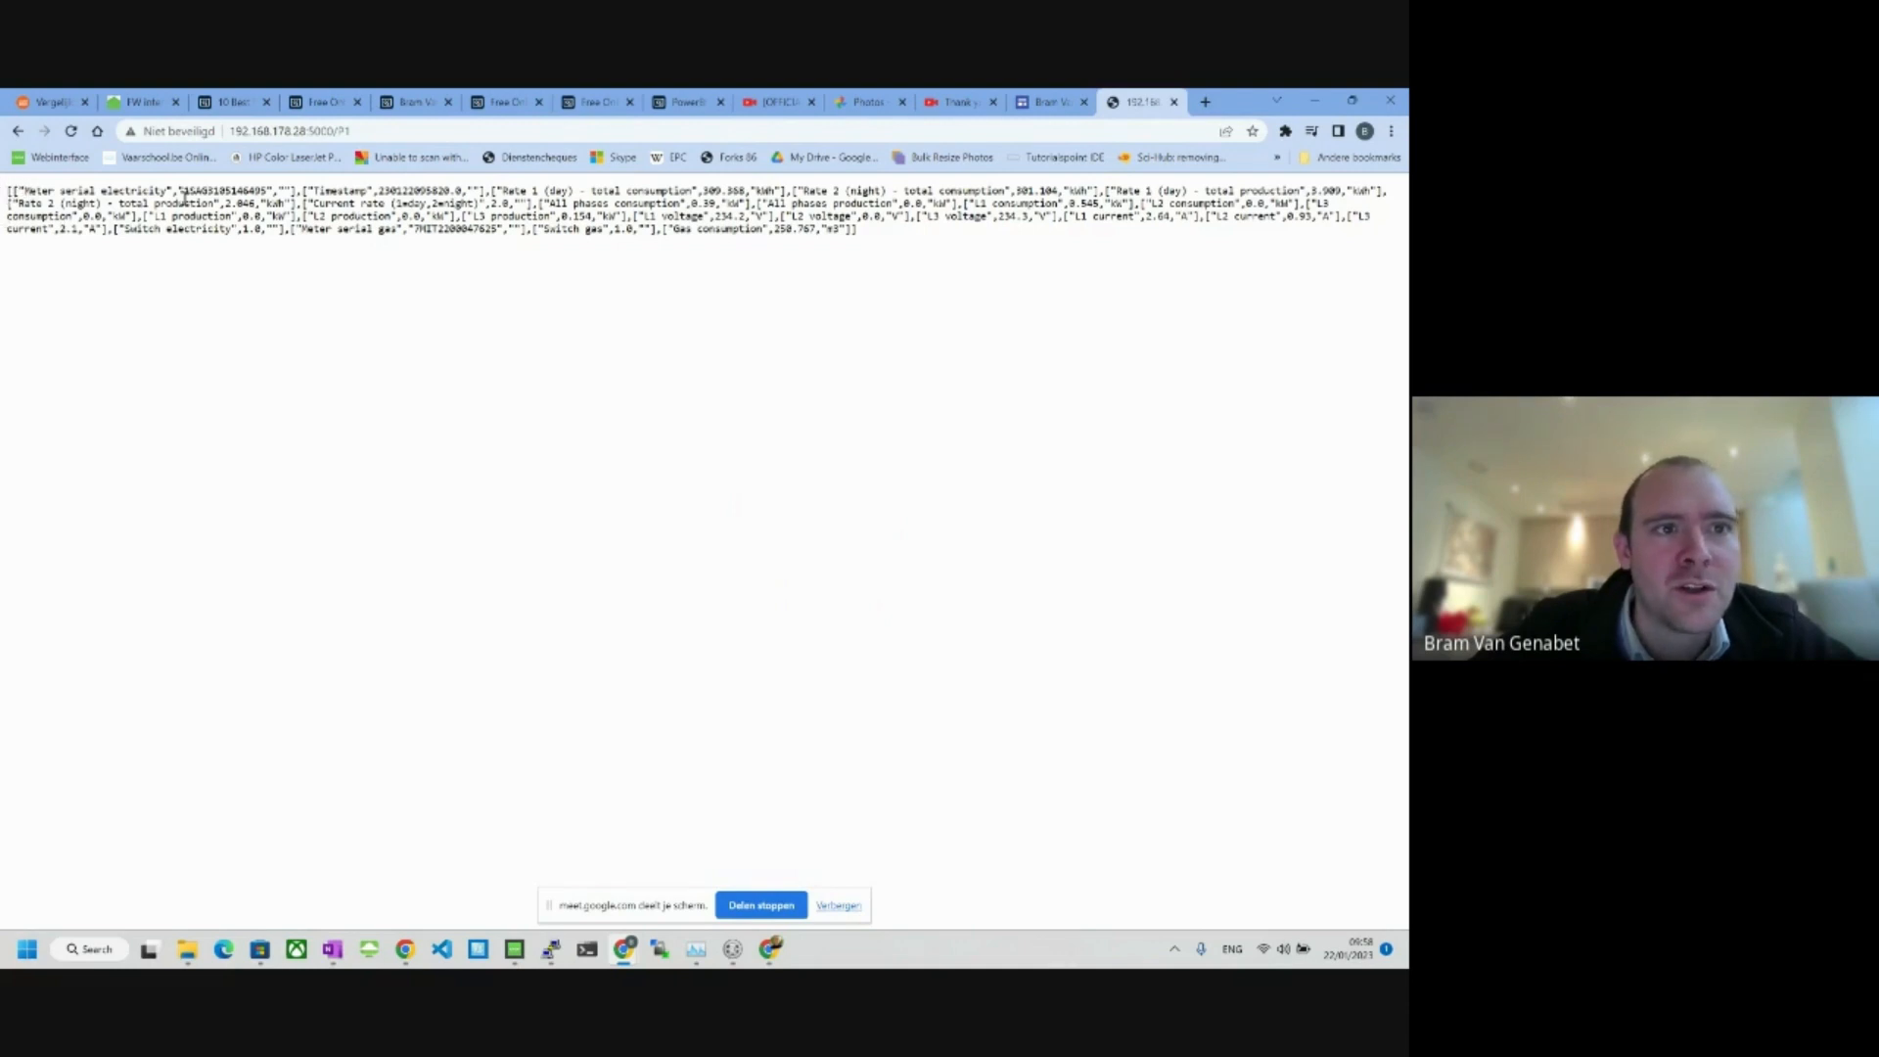
Step: Highlight the L1 consumption reading in the P1 JSON output
{"action": "double_click", "coordinate": [636, 203]}
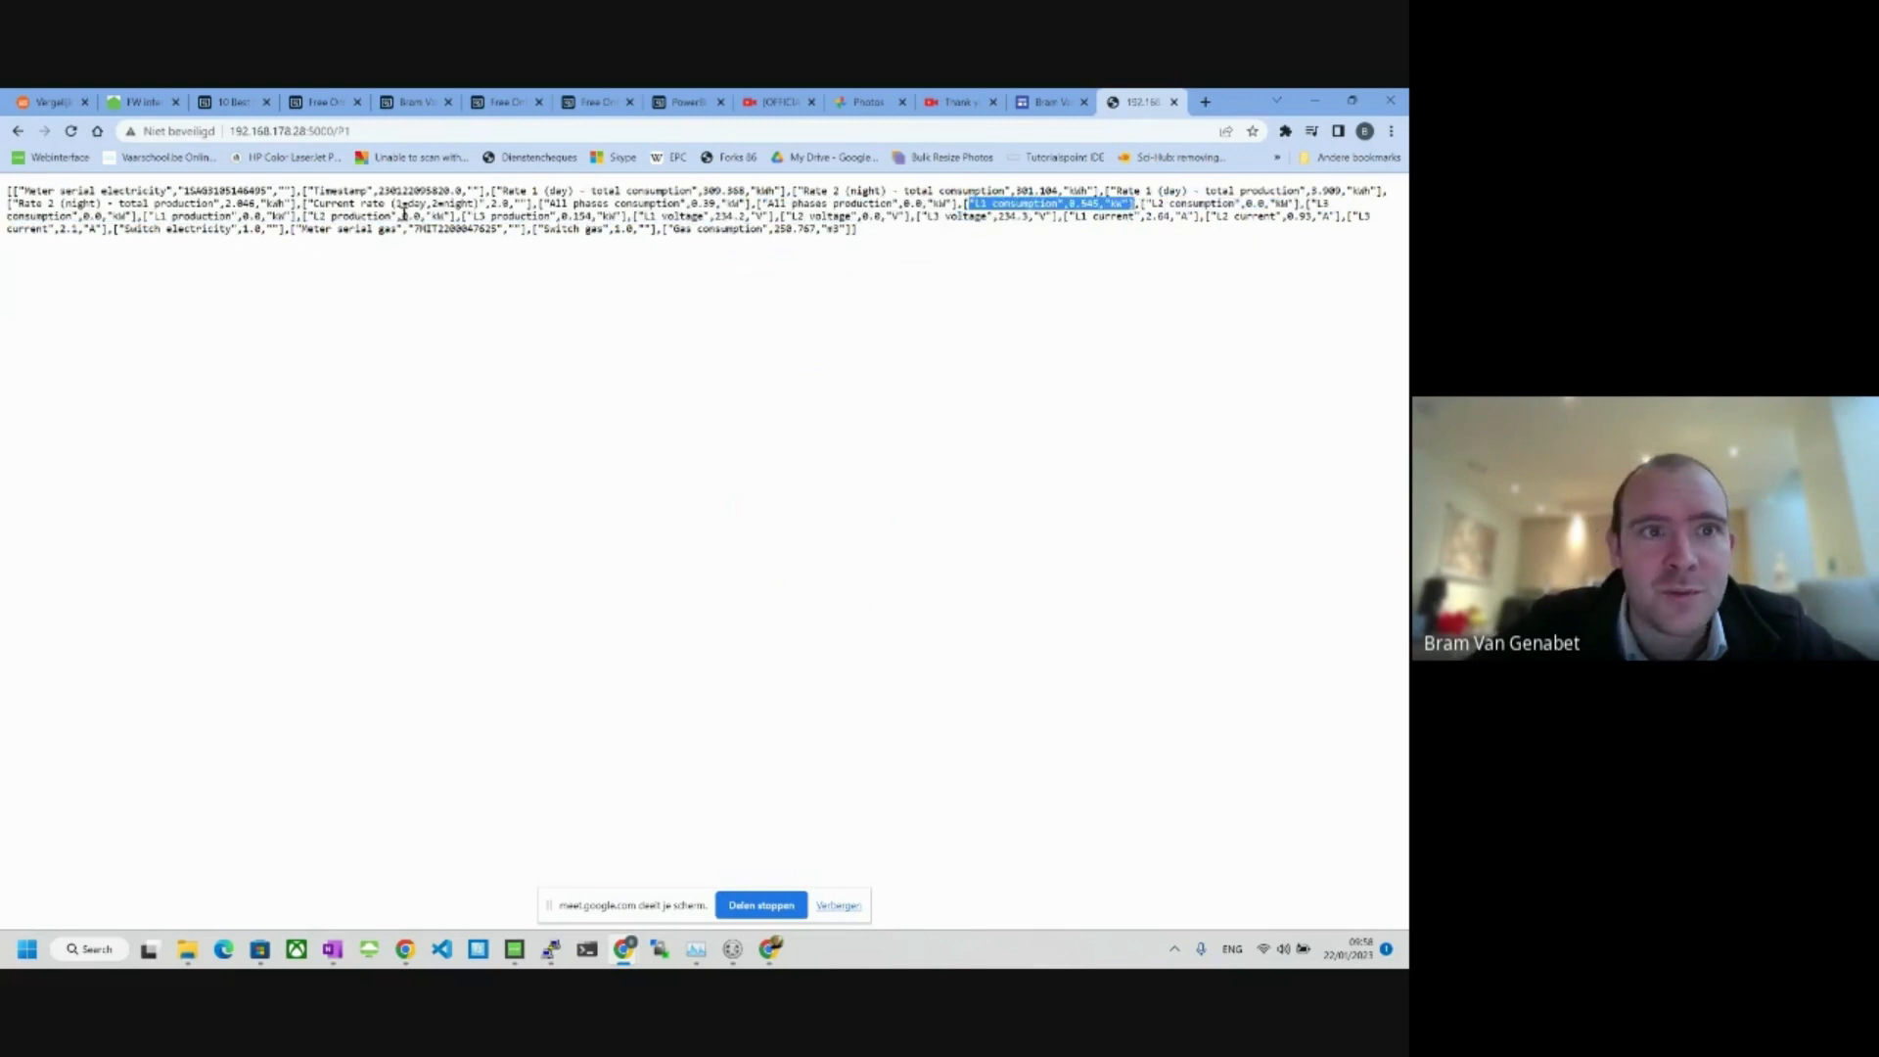
{"action": "mouse_move", "coordinate": [716, 249]}
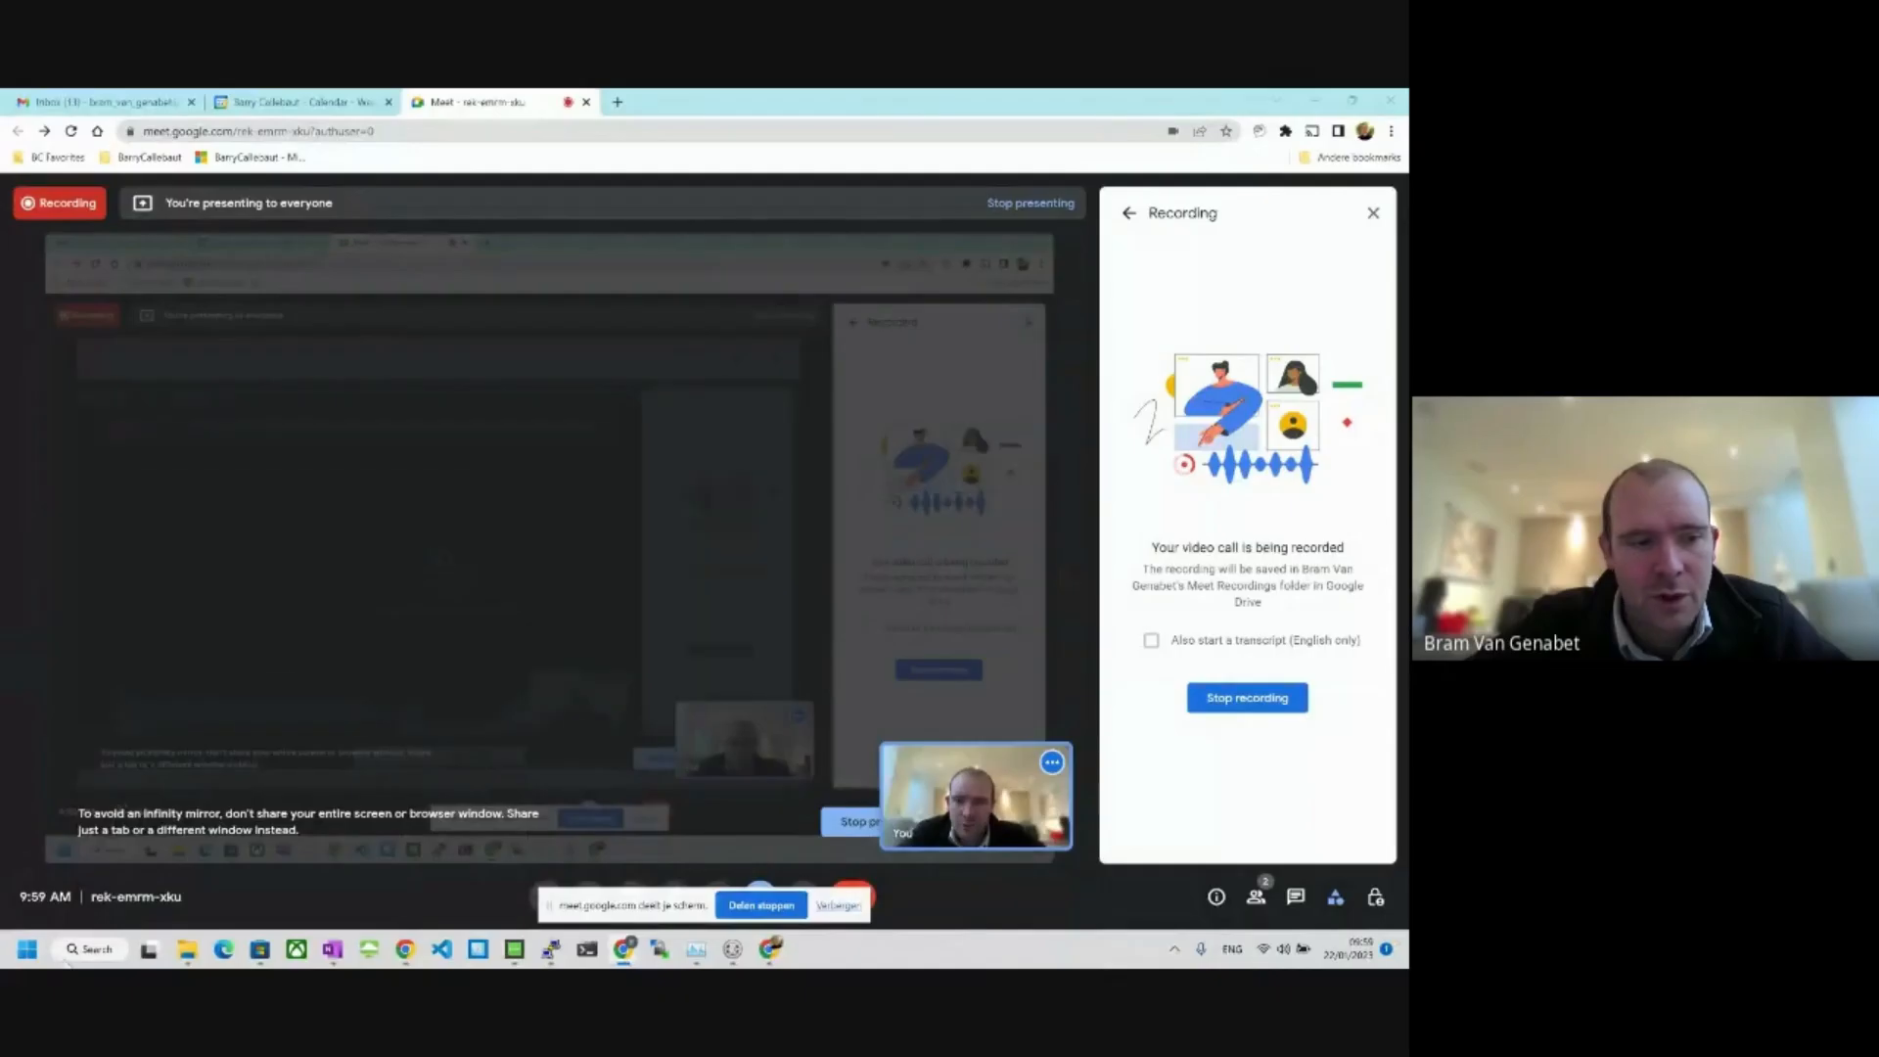
{"action": "left_click", "coordinate": [26, 949]}
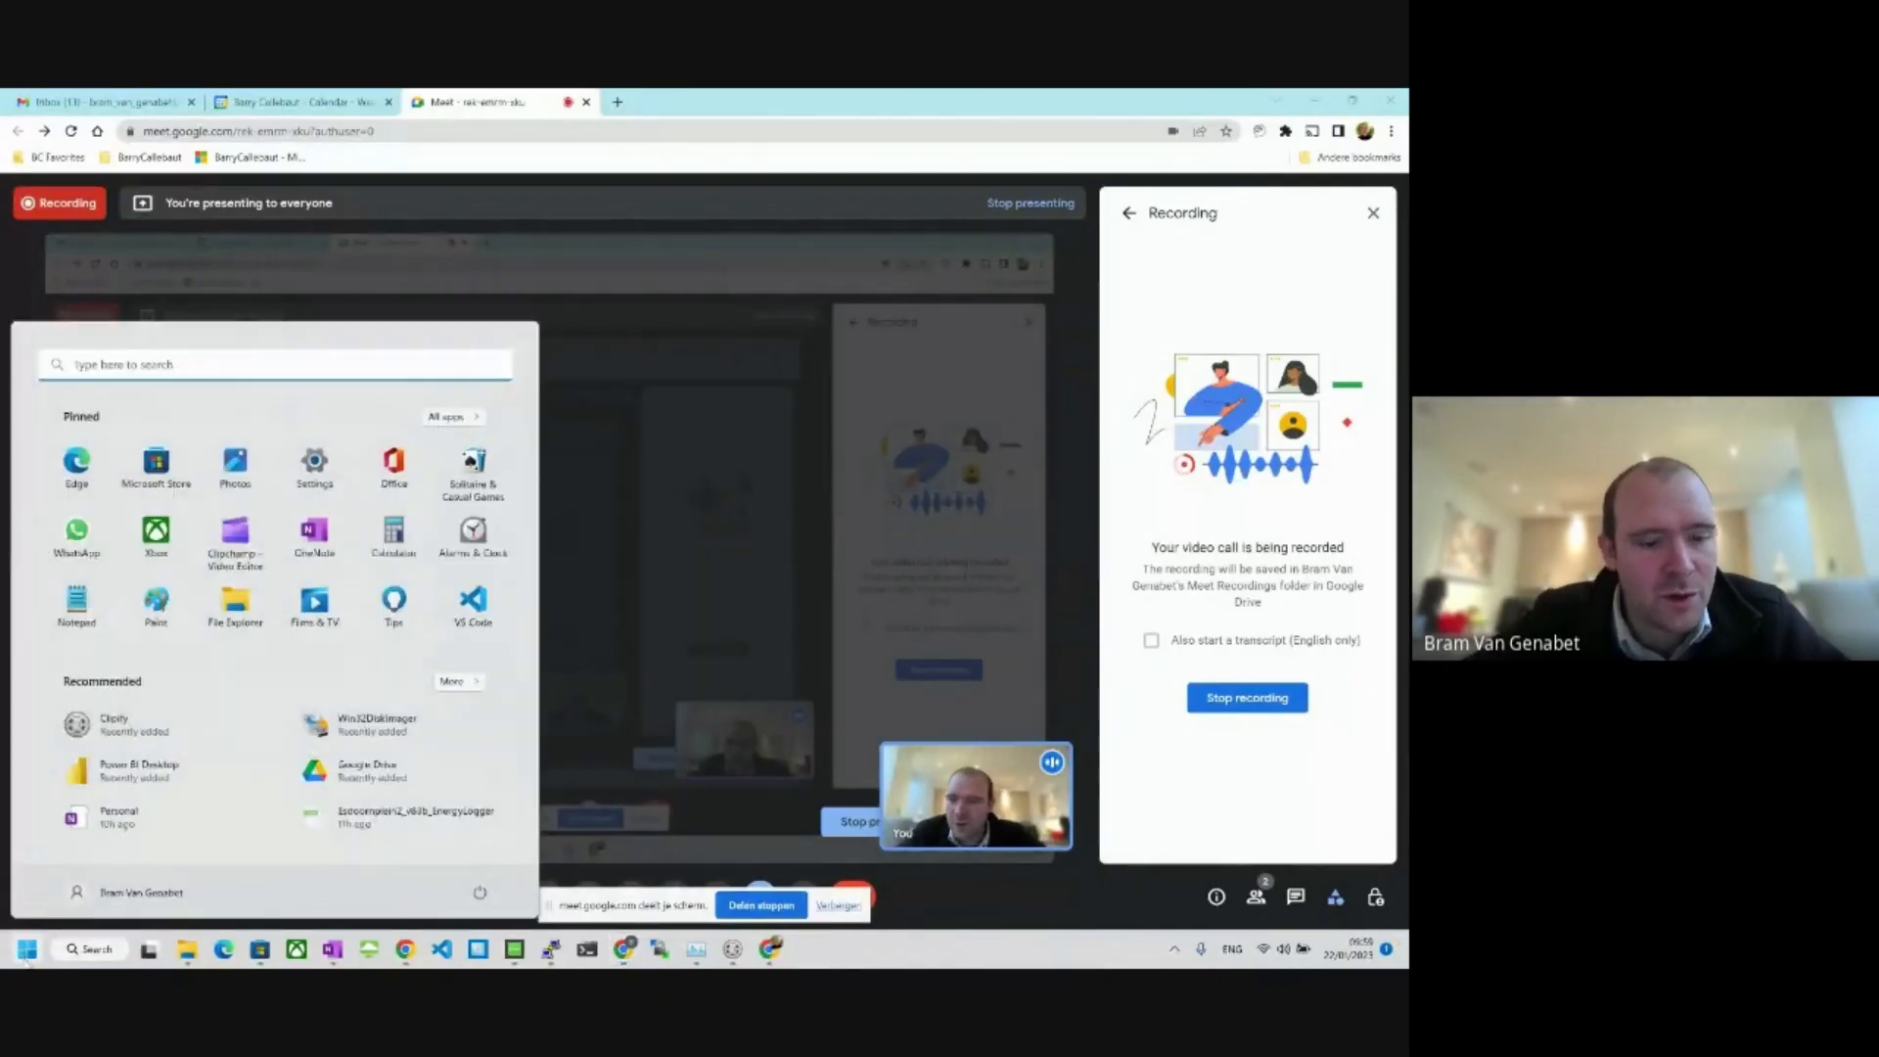
{"action": "type", "text": "config"}
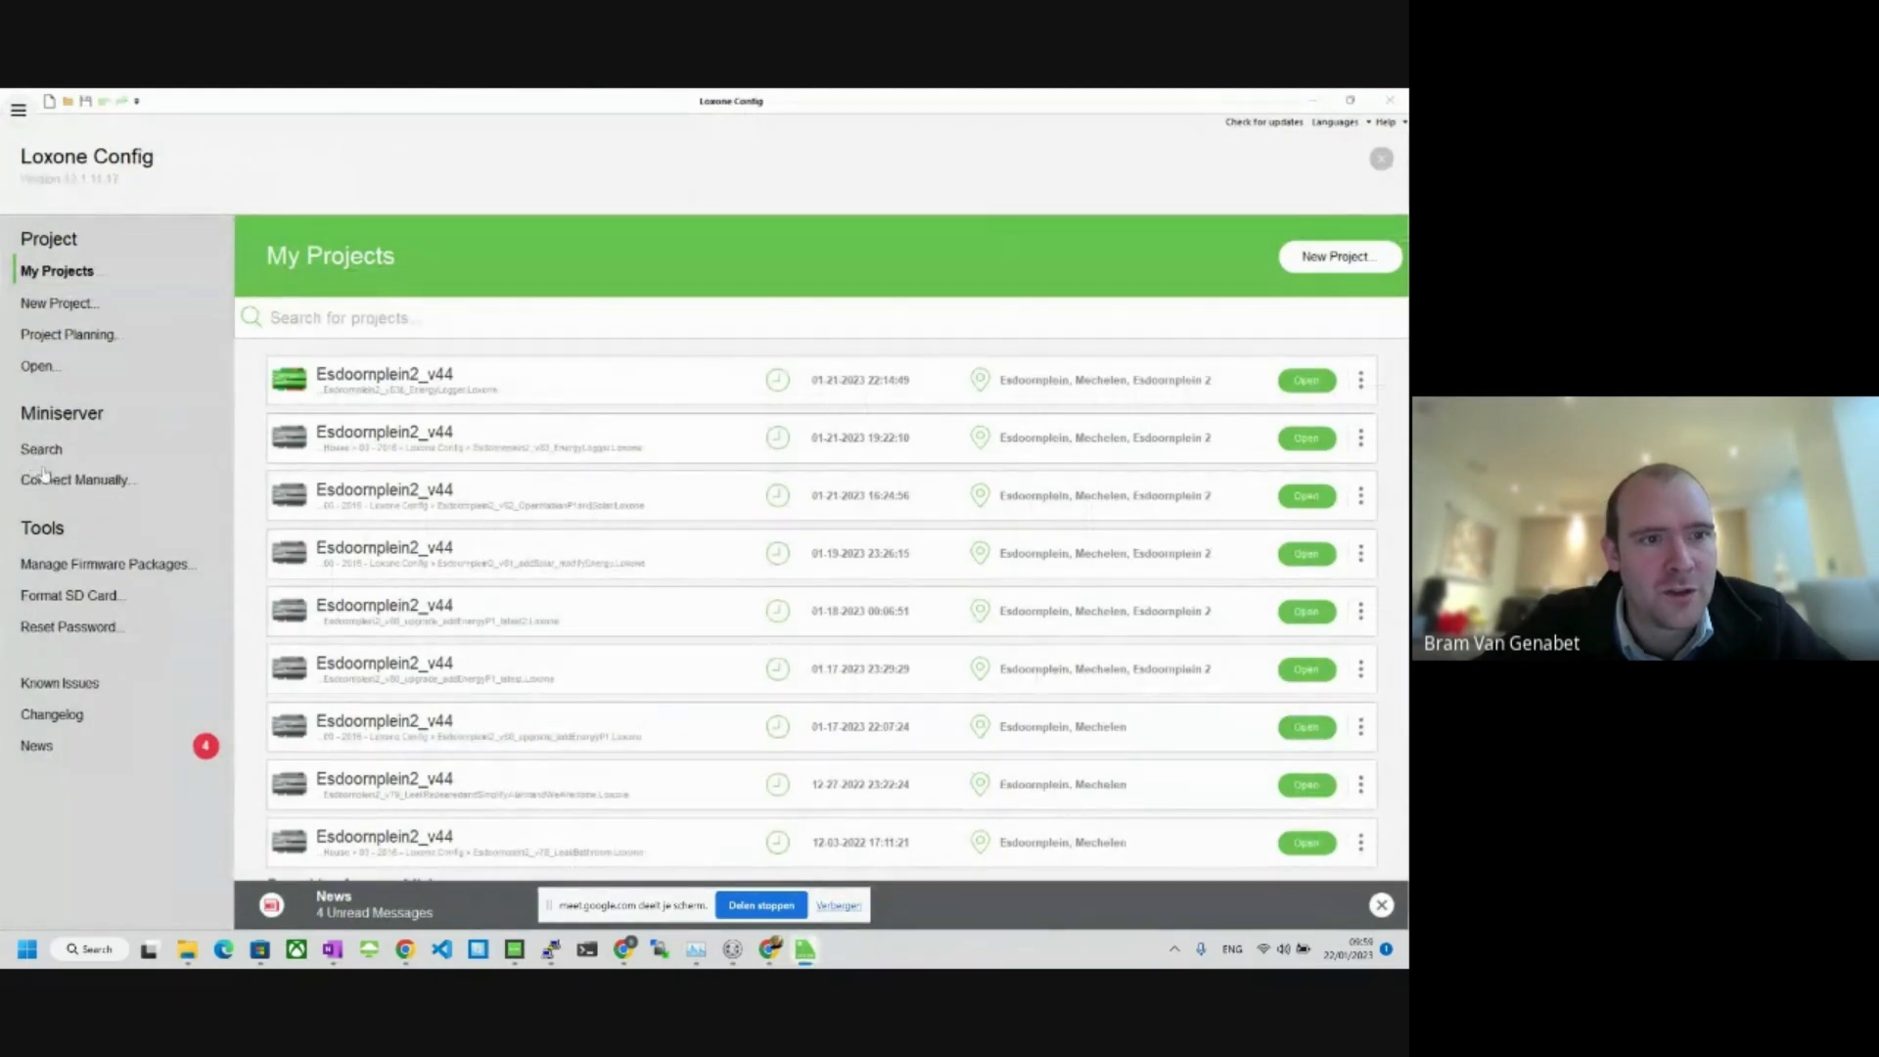
{"action": "left_click", "coordinate": [77, 479]}
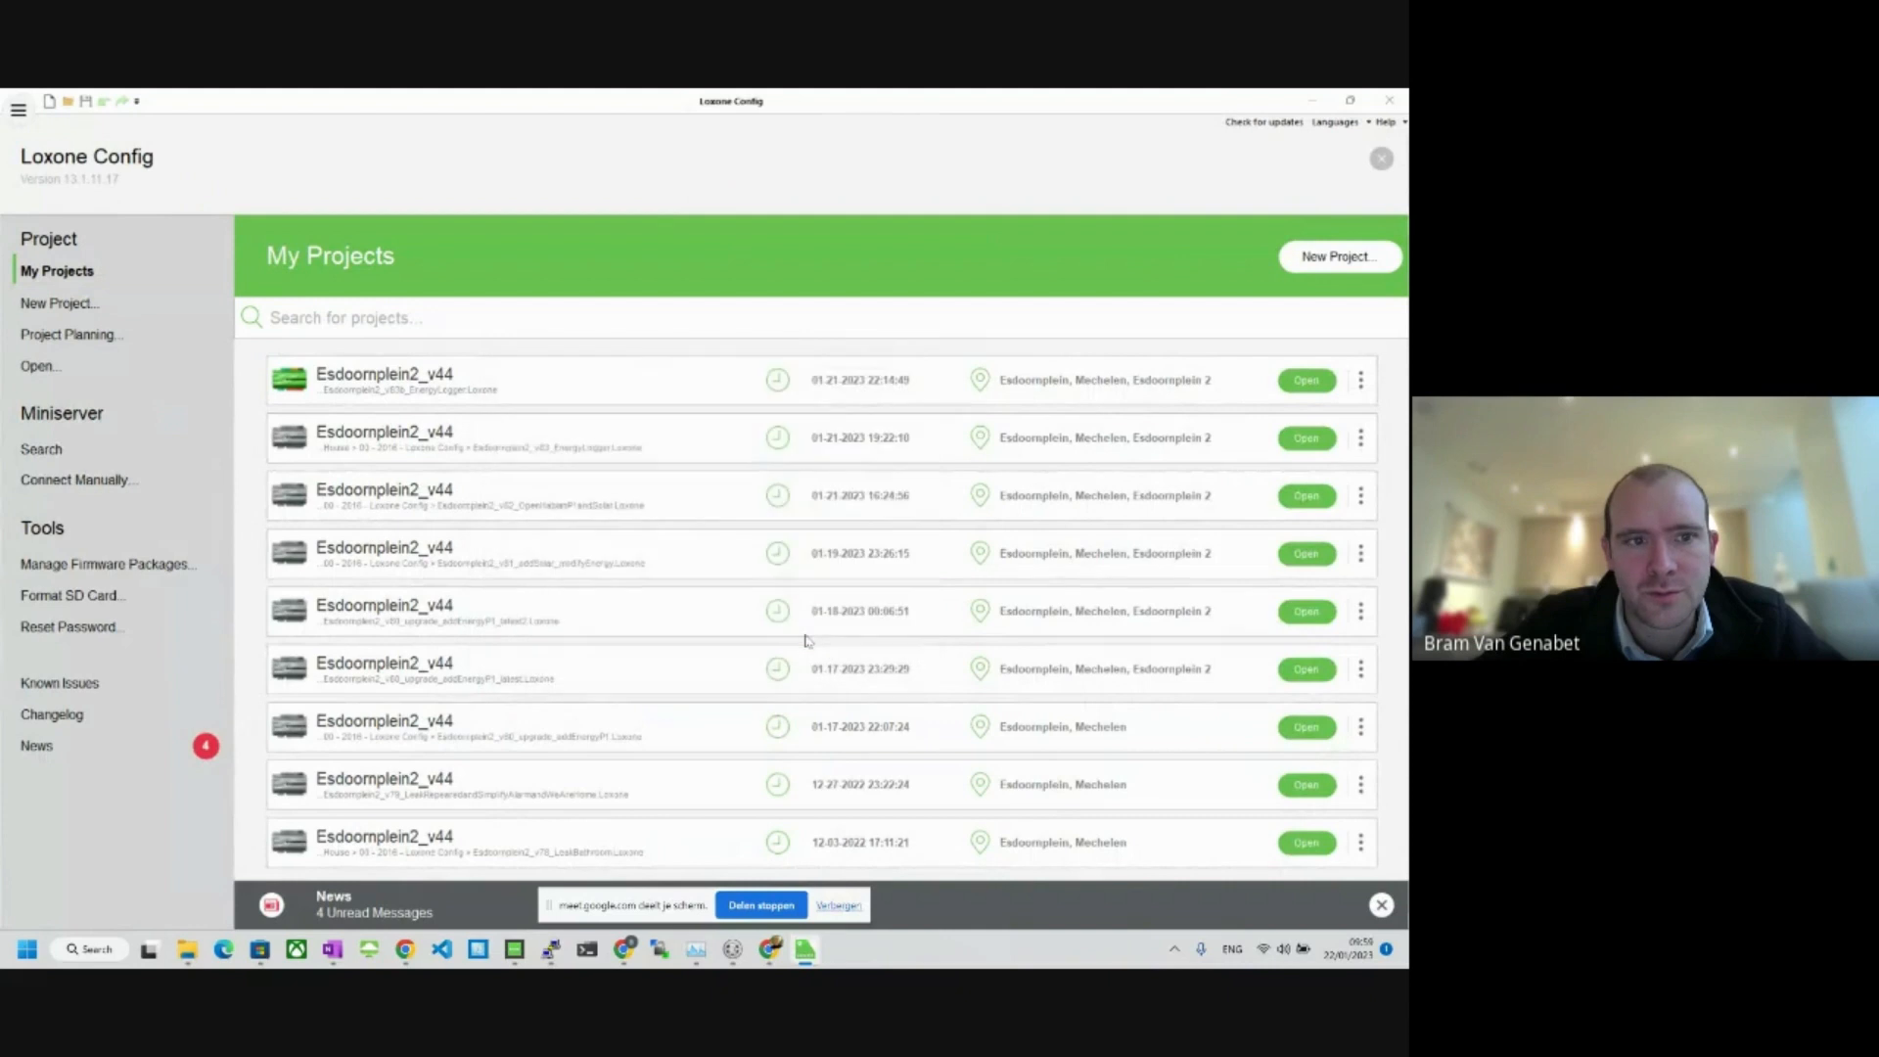
{"action": "left_click", "coordinate": [1305, 380]}
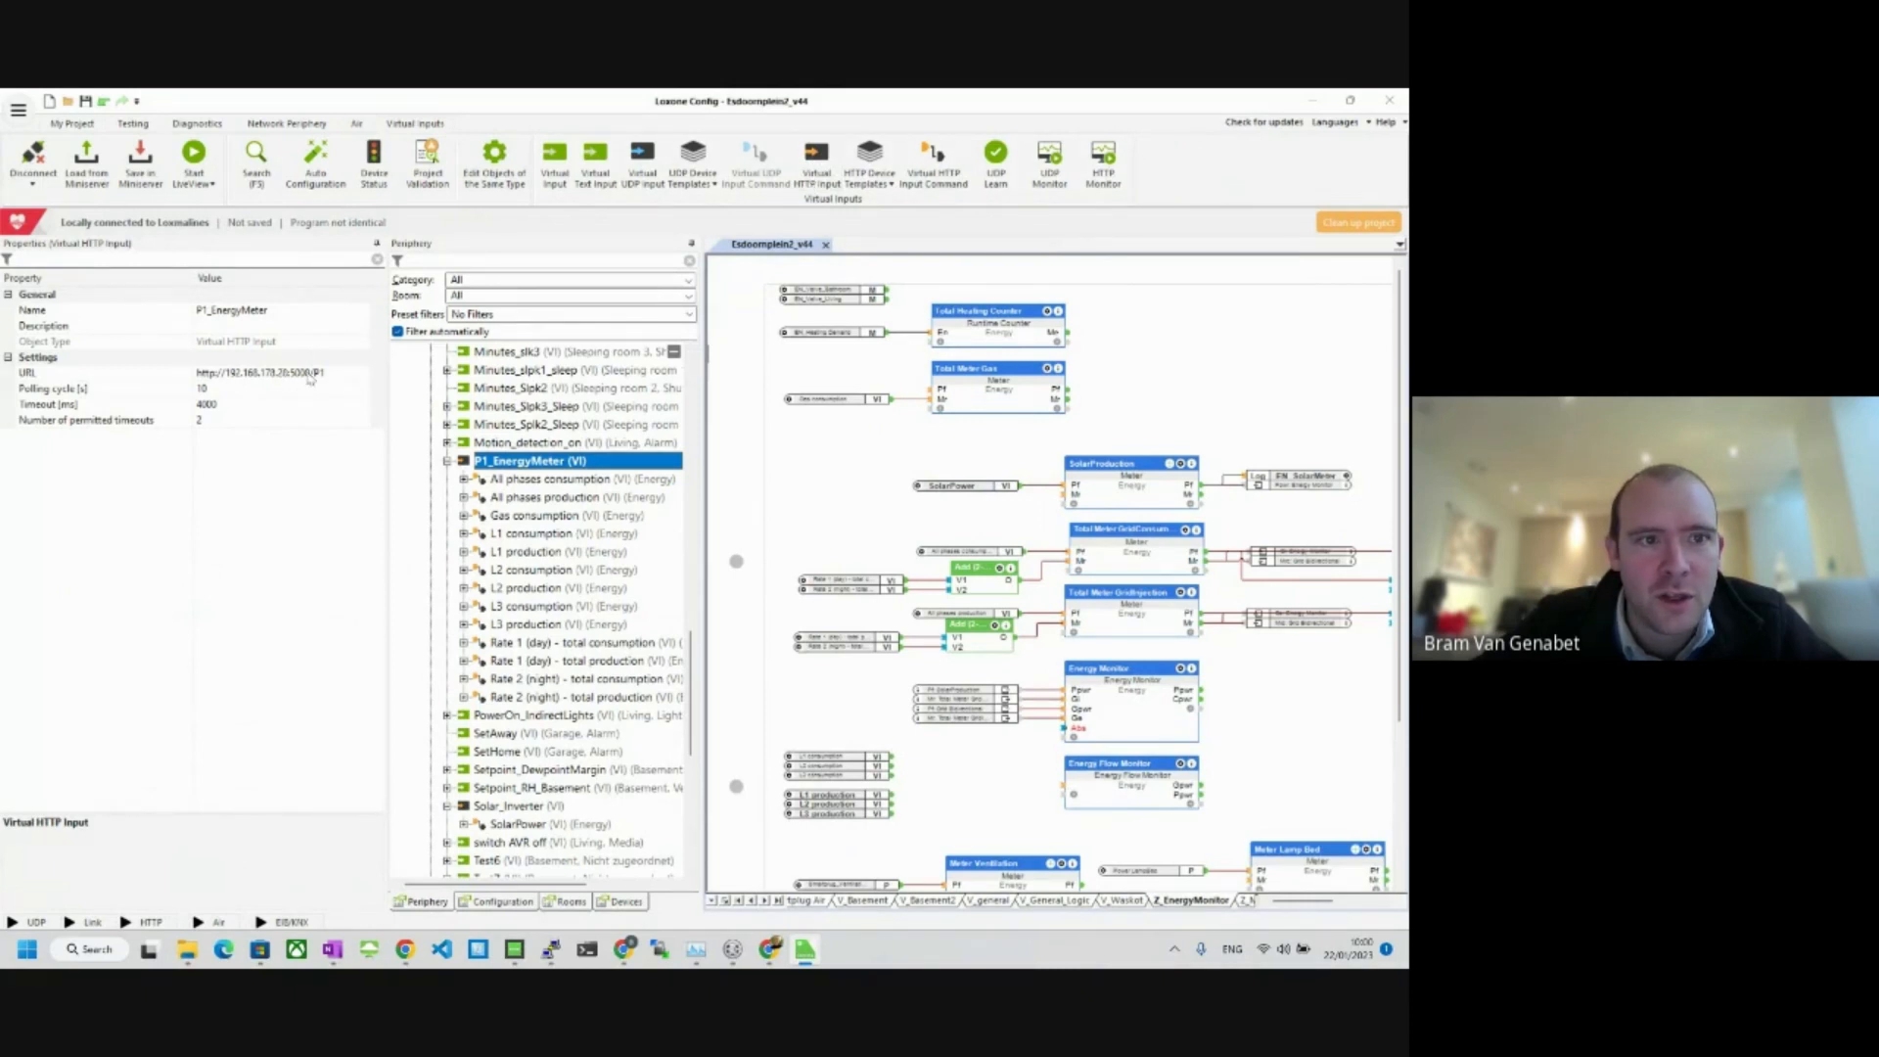
Step: Select All phases consumption under P1_EnergyMeter and inspect its Command recognition pattern
{"action": "left_click", "coordinate": [263, 373]}
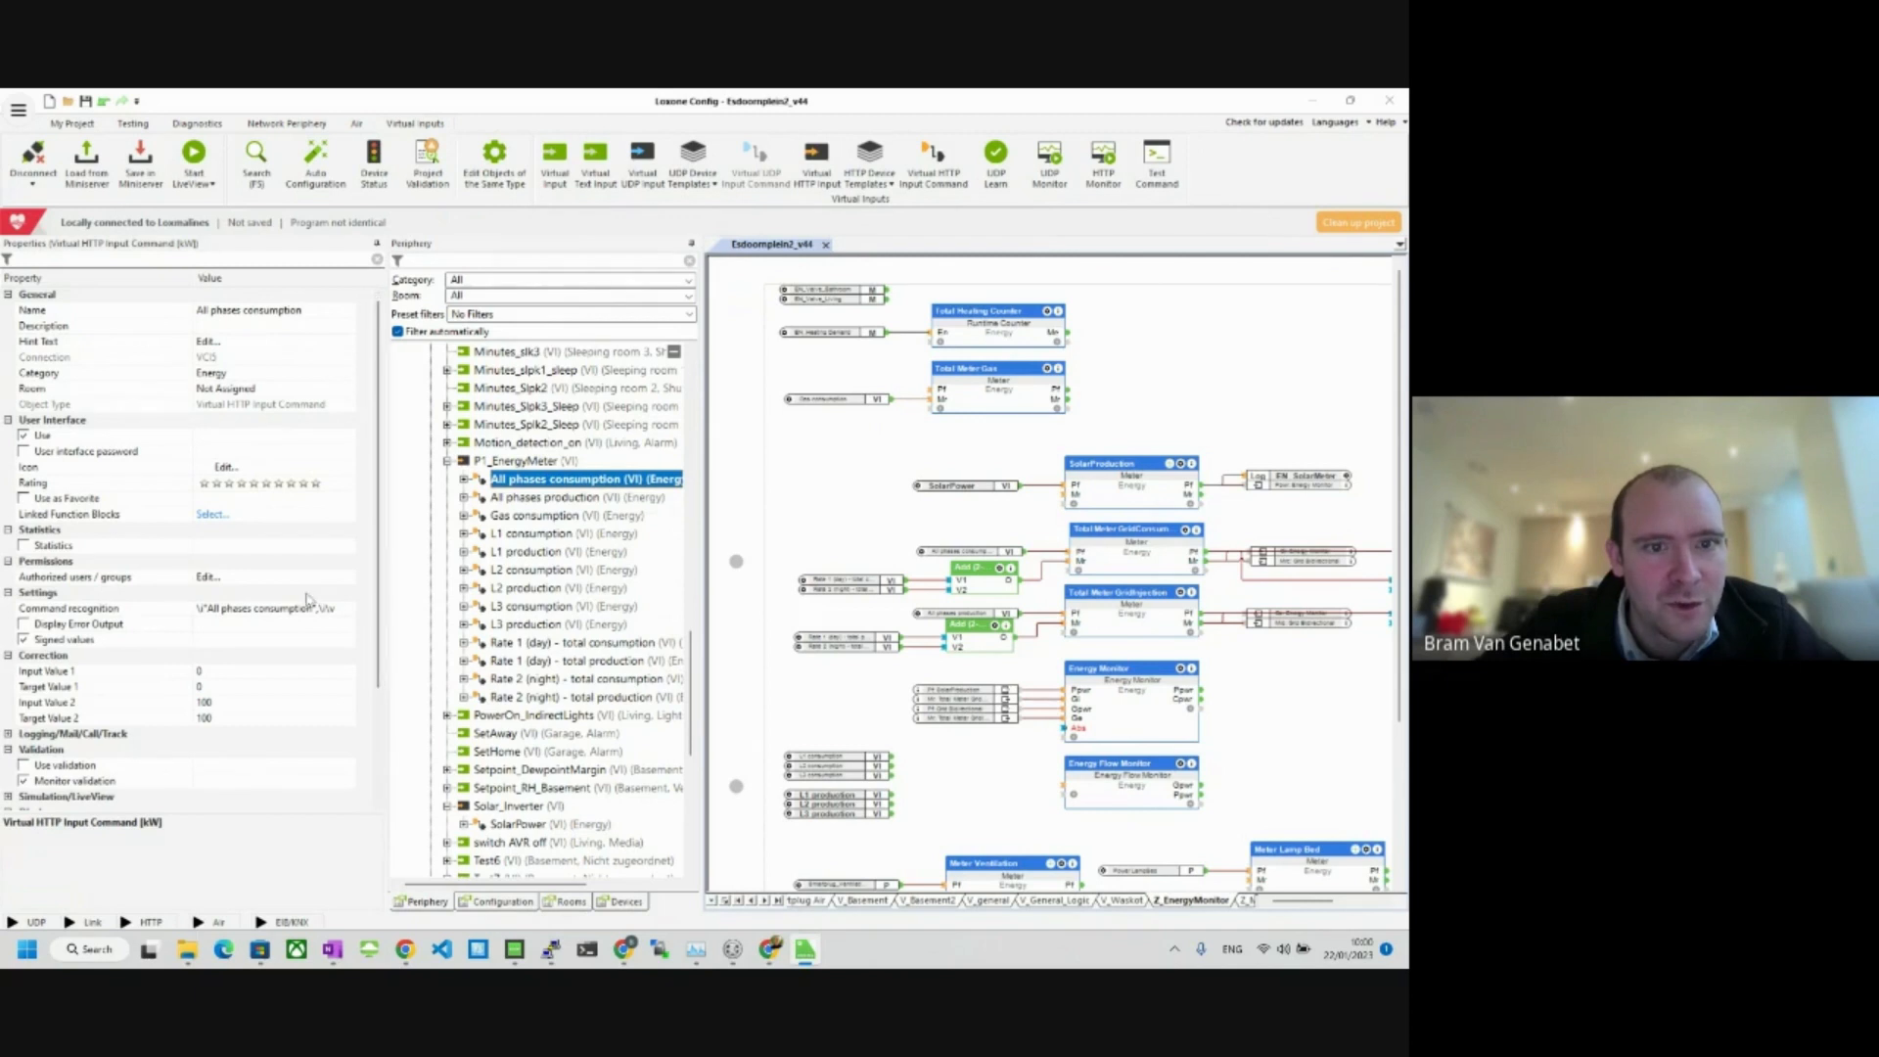
{"action": "mouse_move", "coordinate": [336, 614]}
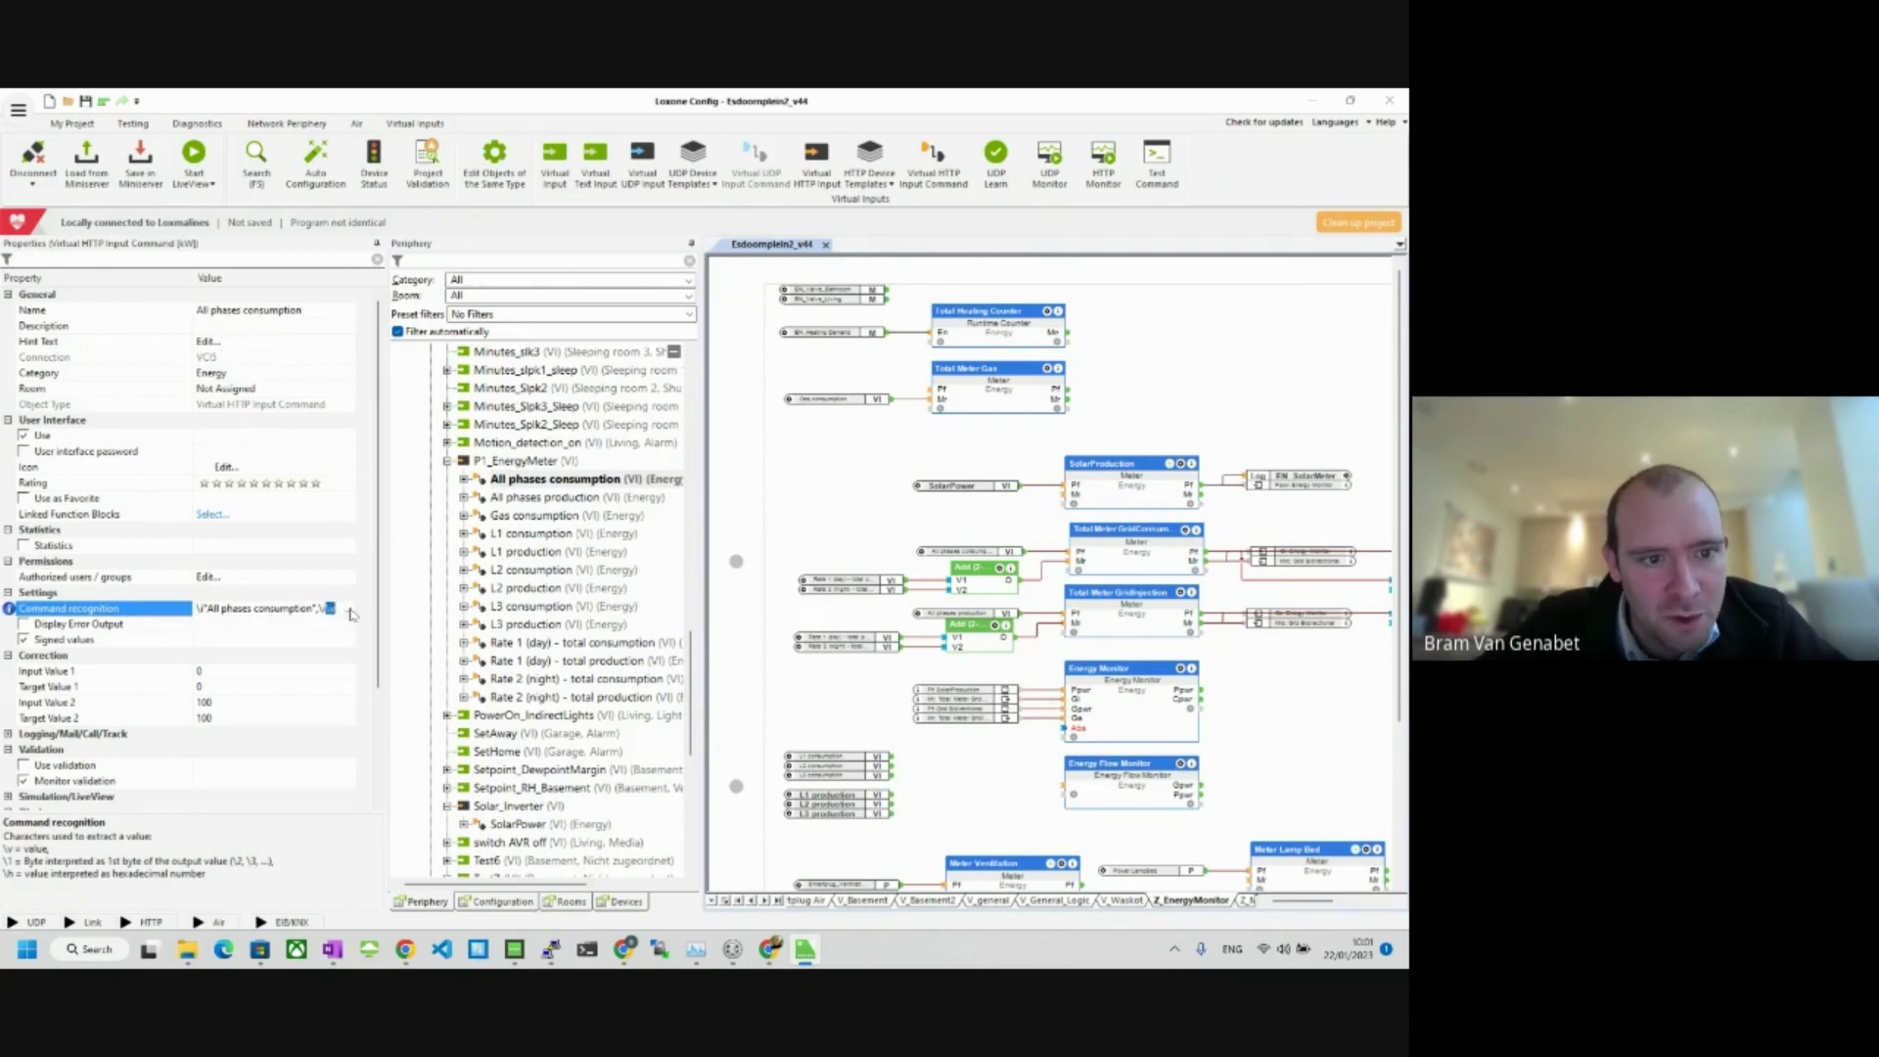
{"action": "left_click", "coordinate": [335, 608]}
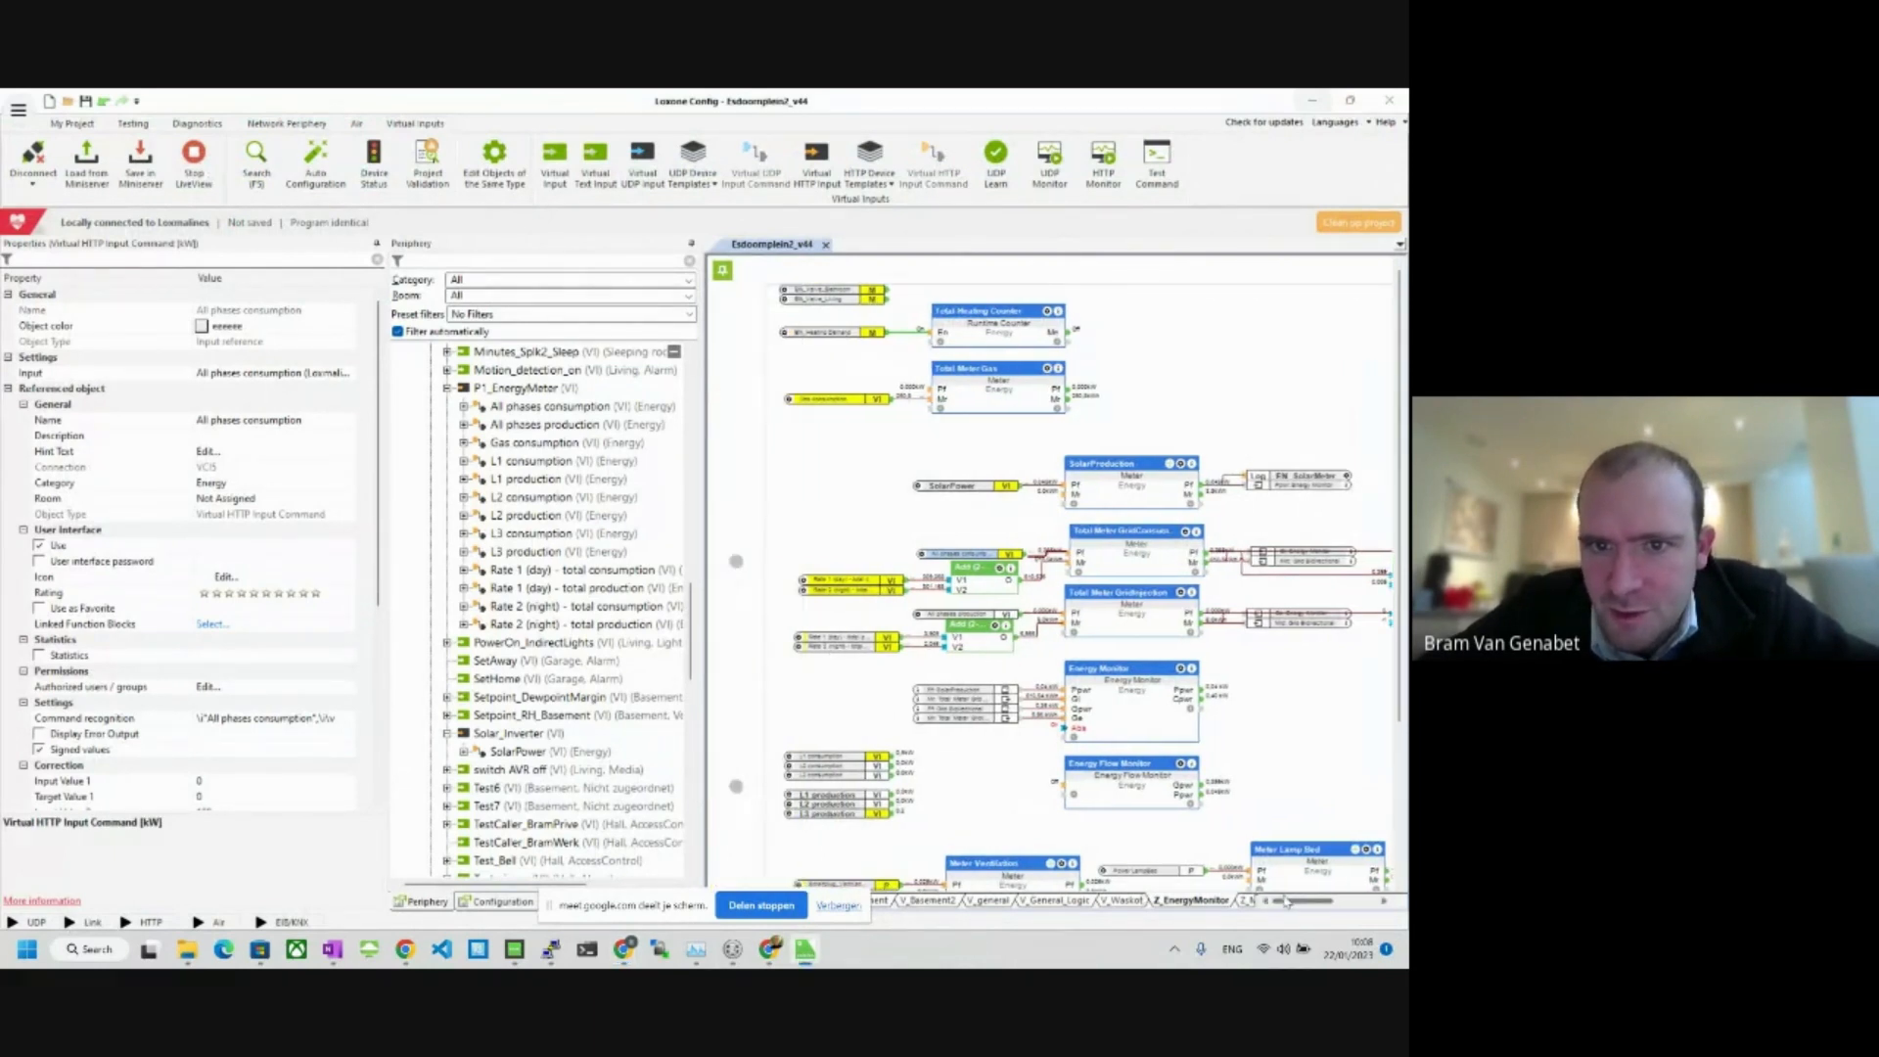
{"action": "left_click", "coordinate": [533, 461]}
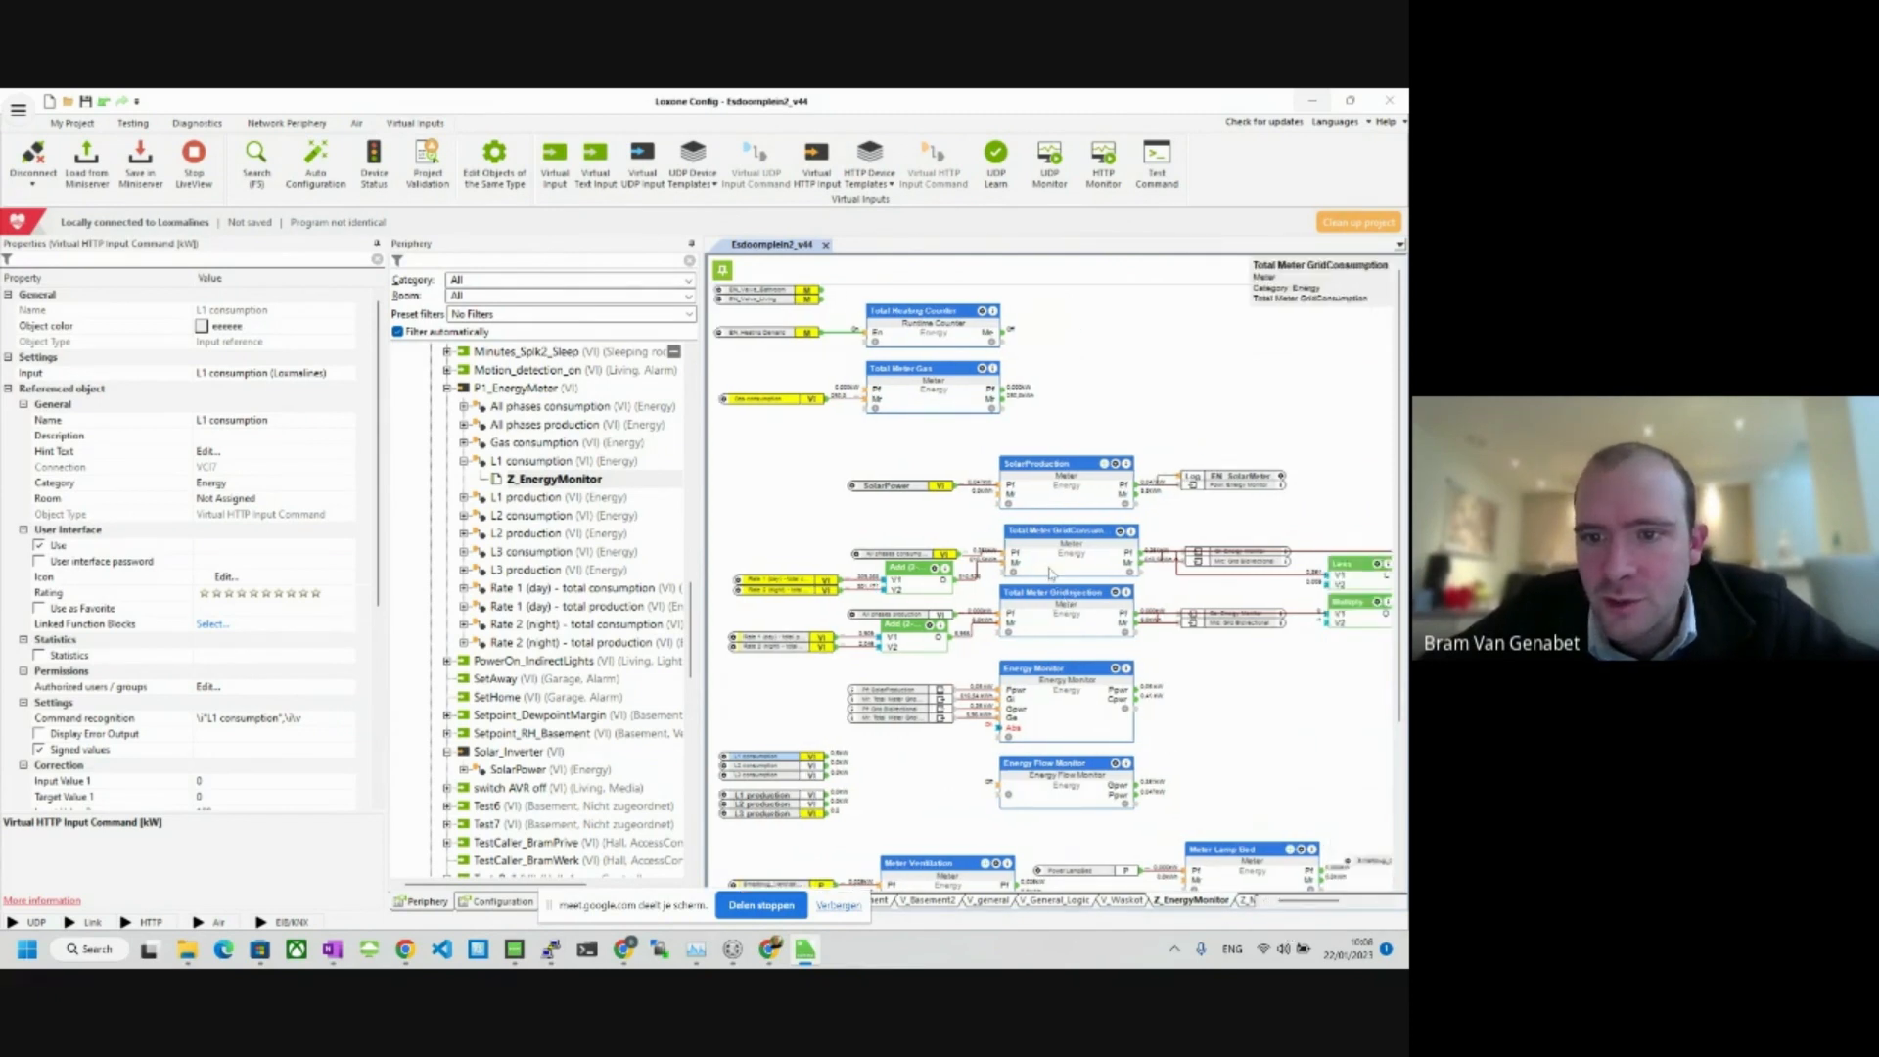
{"action": "left_click", "coordinate": [1064, 531]}
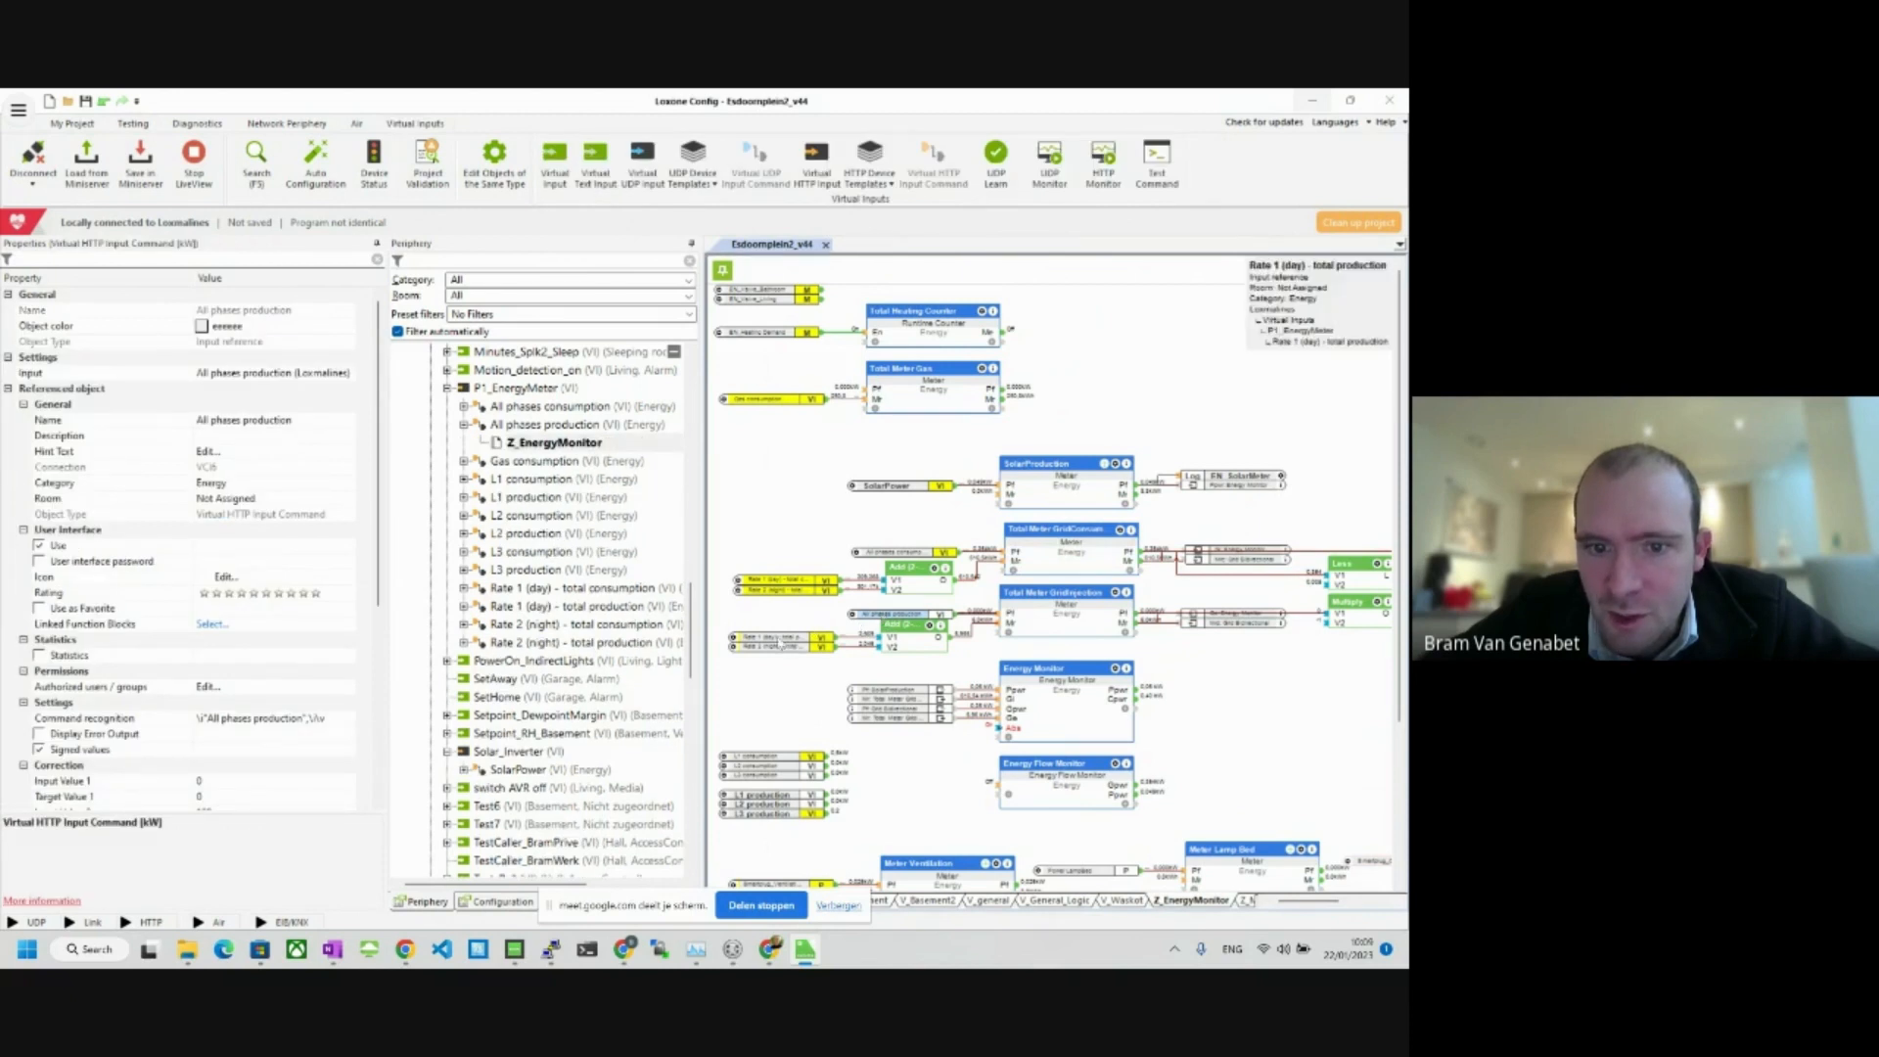
{"action": "left_click", "coordinate": [779, 644]}
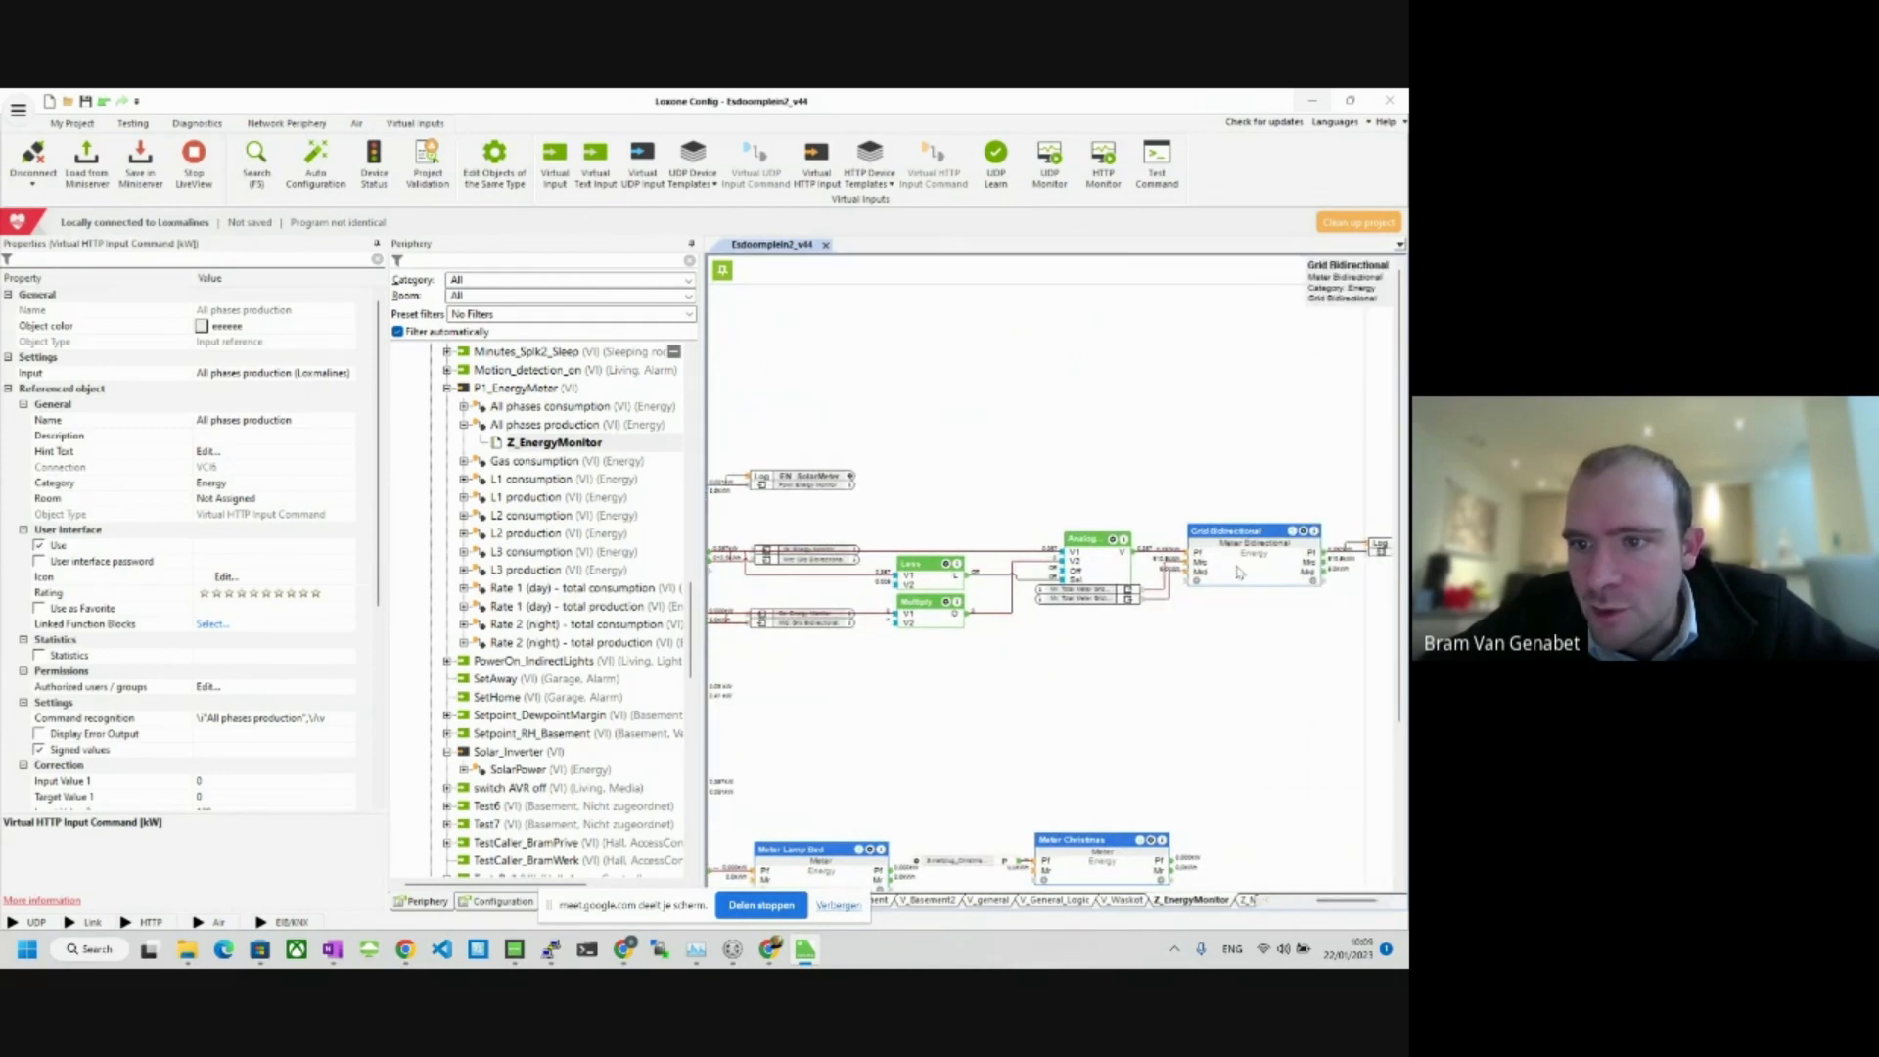
{"action": "mouse_move", "coordinate": [1255, 579]}
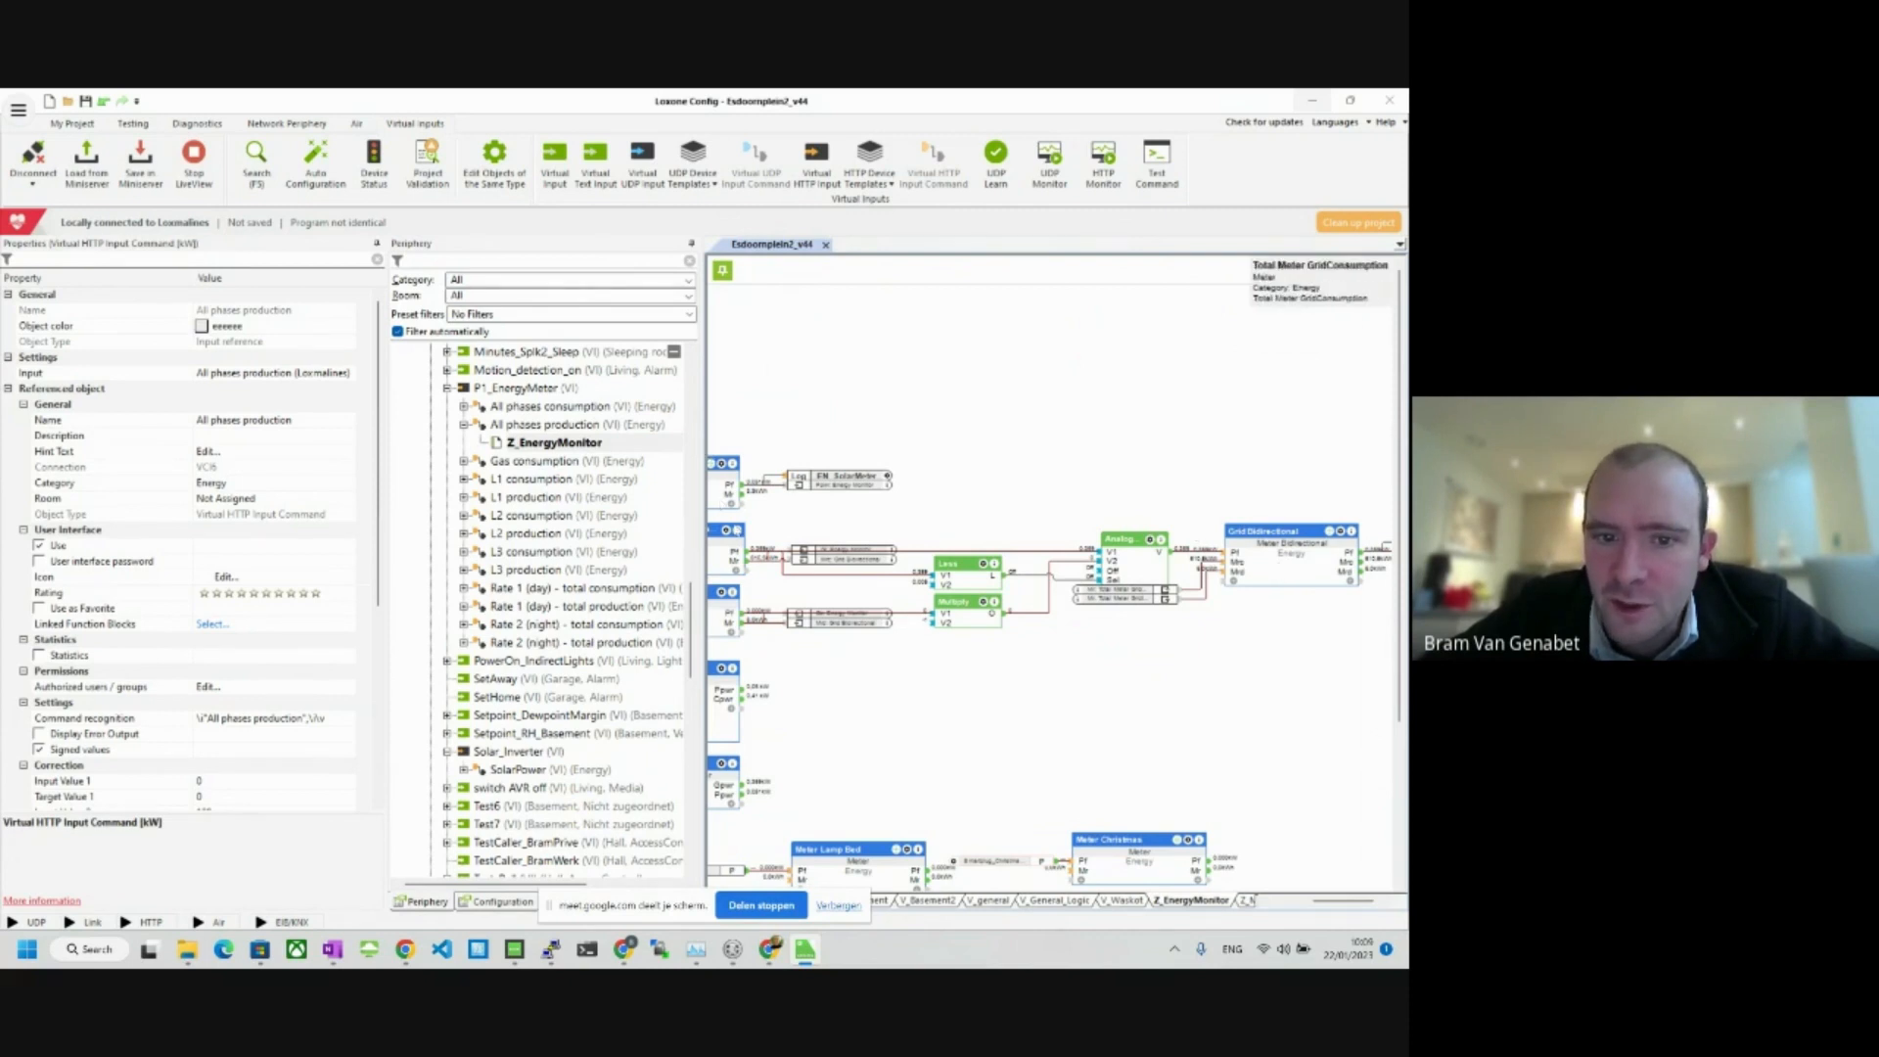
{"action": "mouse_move", "coordinate": [740, 555]}
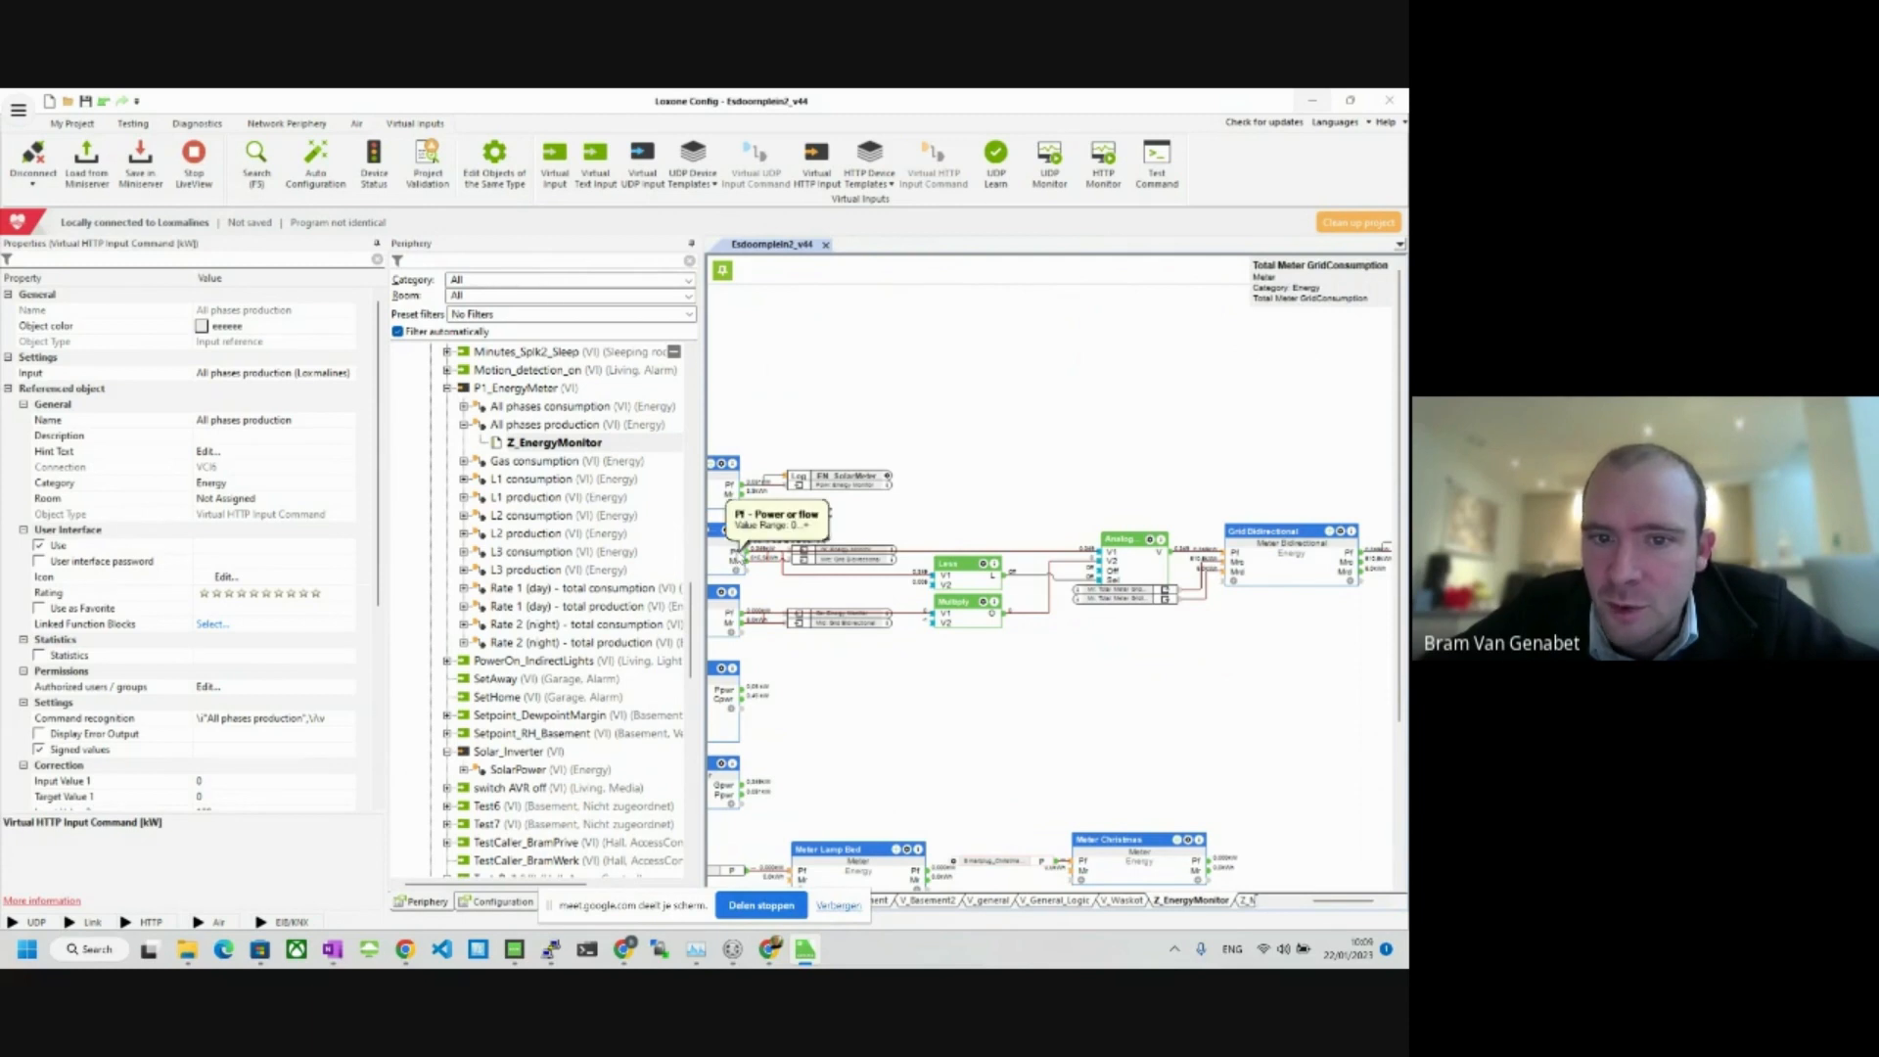
{"action": "mouse_move", "coordinate": [791, 581]}
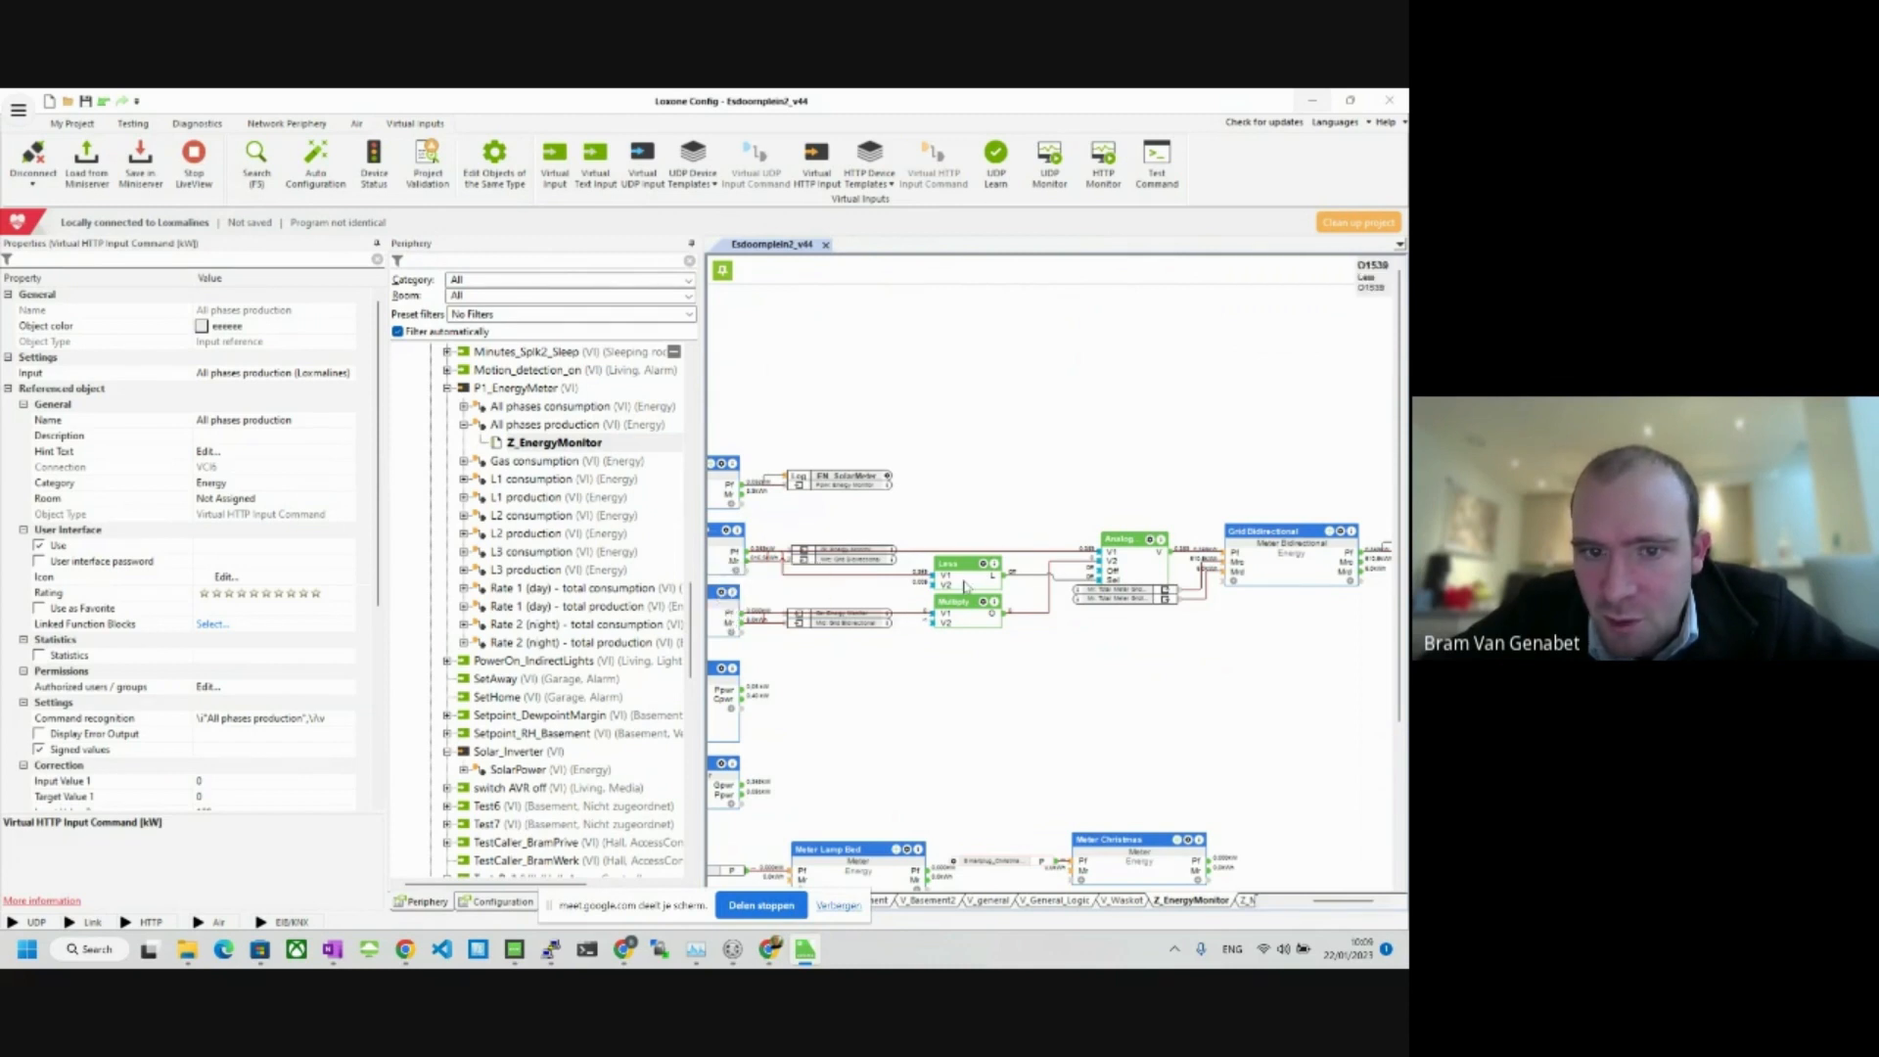
{"action": "mouse_move", "coordinate": [971, 583]}
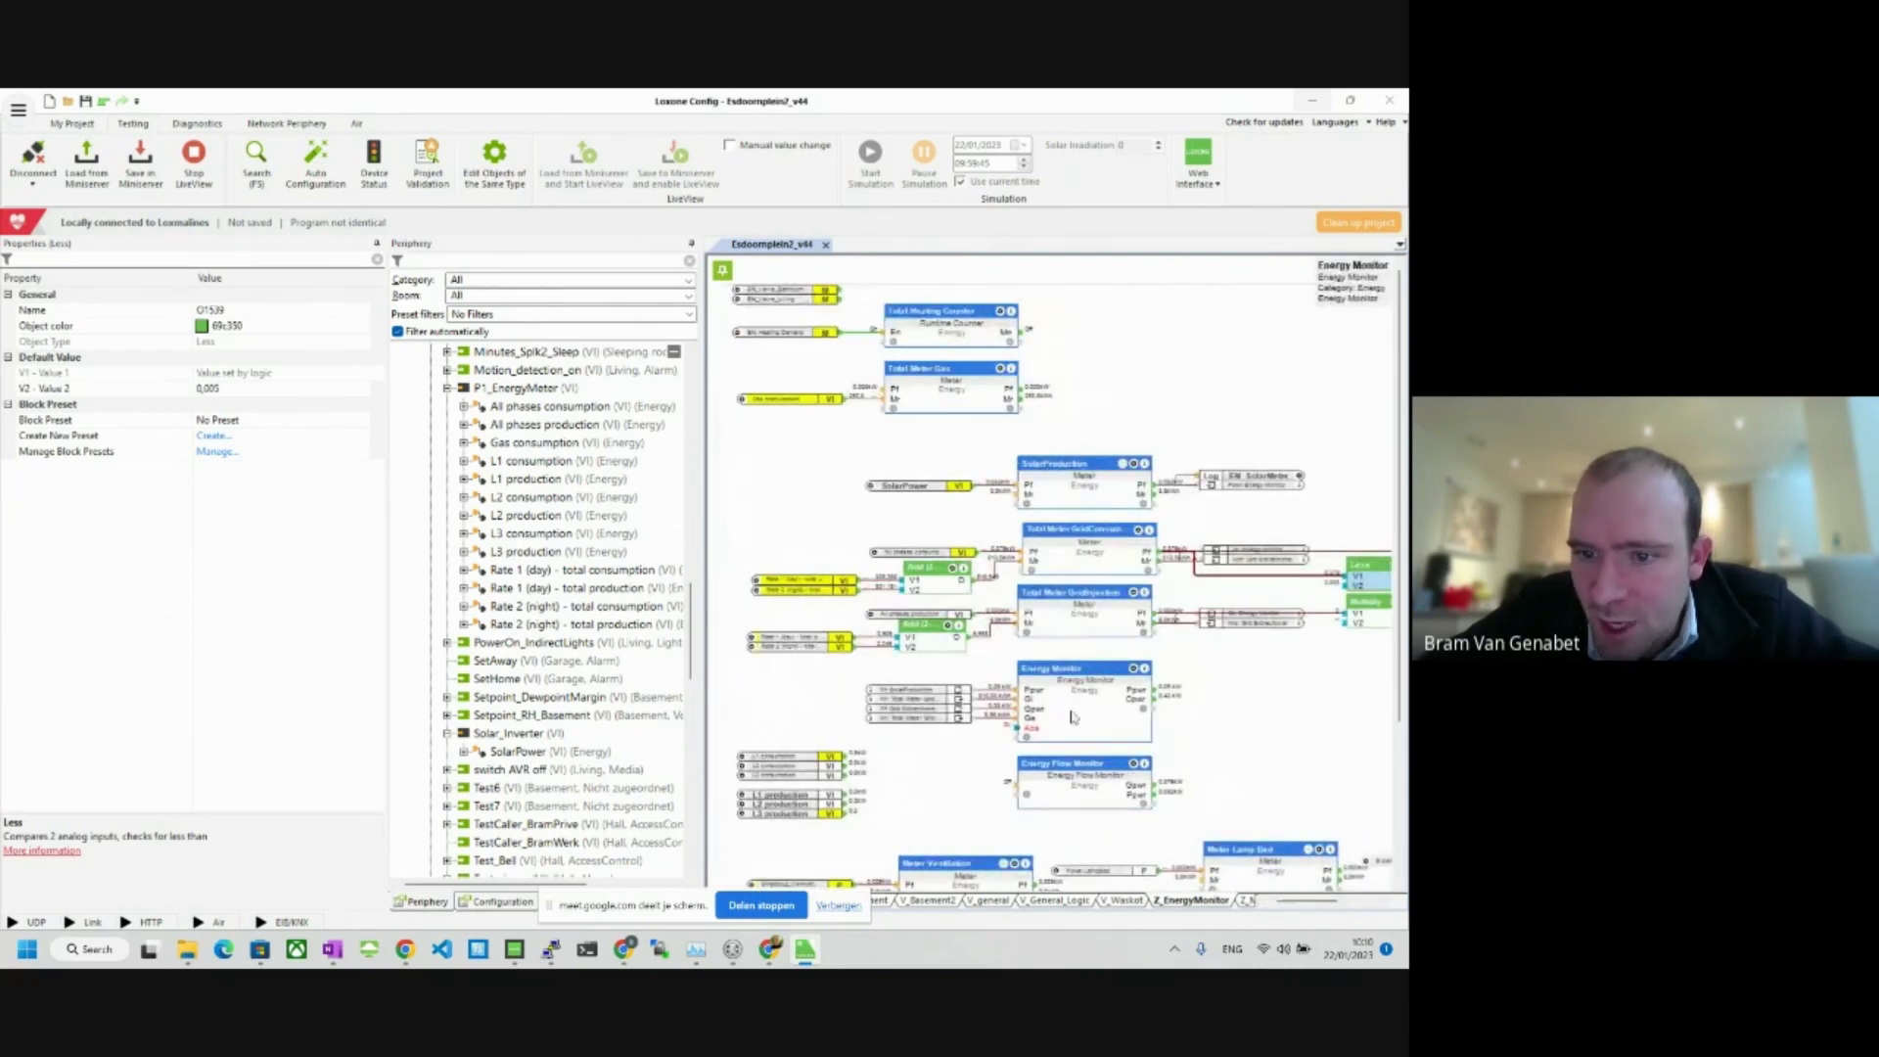
{"action": "left_click", "coordinate": [1085, 707]}
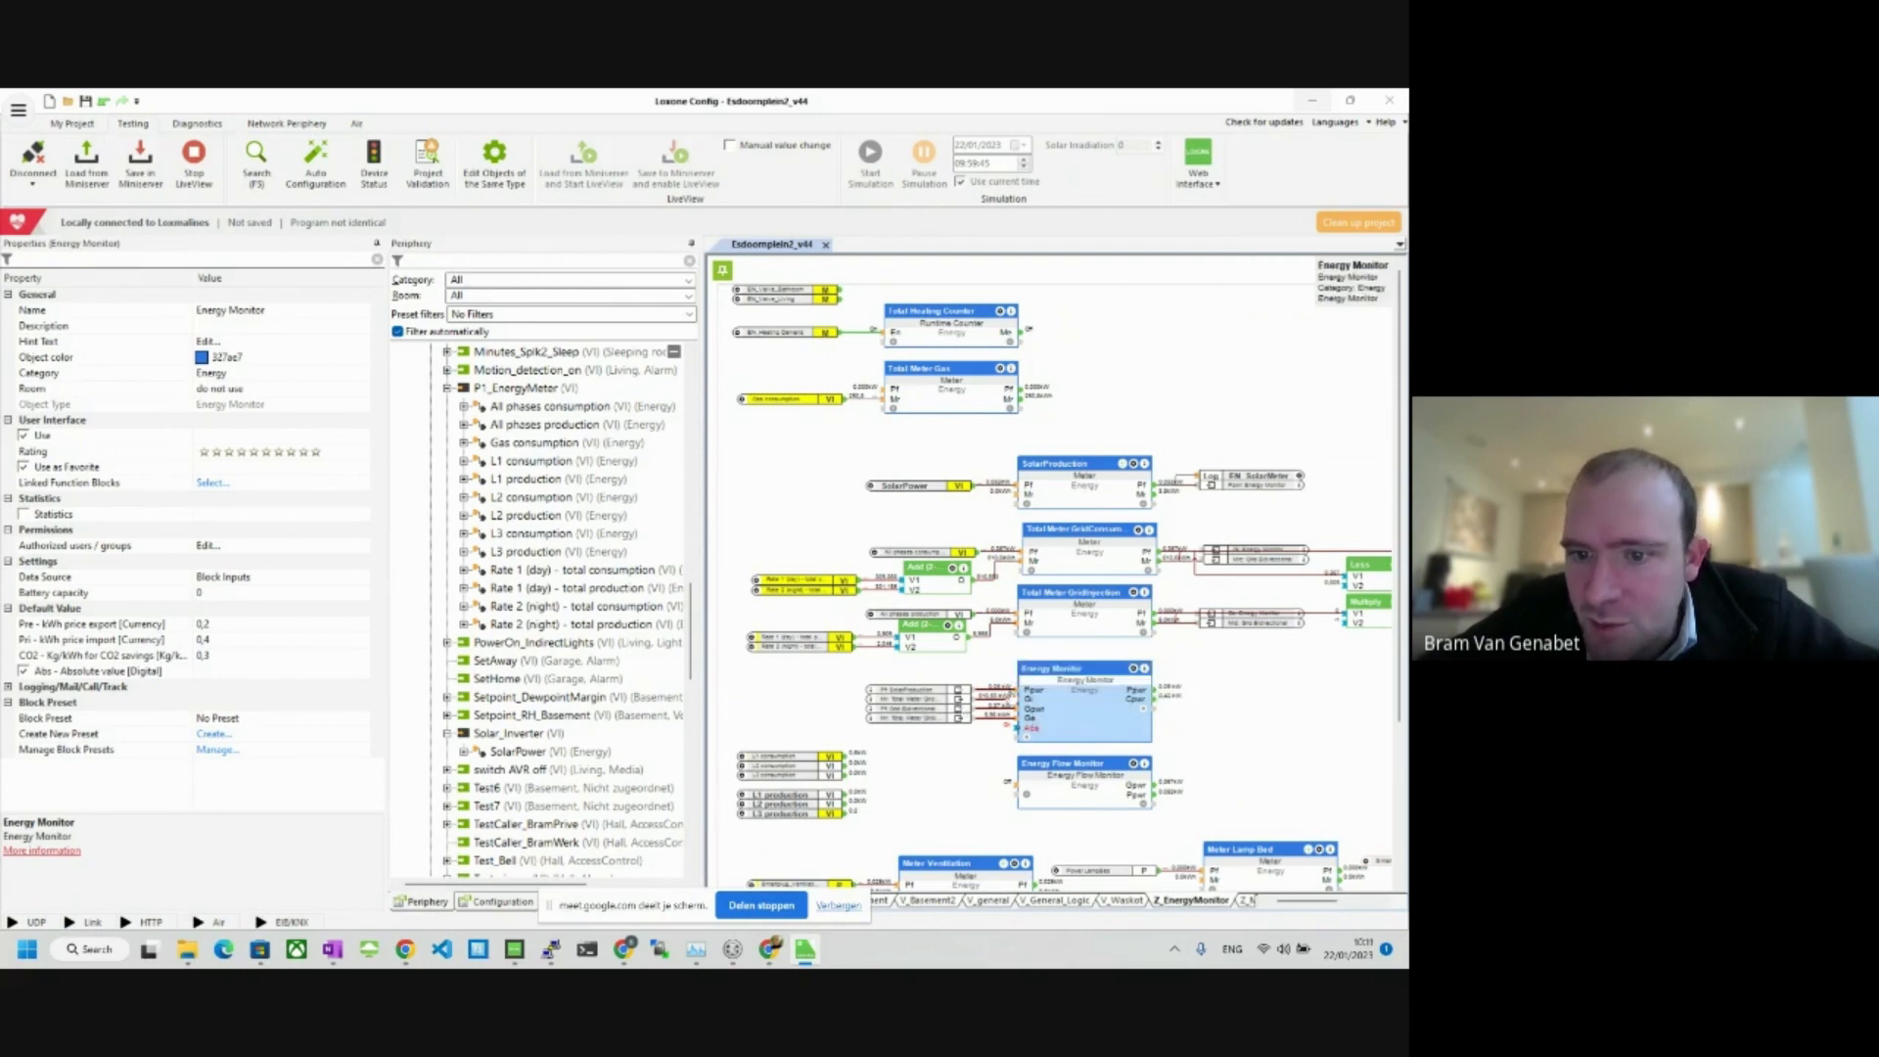
{"action": "left_click", "coordinate": [1082, 791]}
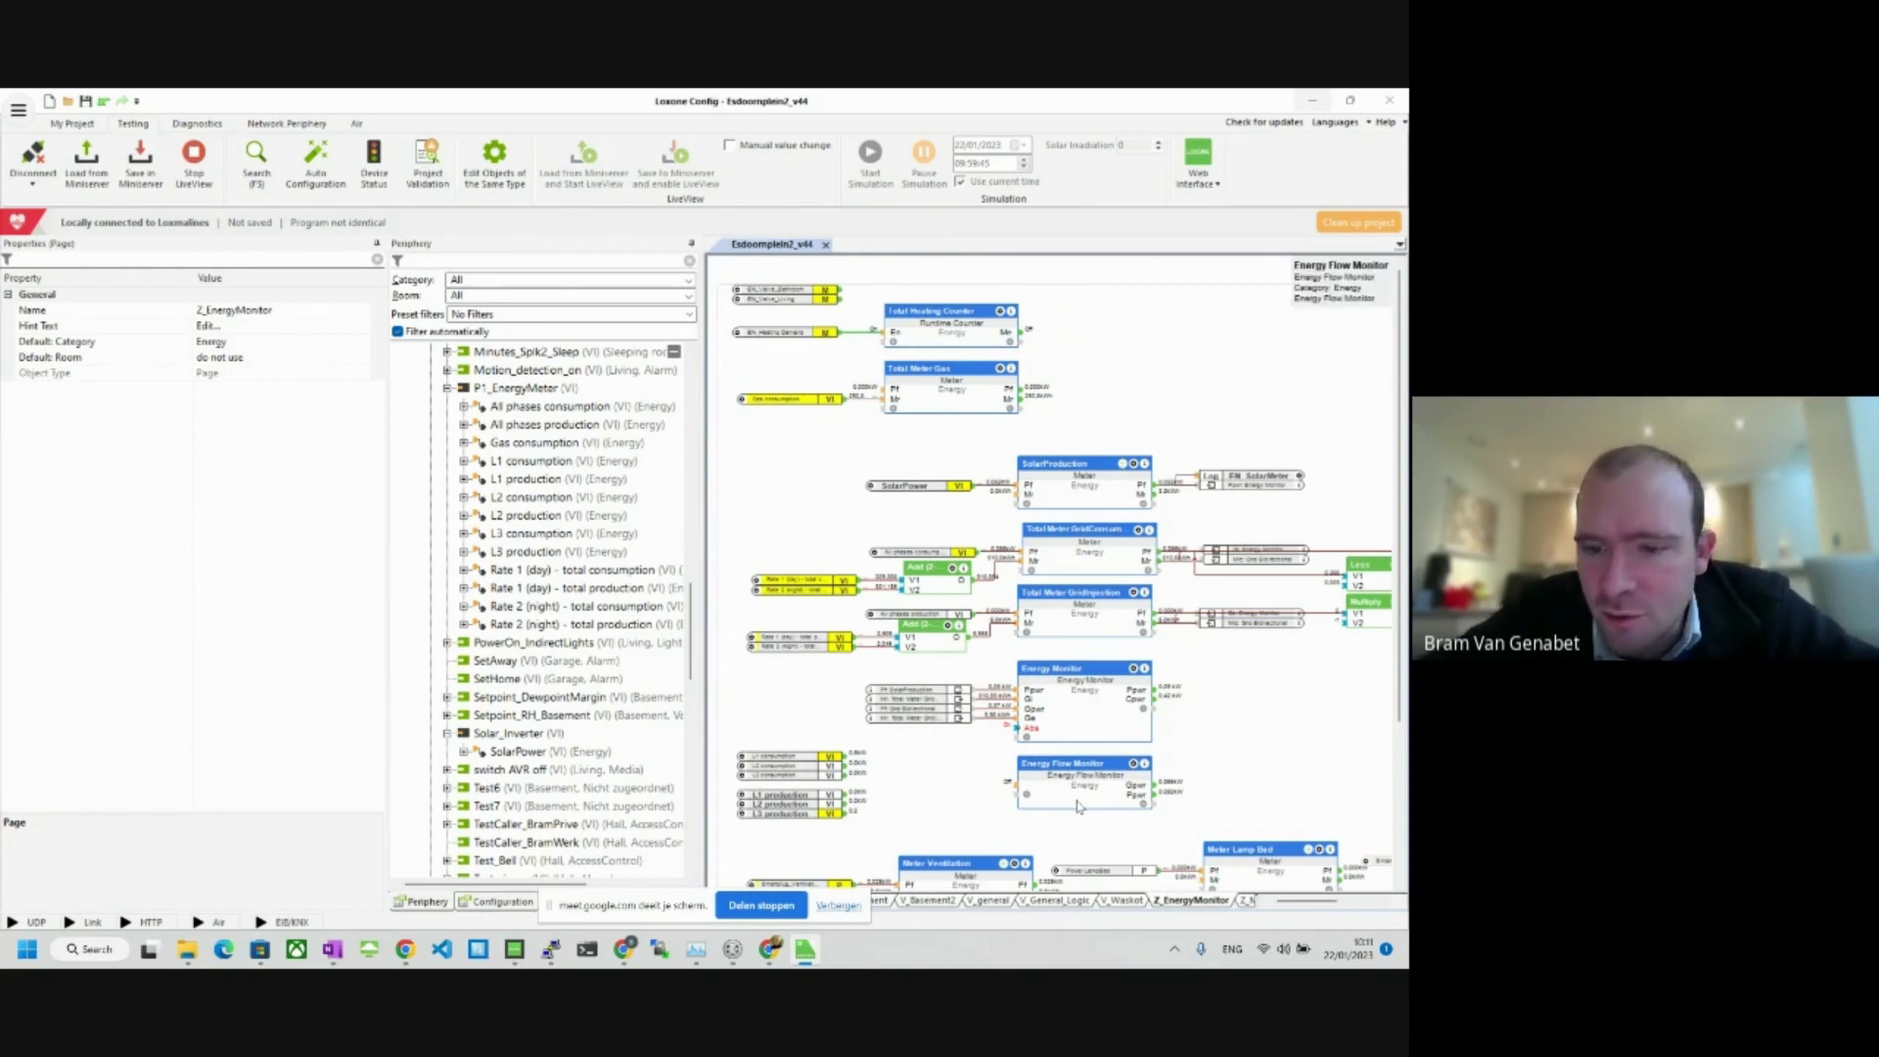
Step: Open the Energy Flow Monitor's Configure monitor dialog to review consumer, producer and grid meters
{"action": "double_click", "coordinate": [1083, 779]}
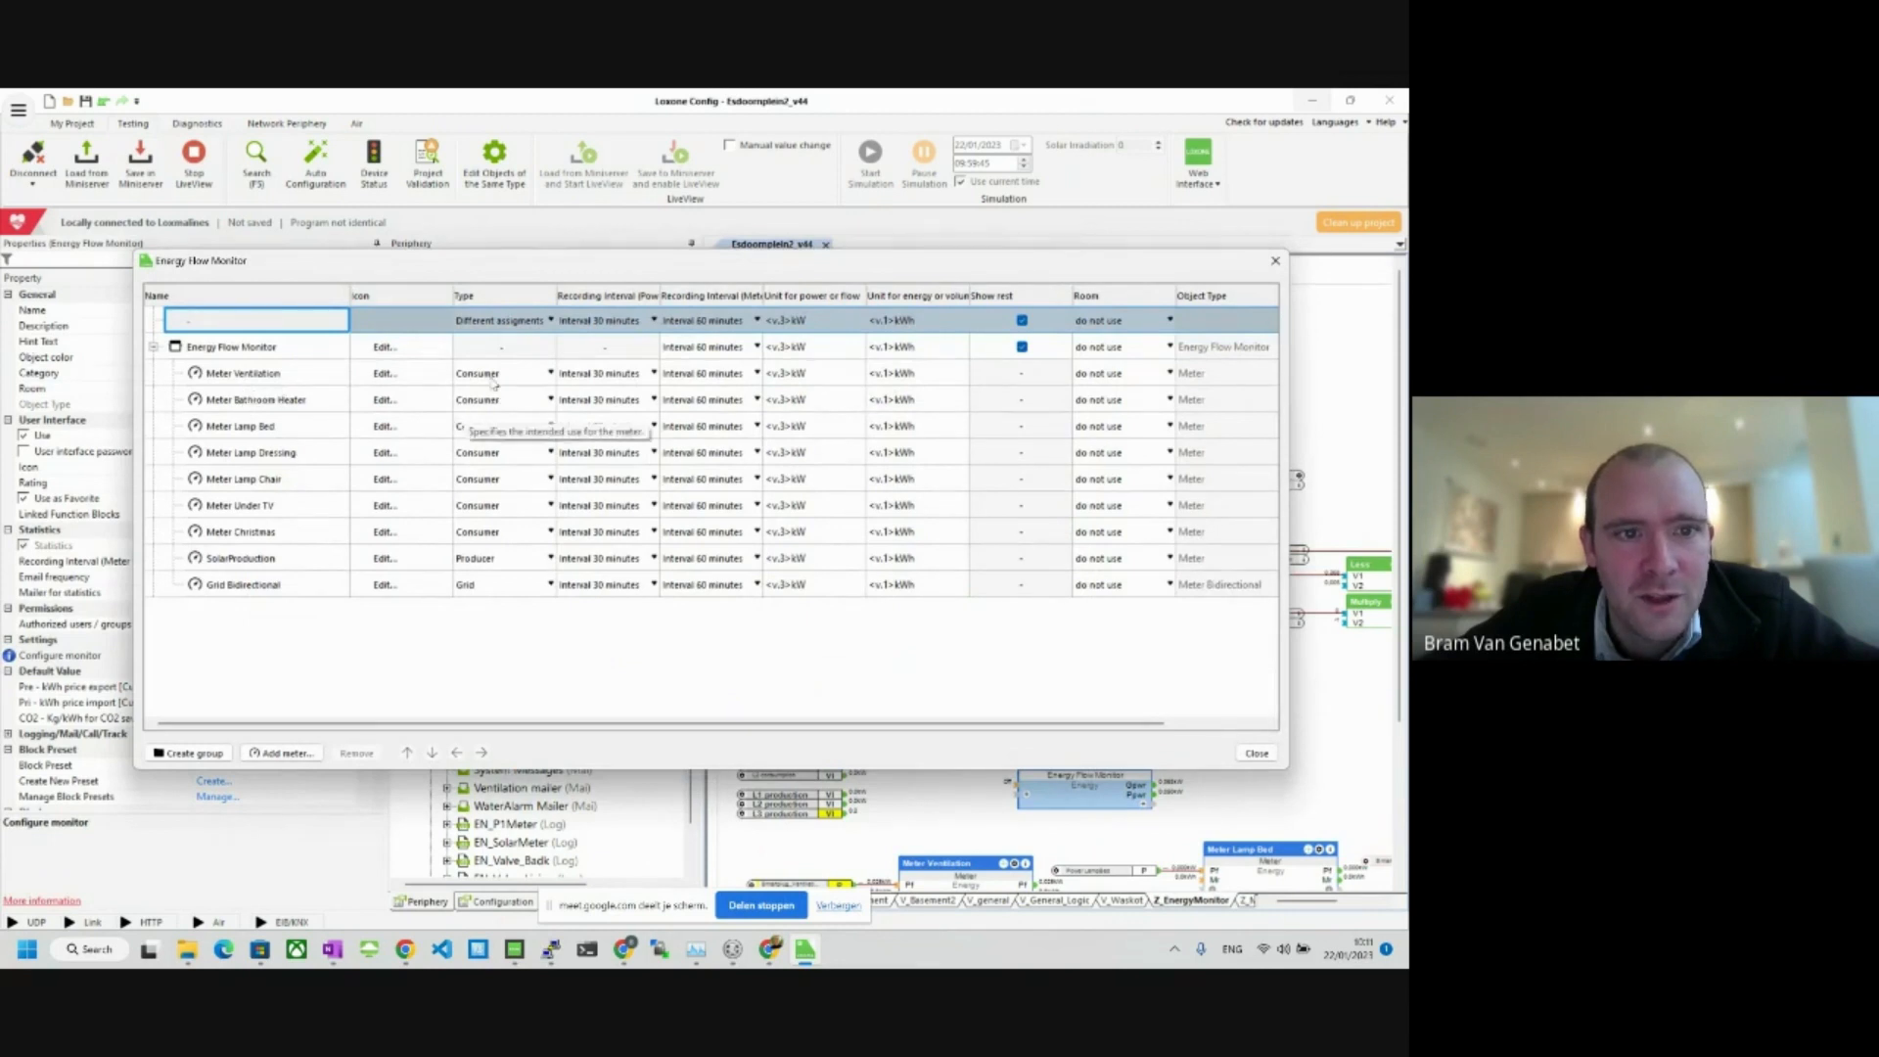
{"action": "mouse_move", "coordinate": [503, 557]}
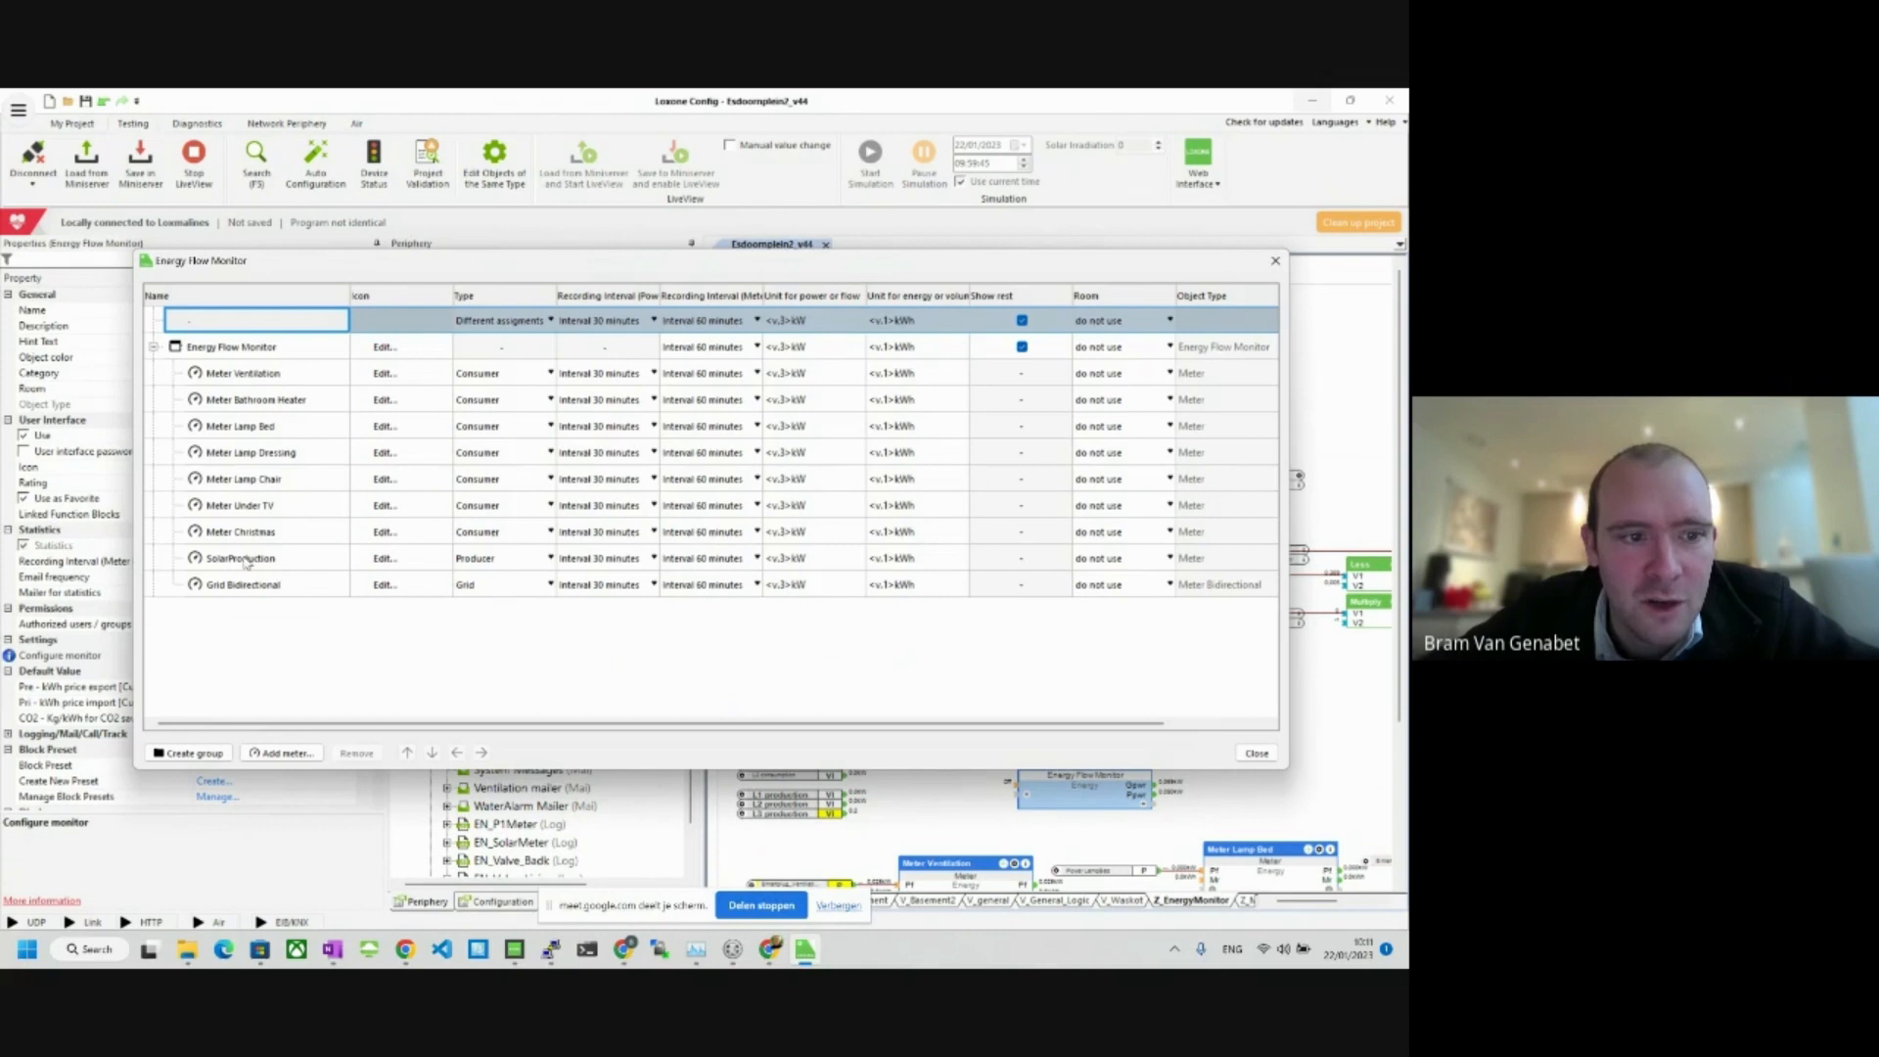
{"action": "mouse_move", "coordinate": [432, 563]}
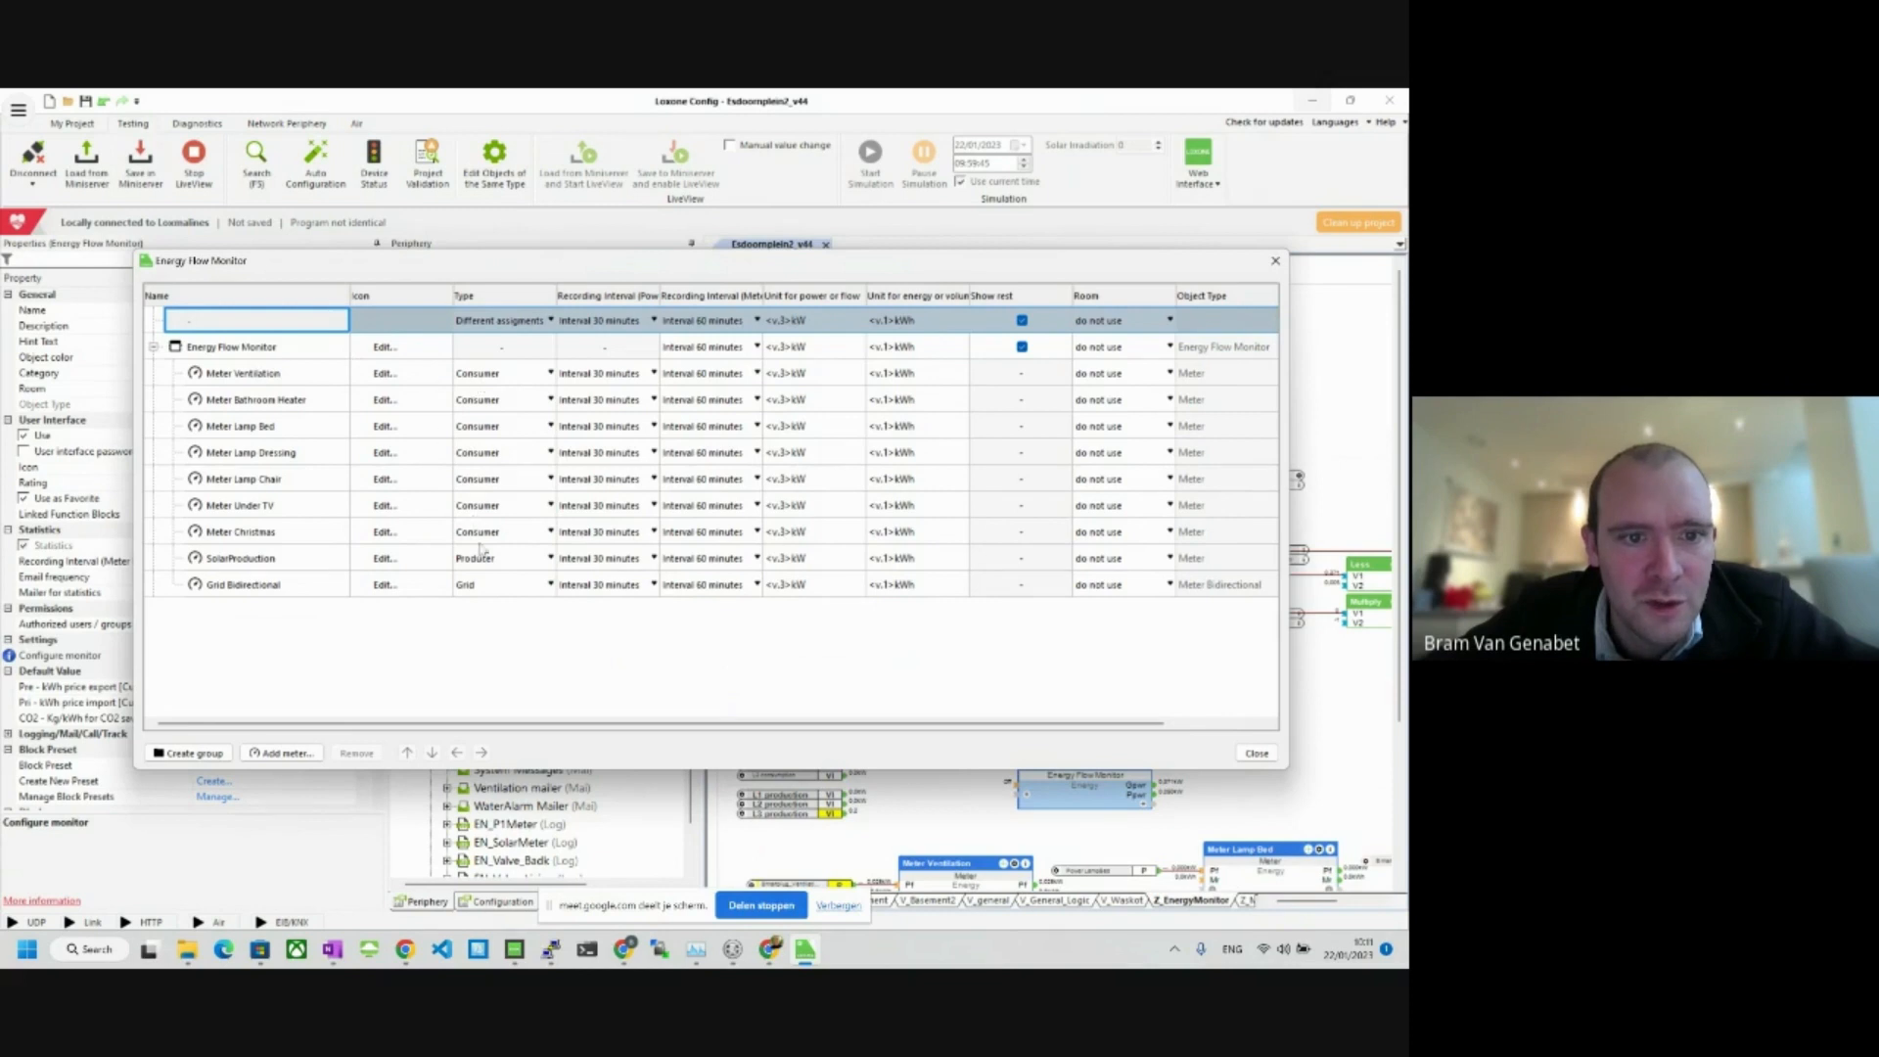
{"action": "mouse_move", "coordinate": [302, 507]}
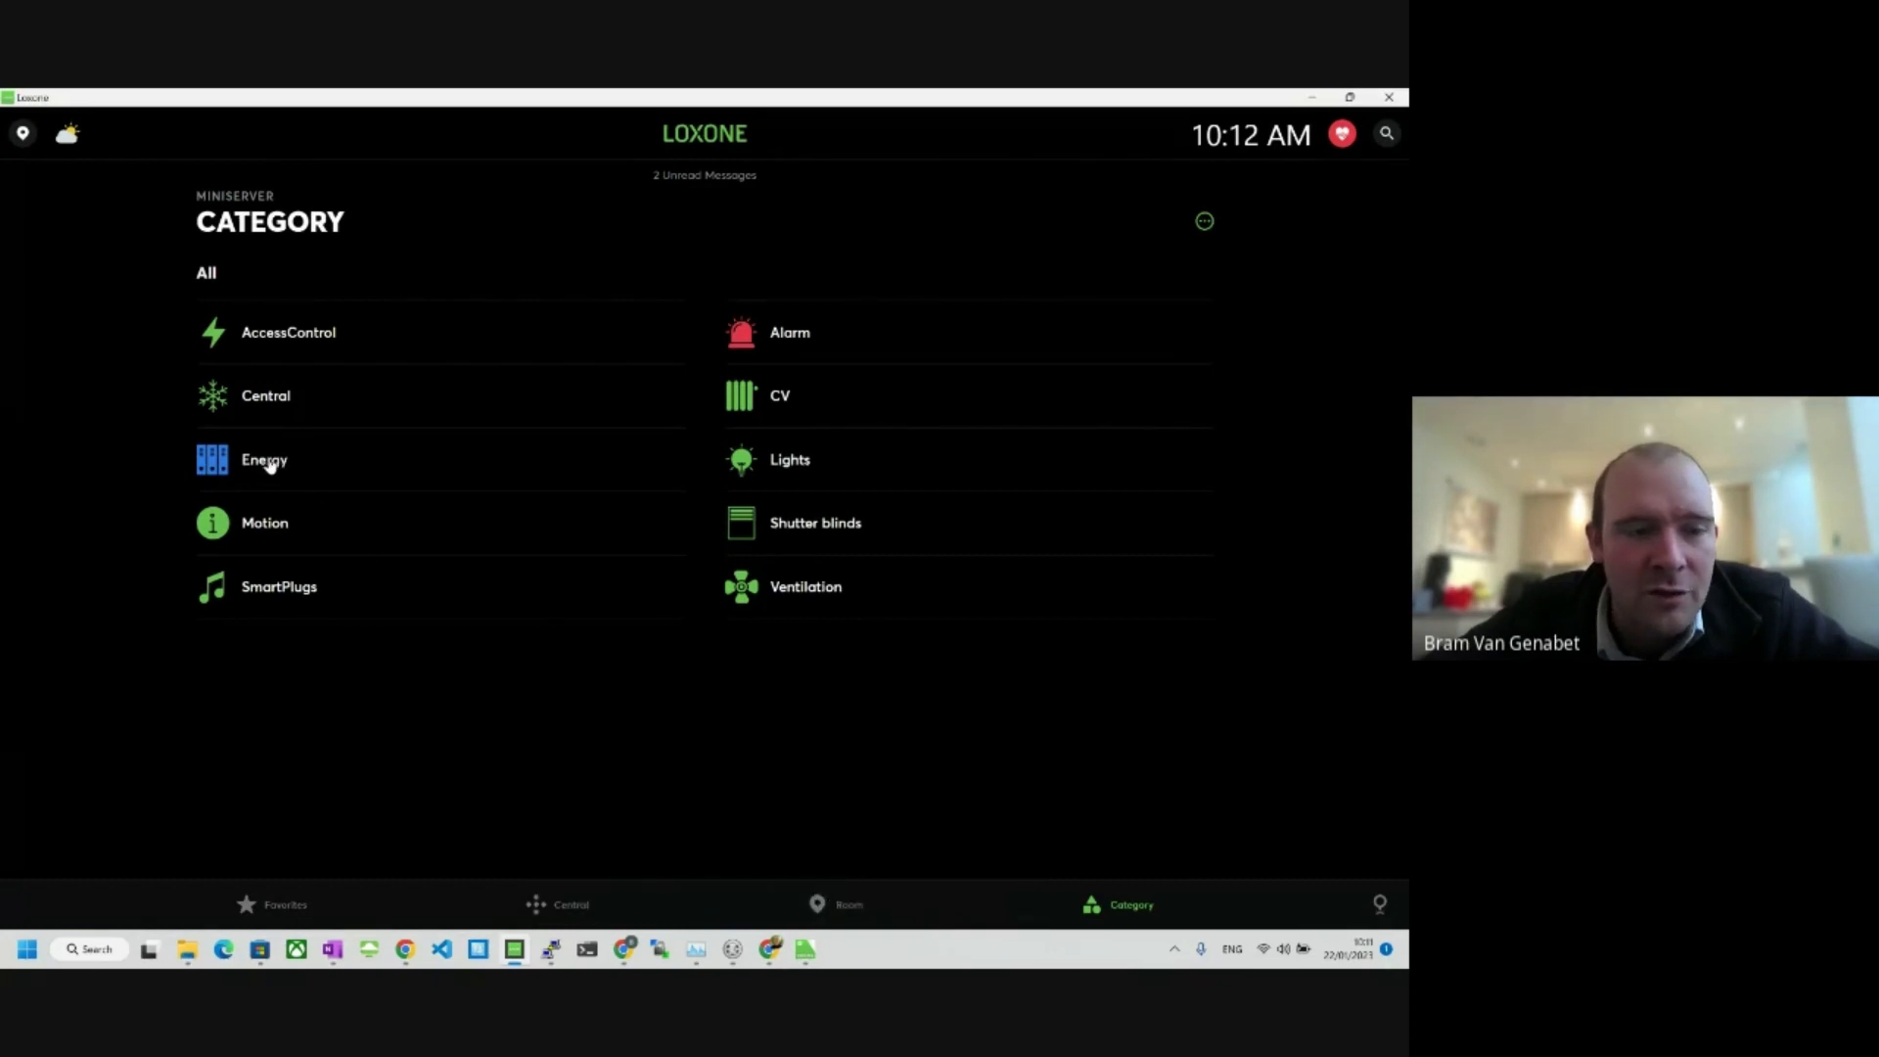
Step: Open the Energy category and scroll to the No Room assigned tiles
{"action": "left_click", "coordinate": [263, 459]}
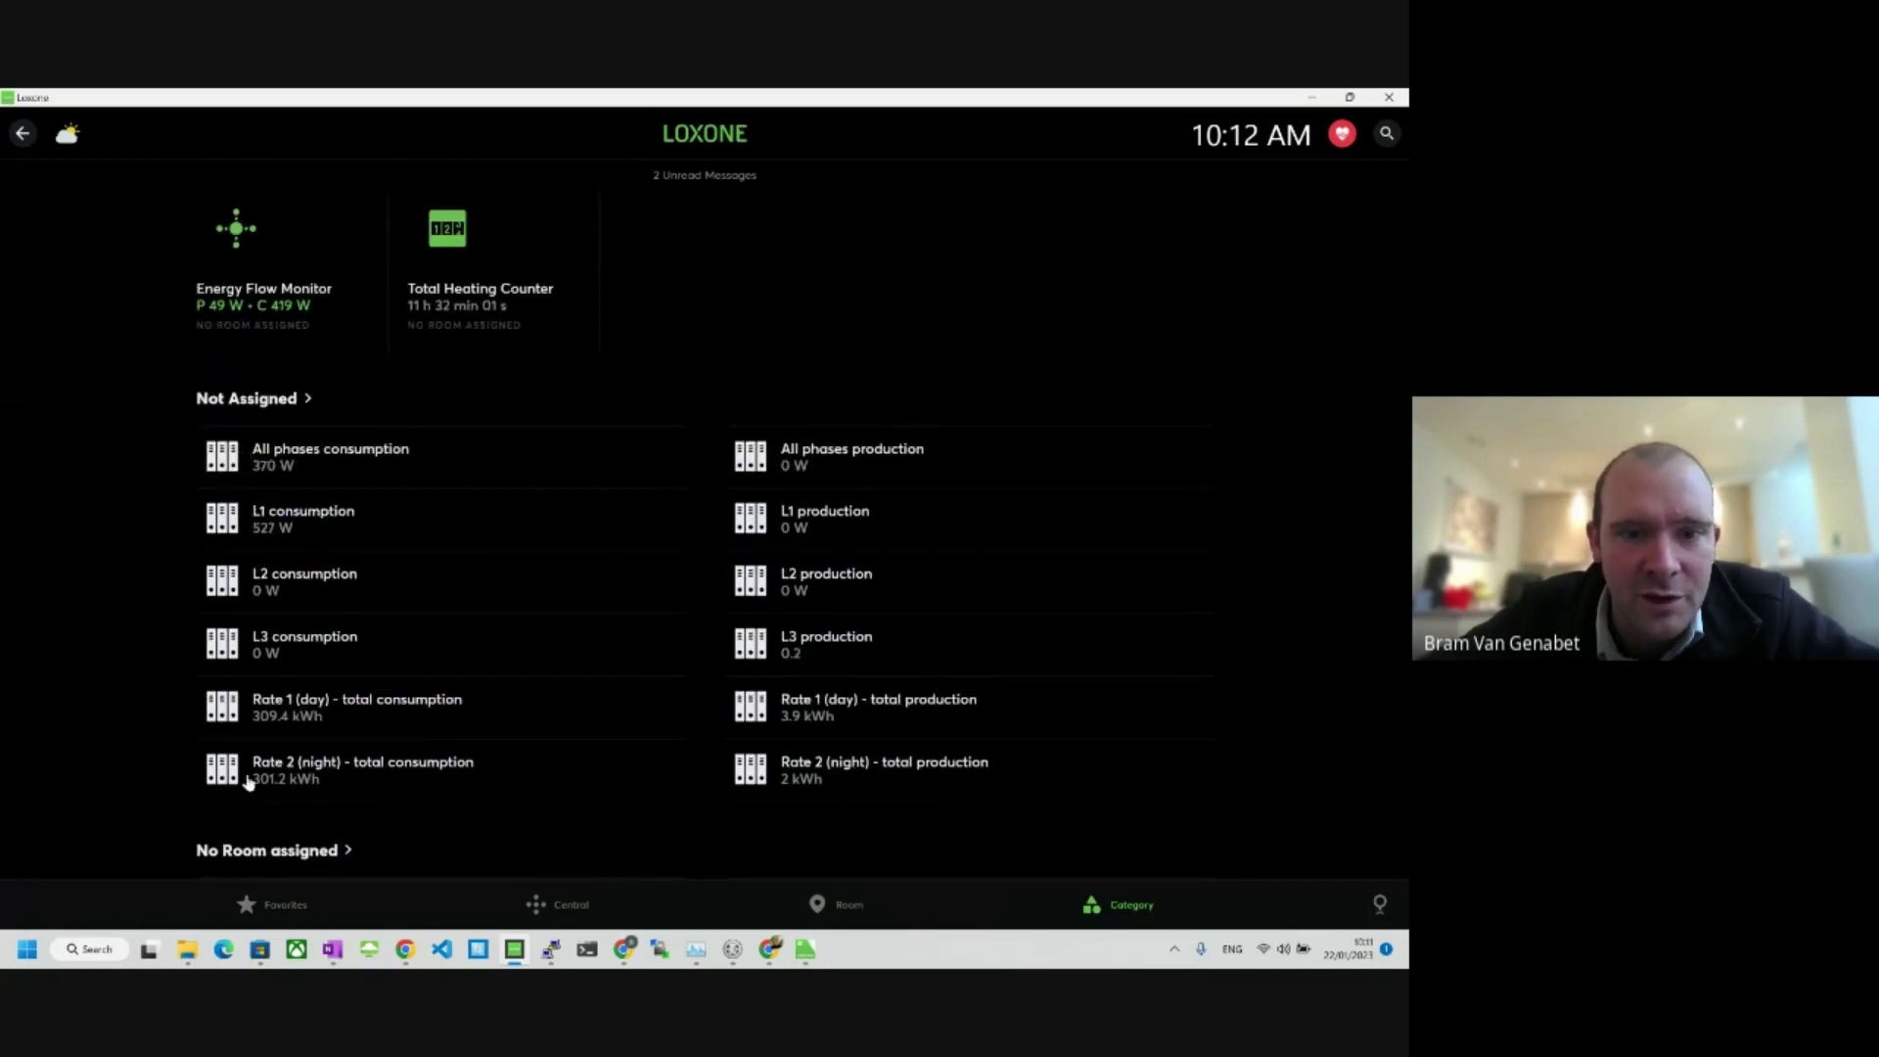
{"action": "mouse_move", "coordinate": [1078, 413]}
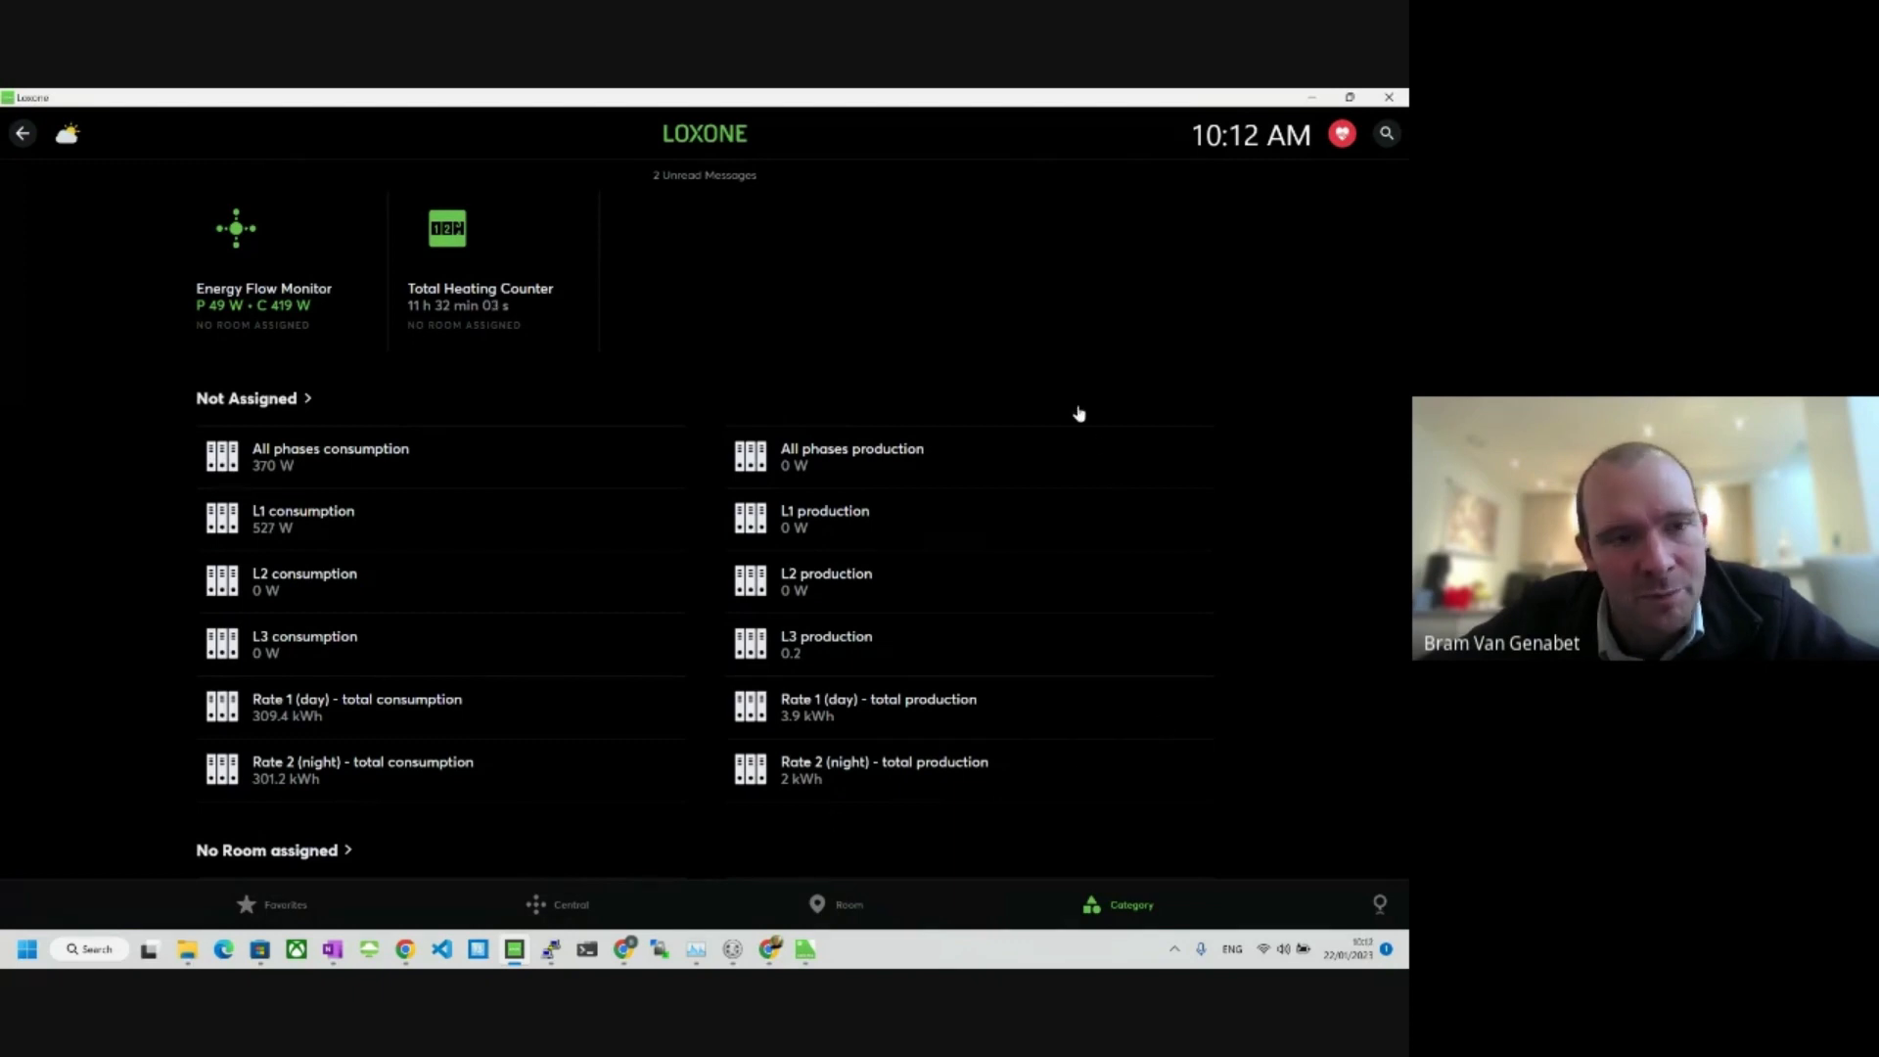
{"action": "mouse_move", "coordinate": [155, 704]}
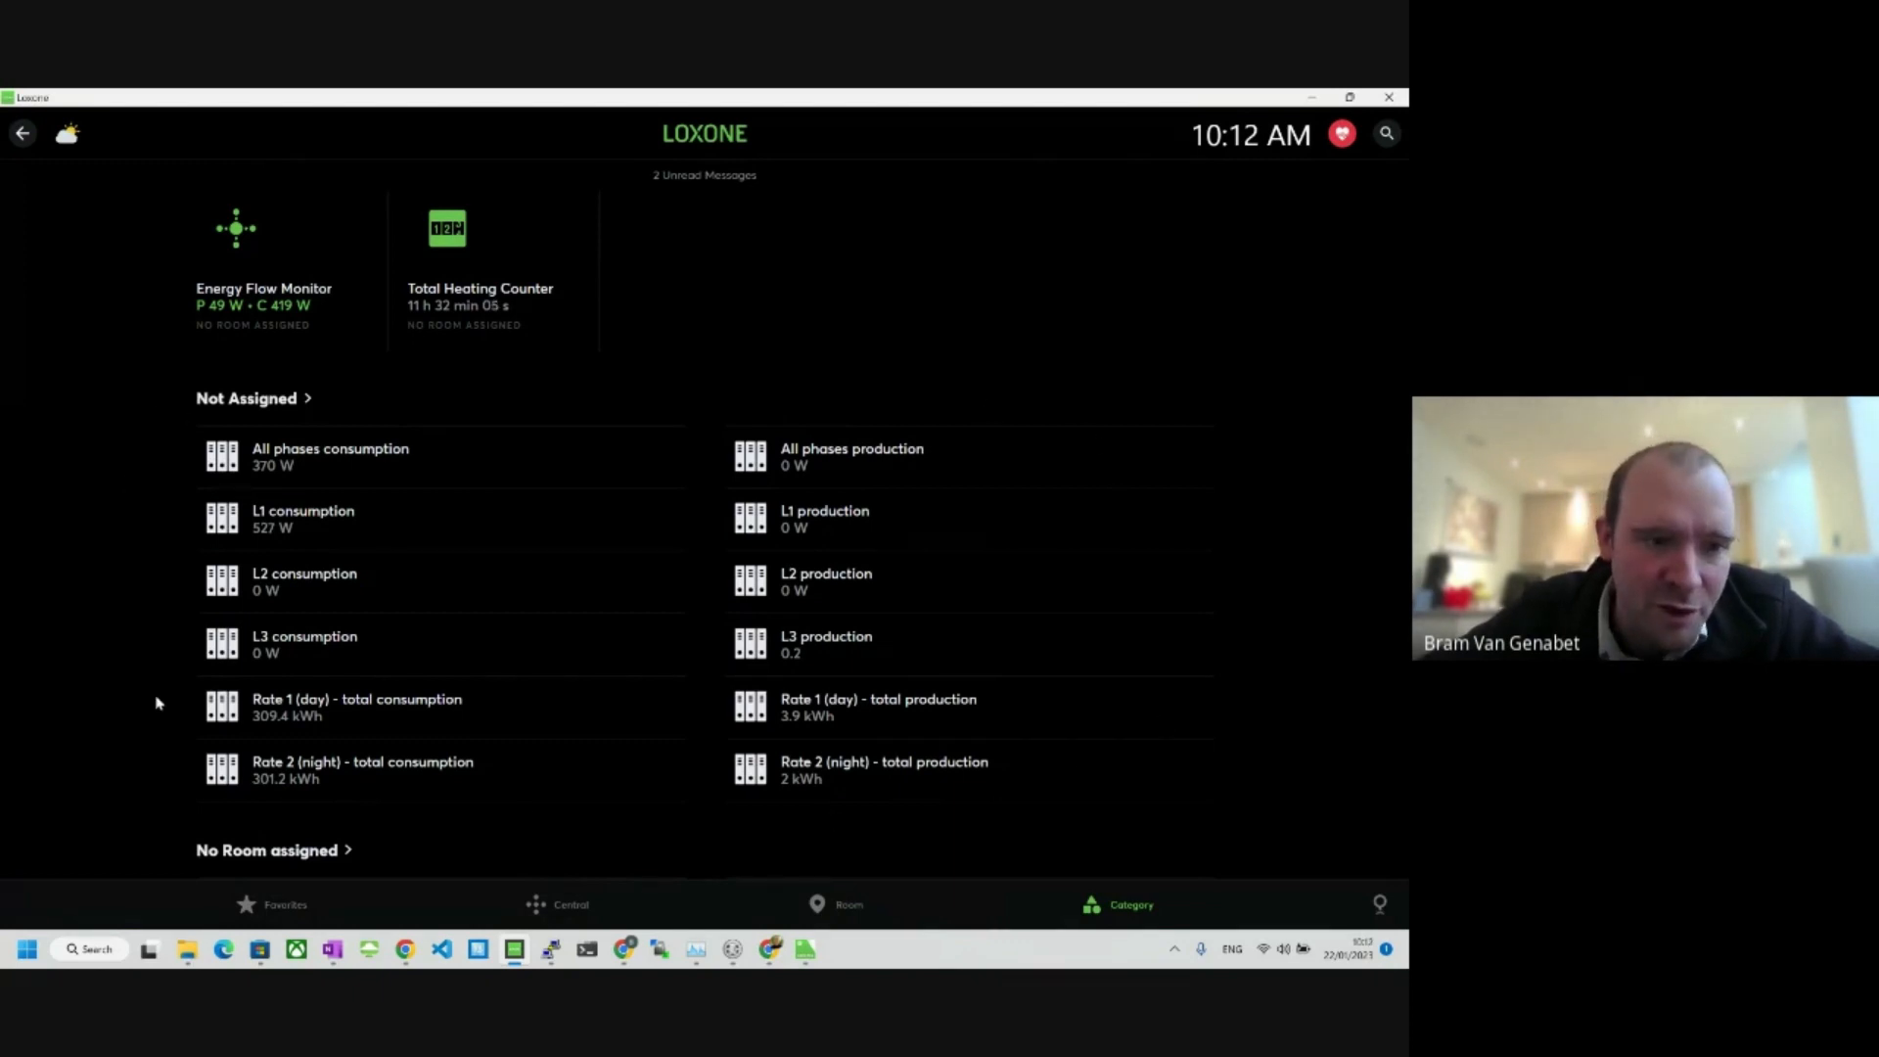
{"action": "mouse_move", "coordinate": [181, 780]}
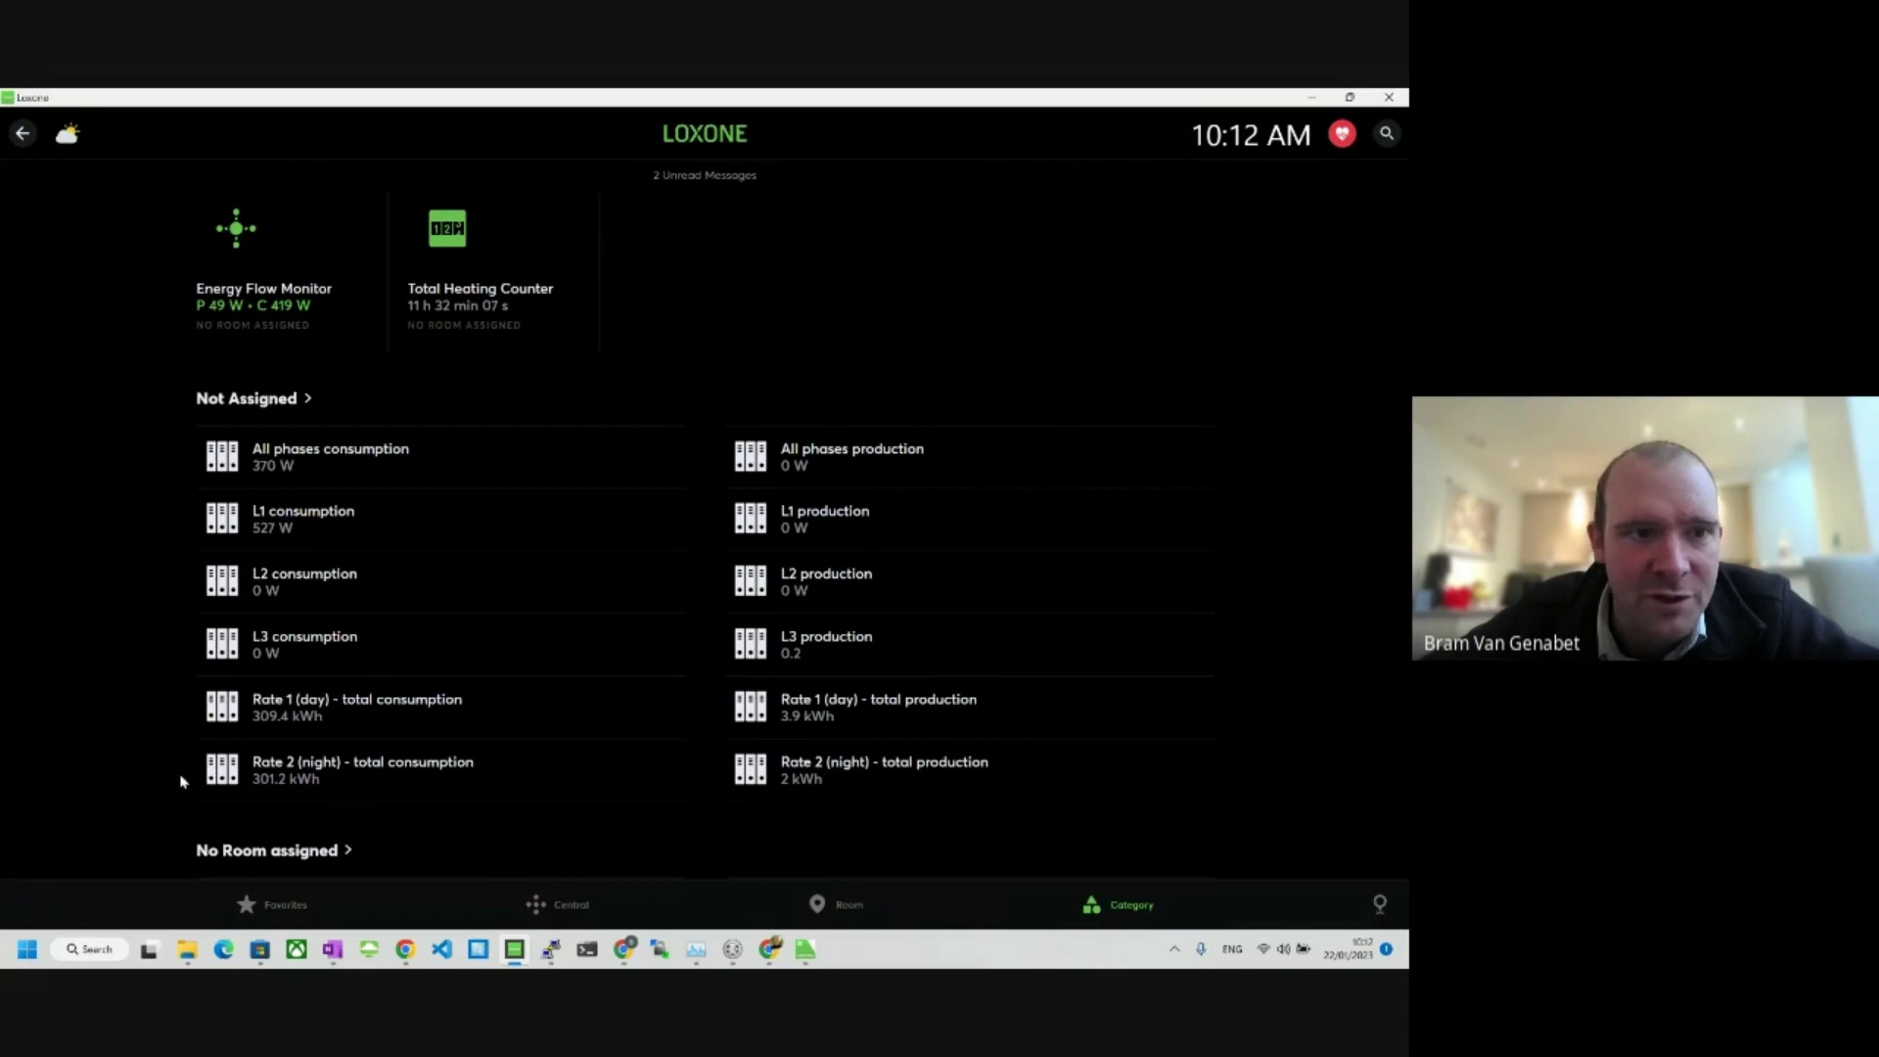
{"action": "mouse_move", "coordinate": [154, 560]}
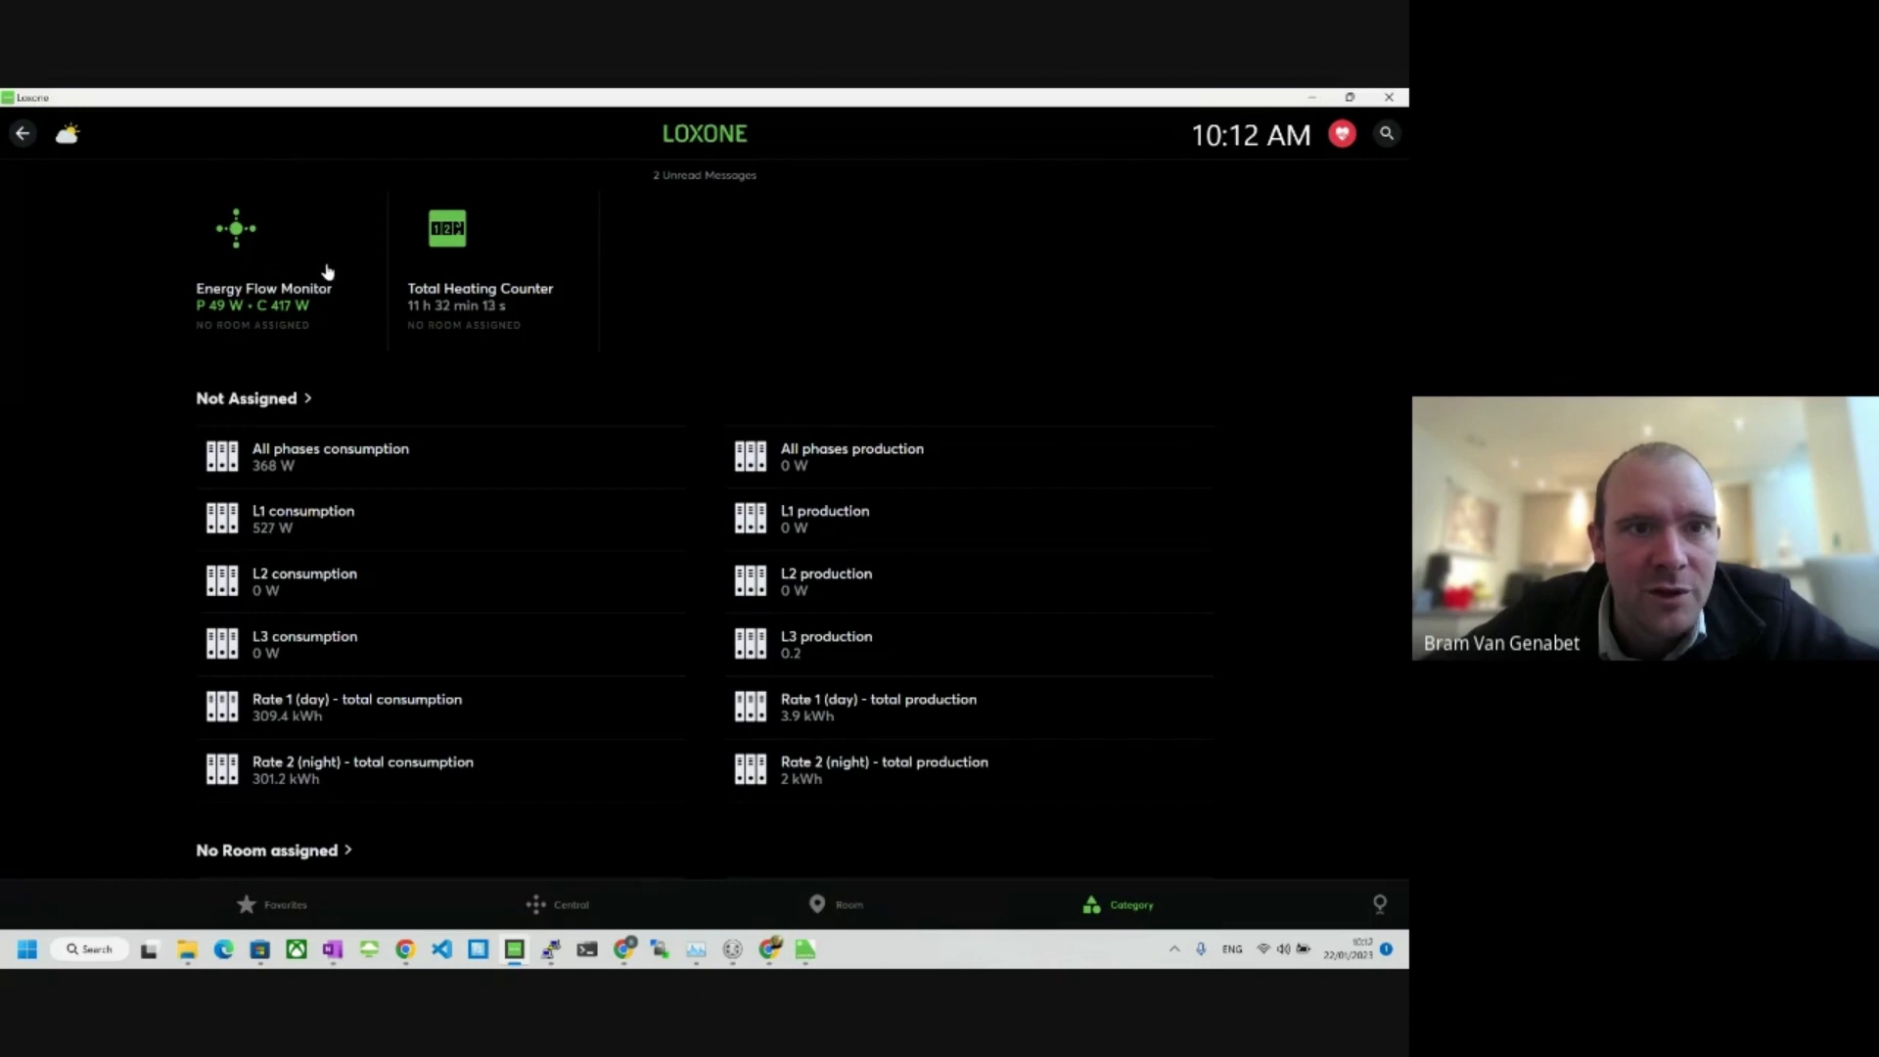
{"action": "scroll", "scroll_direction": "down", "scroll_amount": 3}
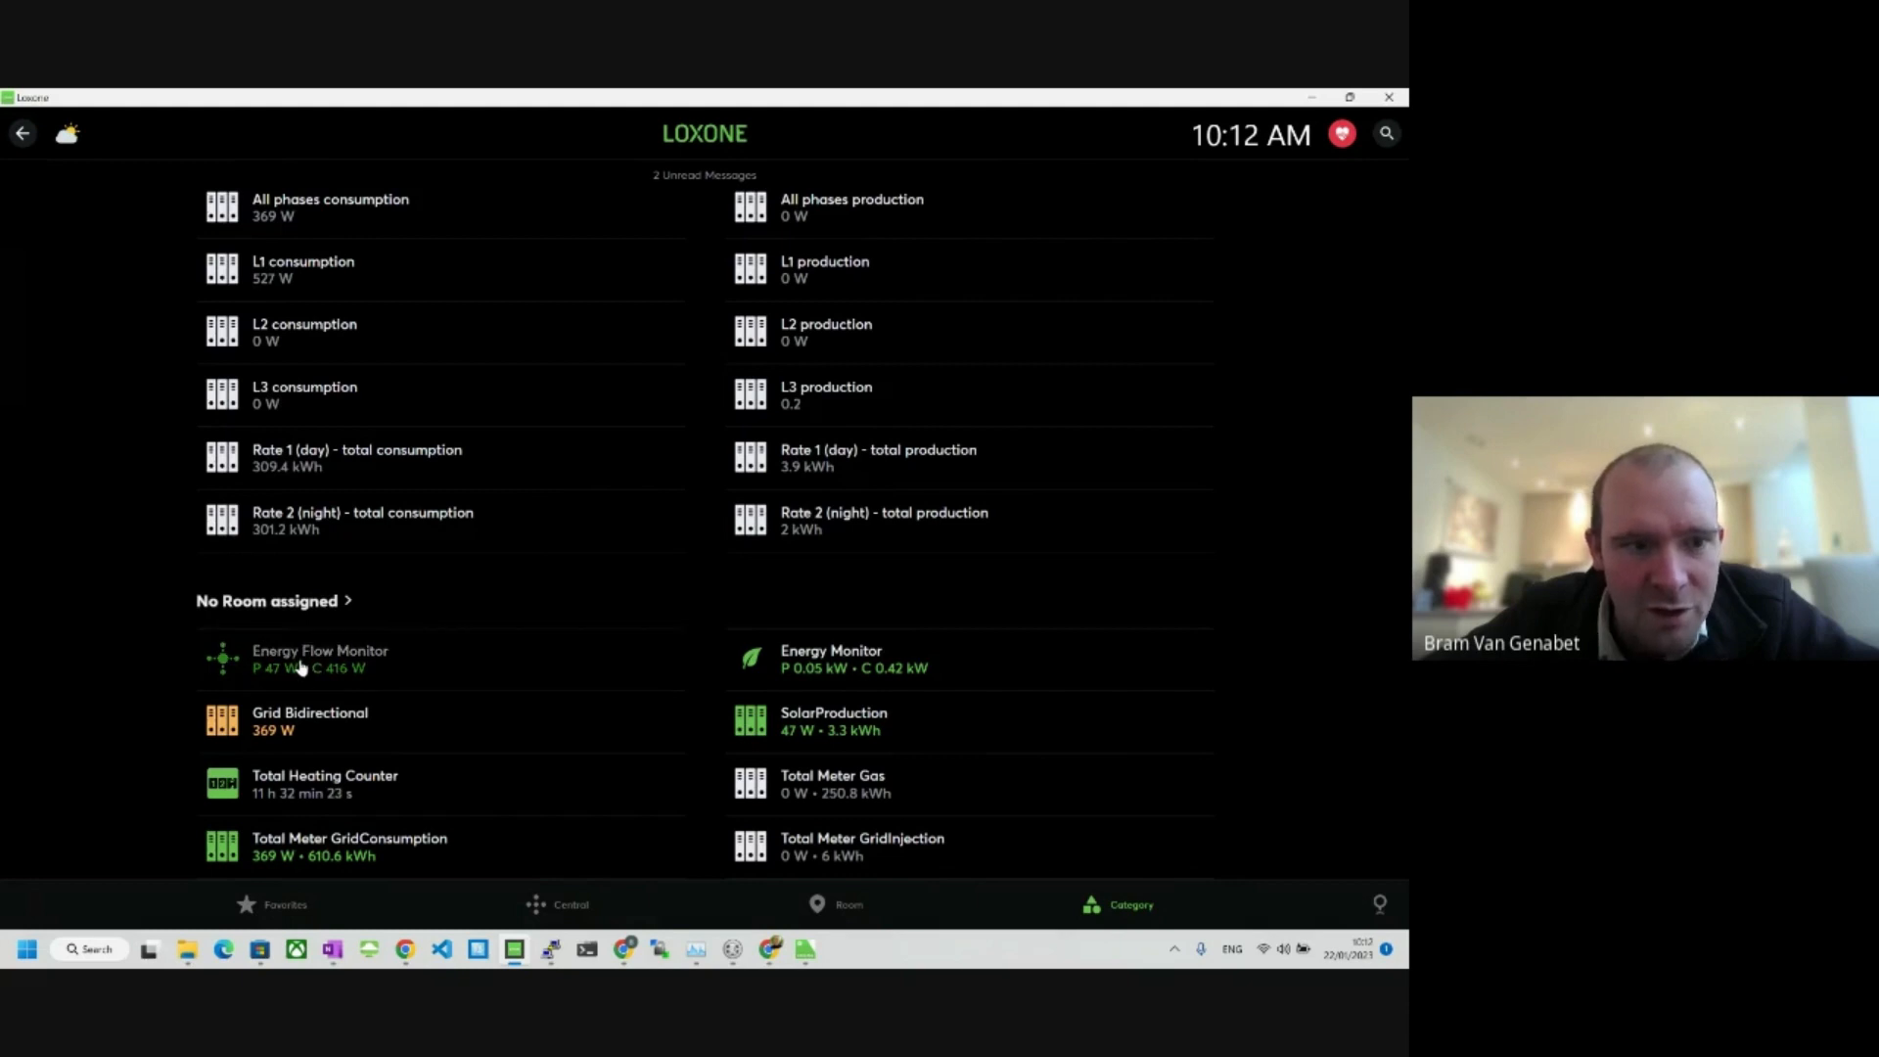
{"action": "left_click", "coordinate": [320, 658]}
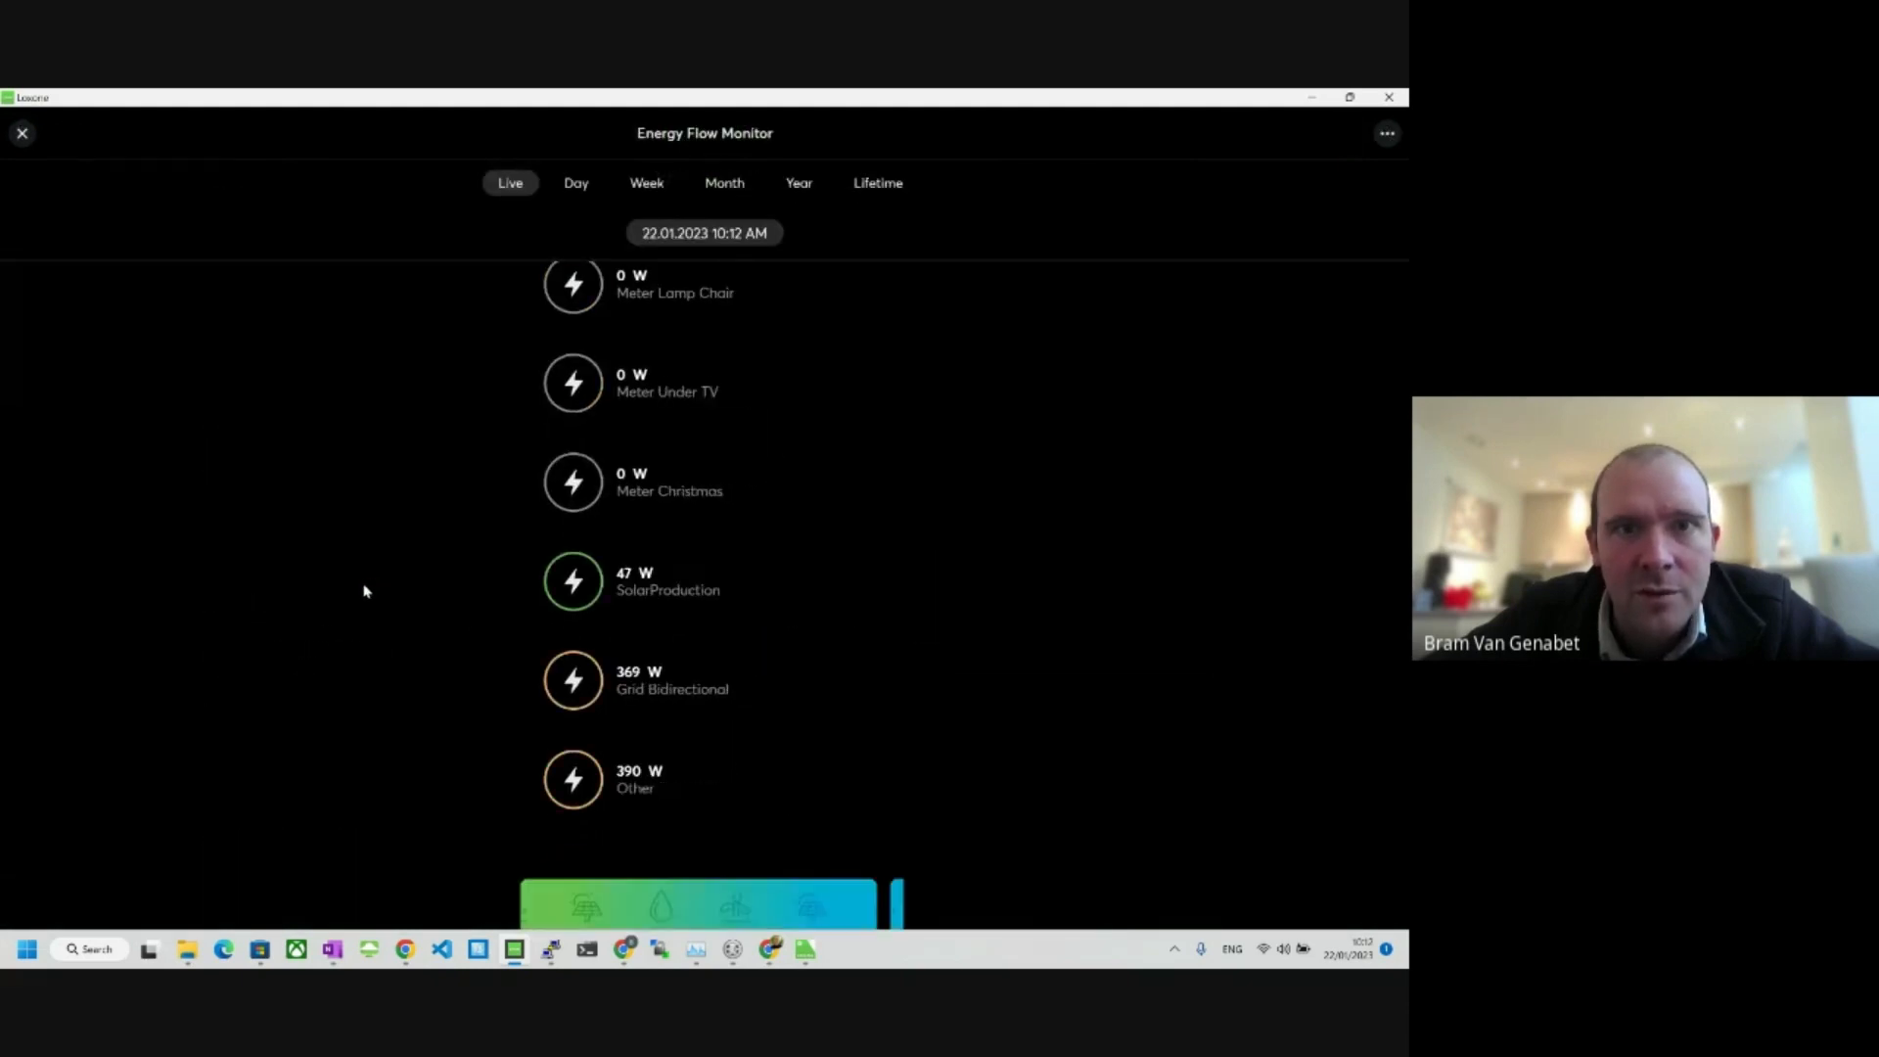
{"action": "scroll", "scroll_direction": "up", "scroll_amount": 3}
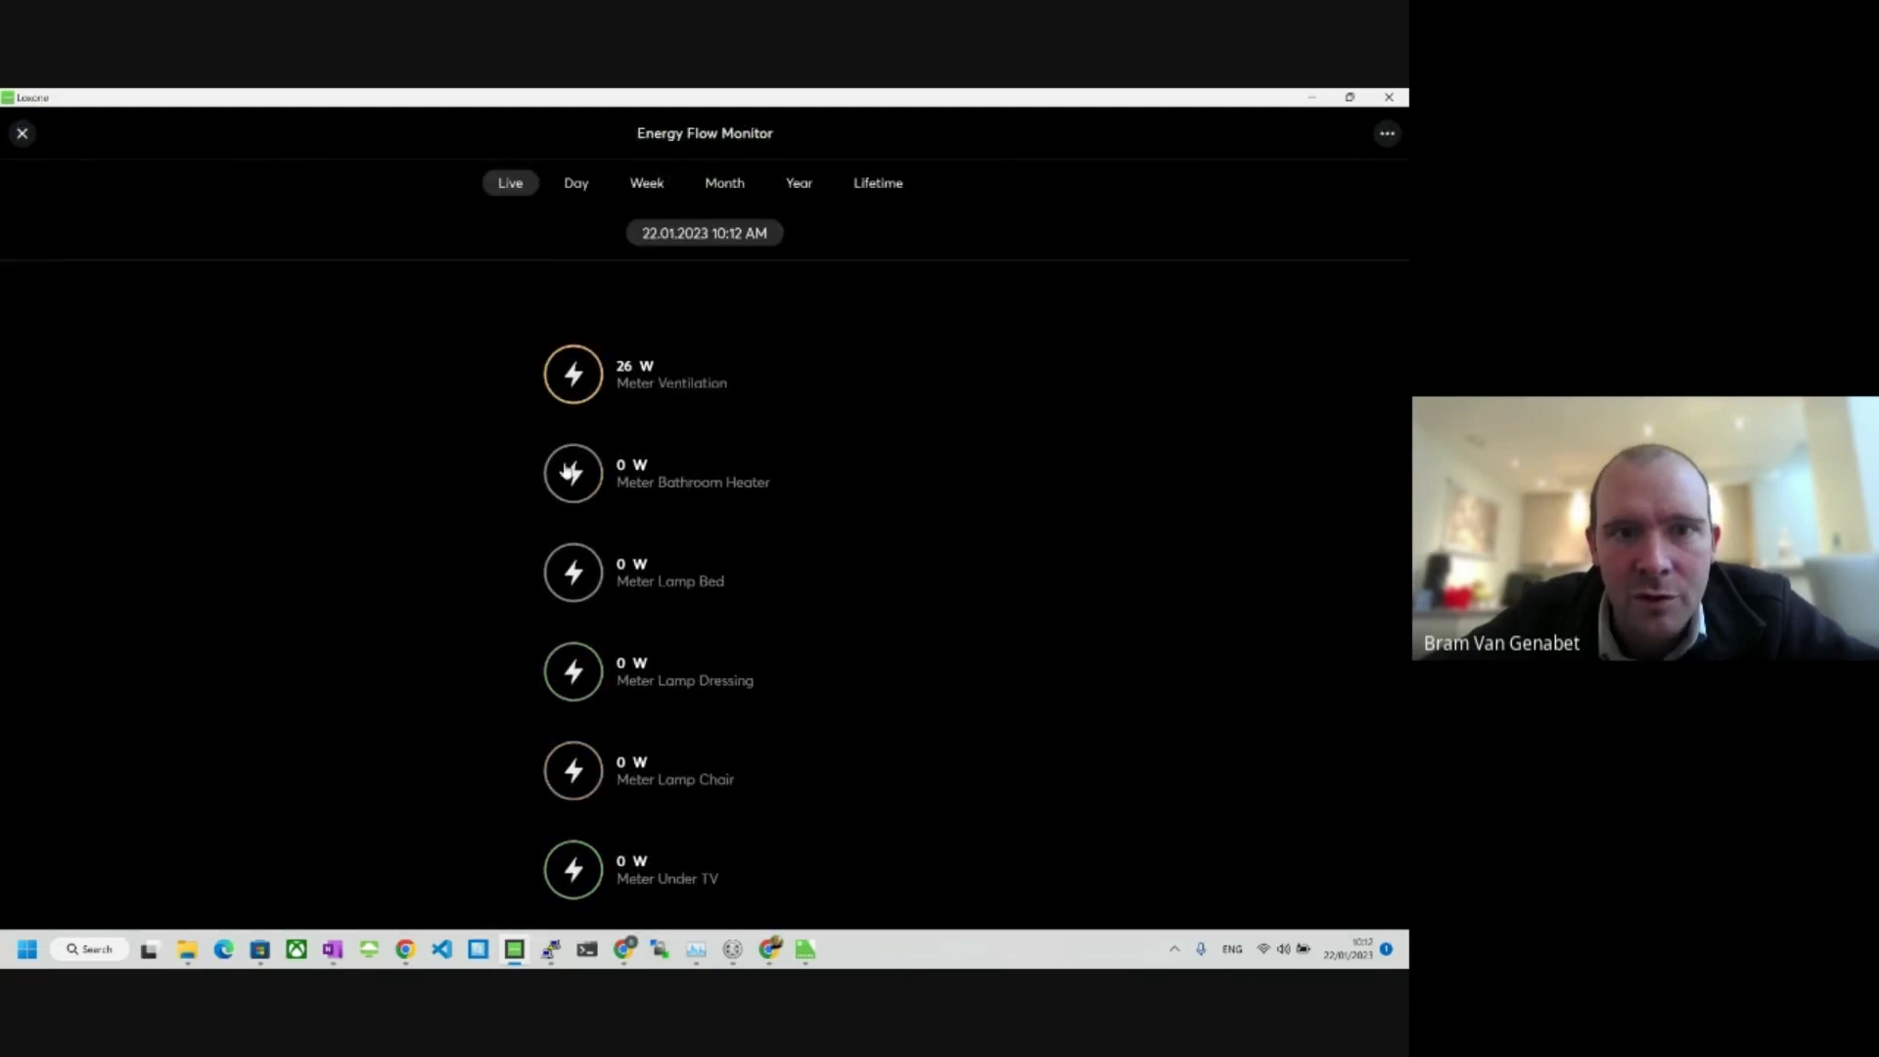
{"action": "scroll", "scroll_direction": "down", "scroll_amount": 3}
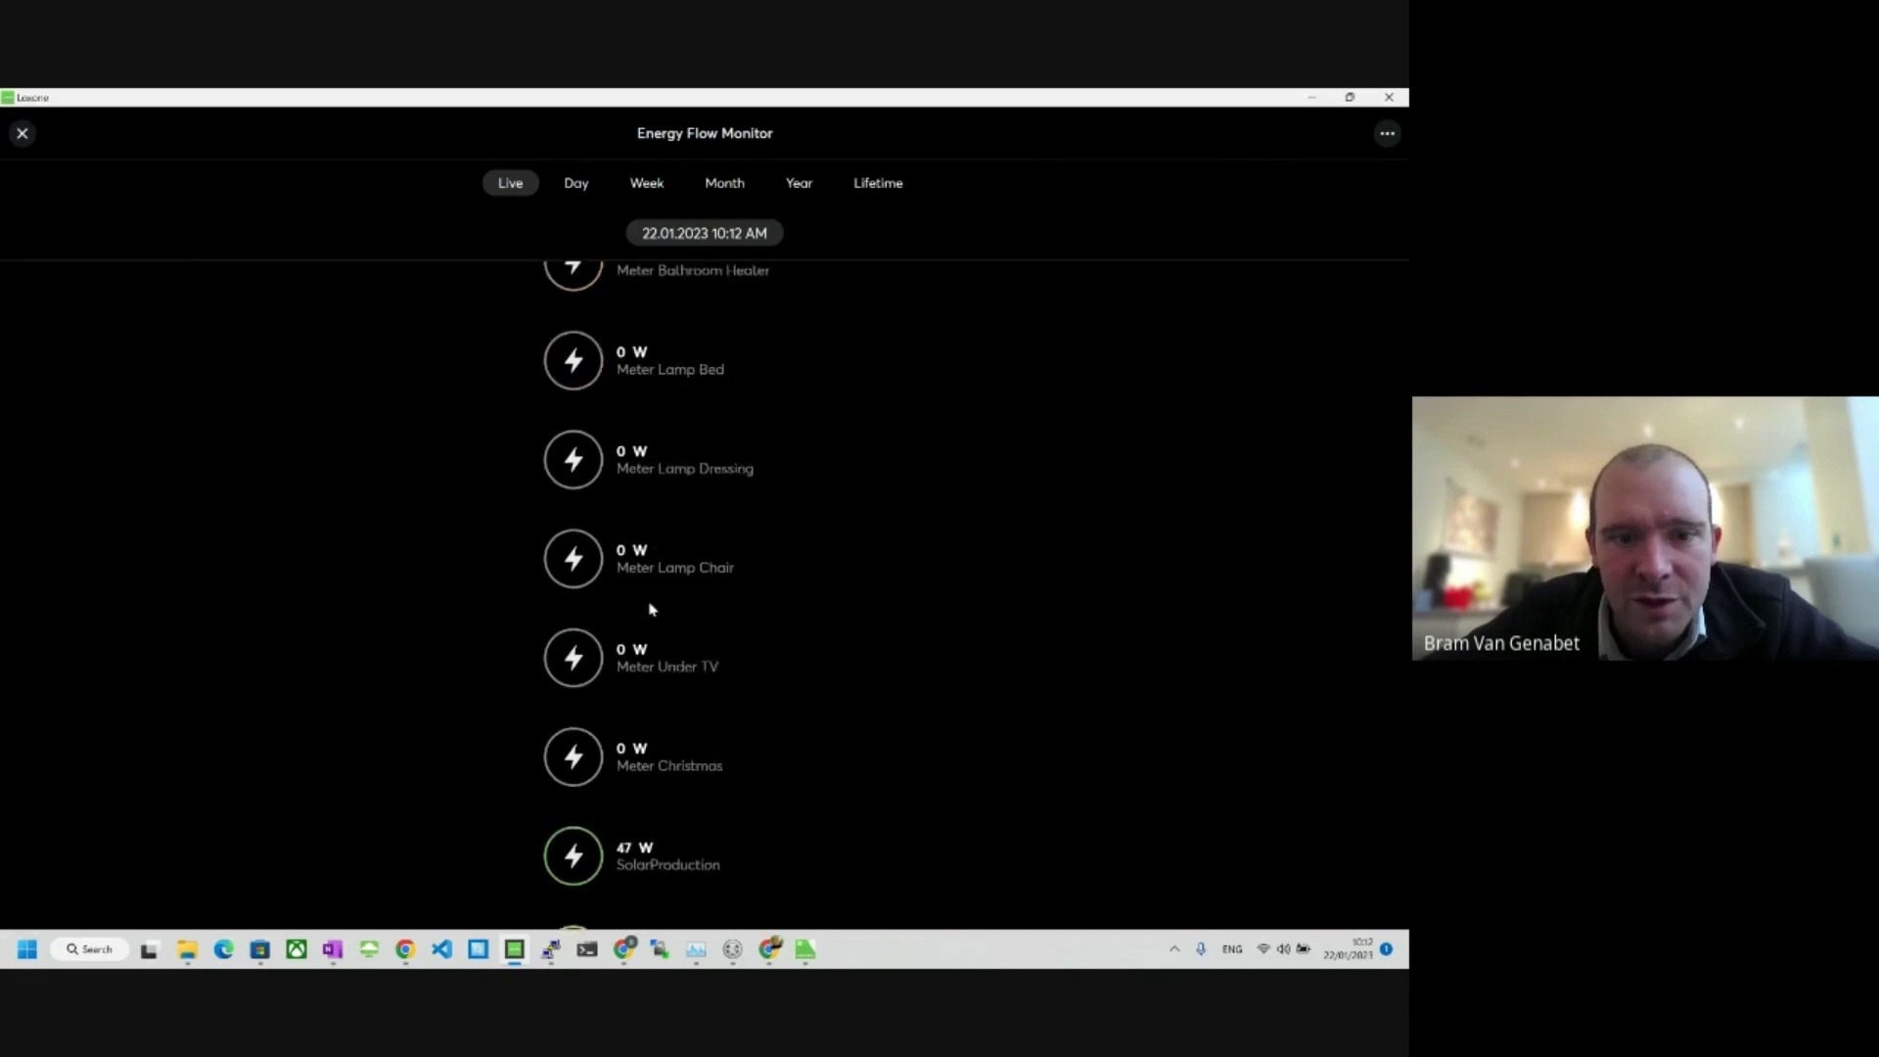
{"action": "scroll", "scroll_direction": "down", "scroll_amount": 3}
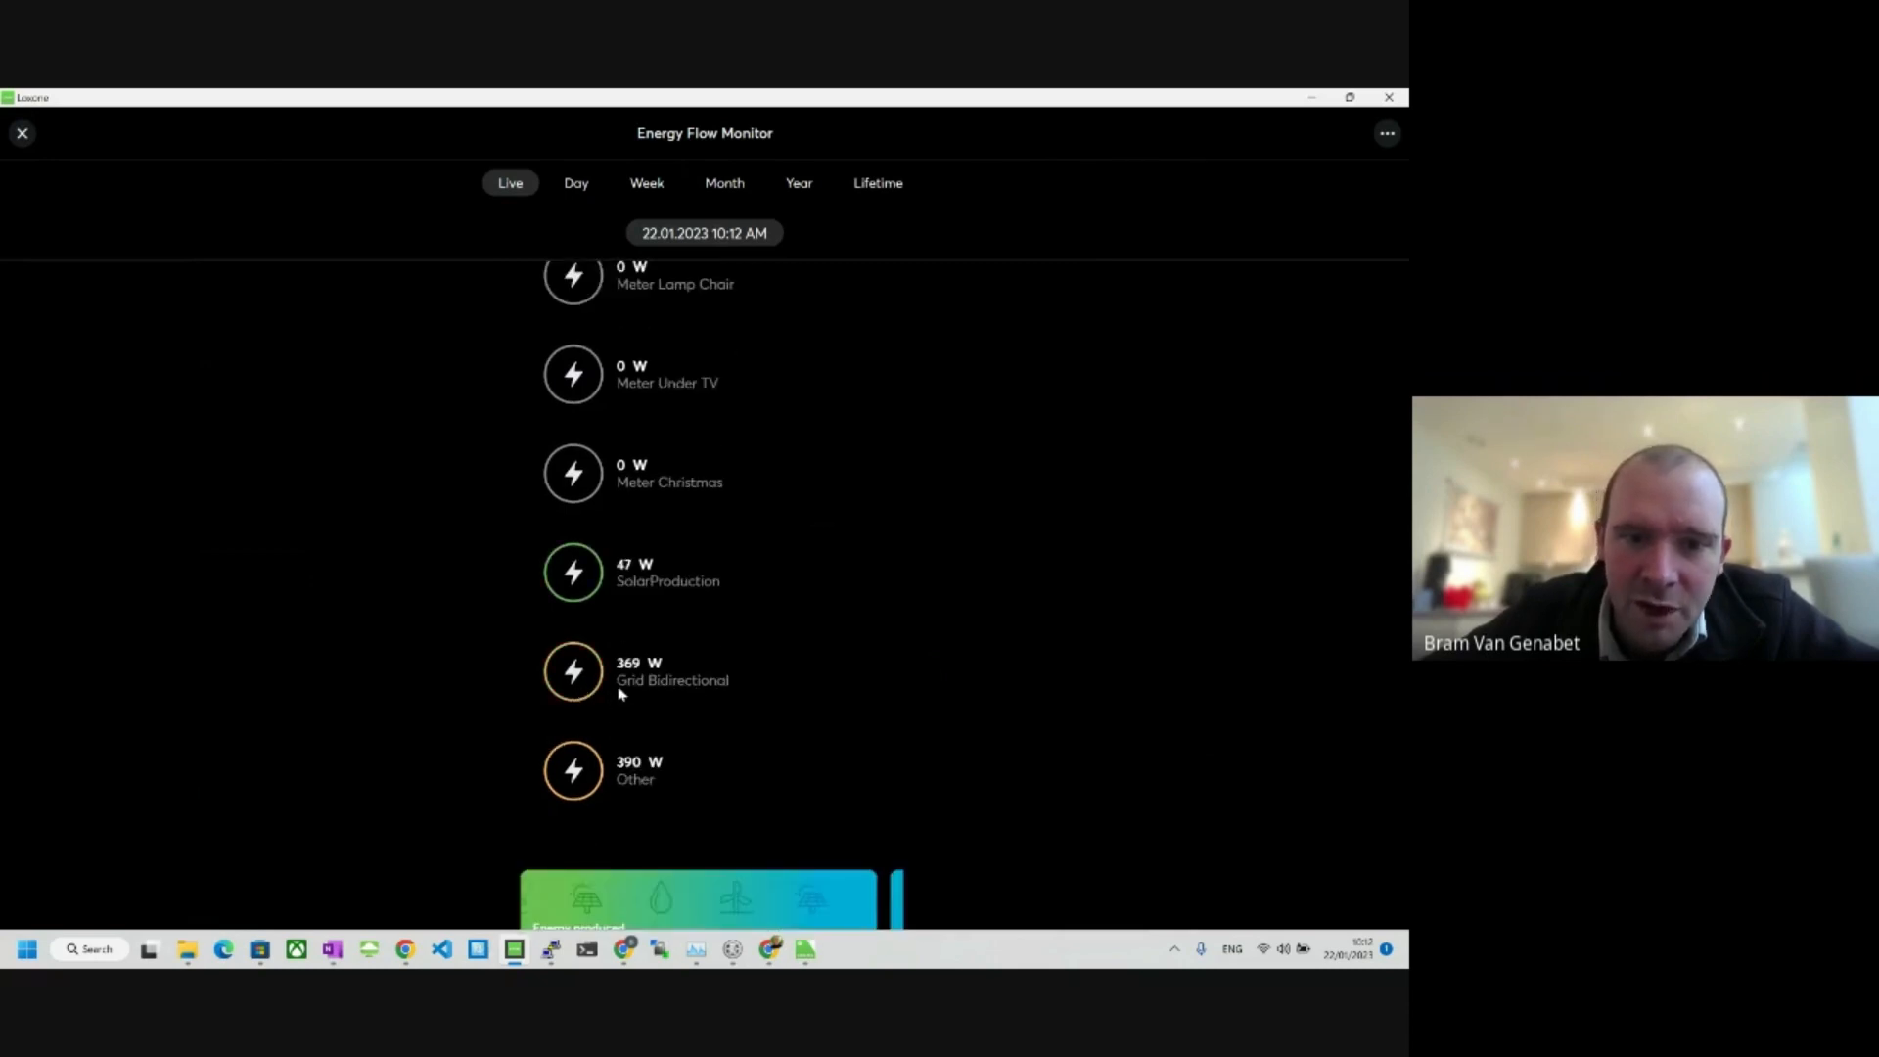
{"action": "mouse_move", "coordinate": [570, 741]}
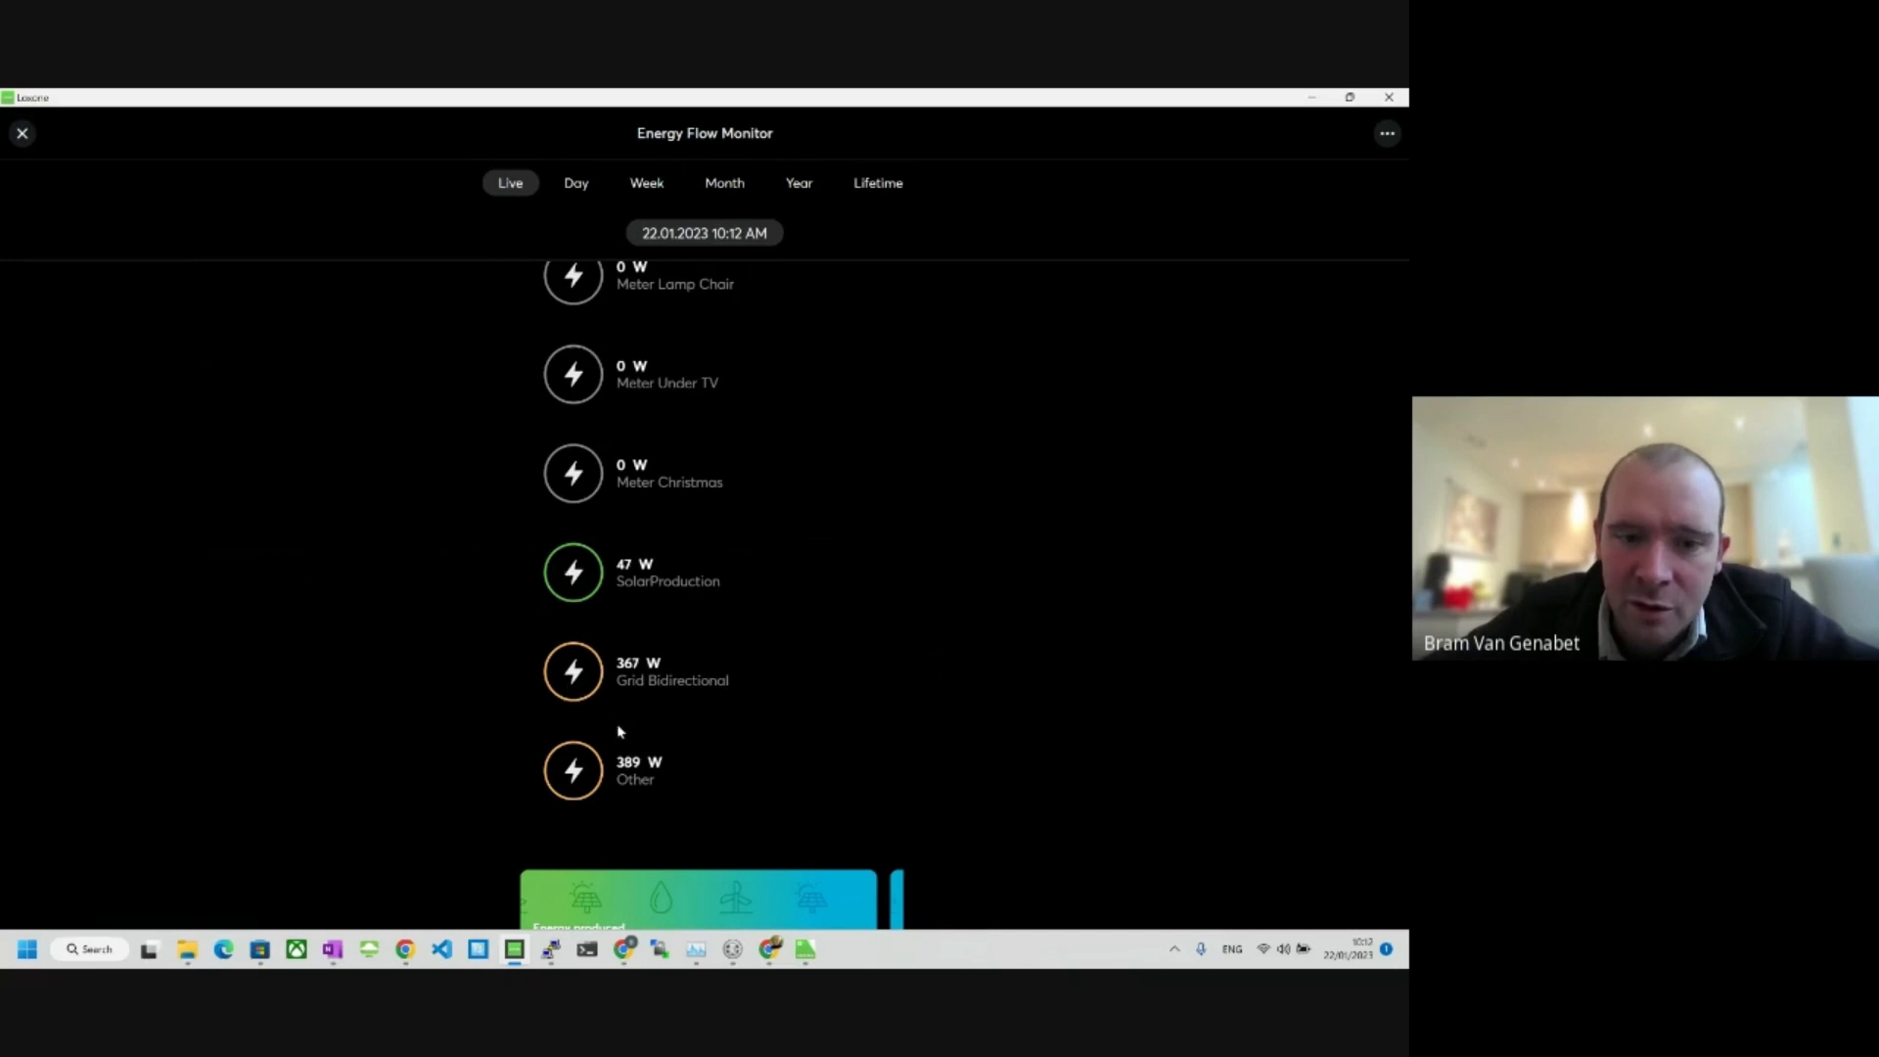
{"action": "scroll", "scroll_direction": "down", "scroll_amount": 3}
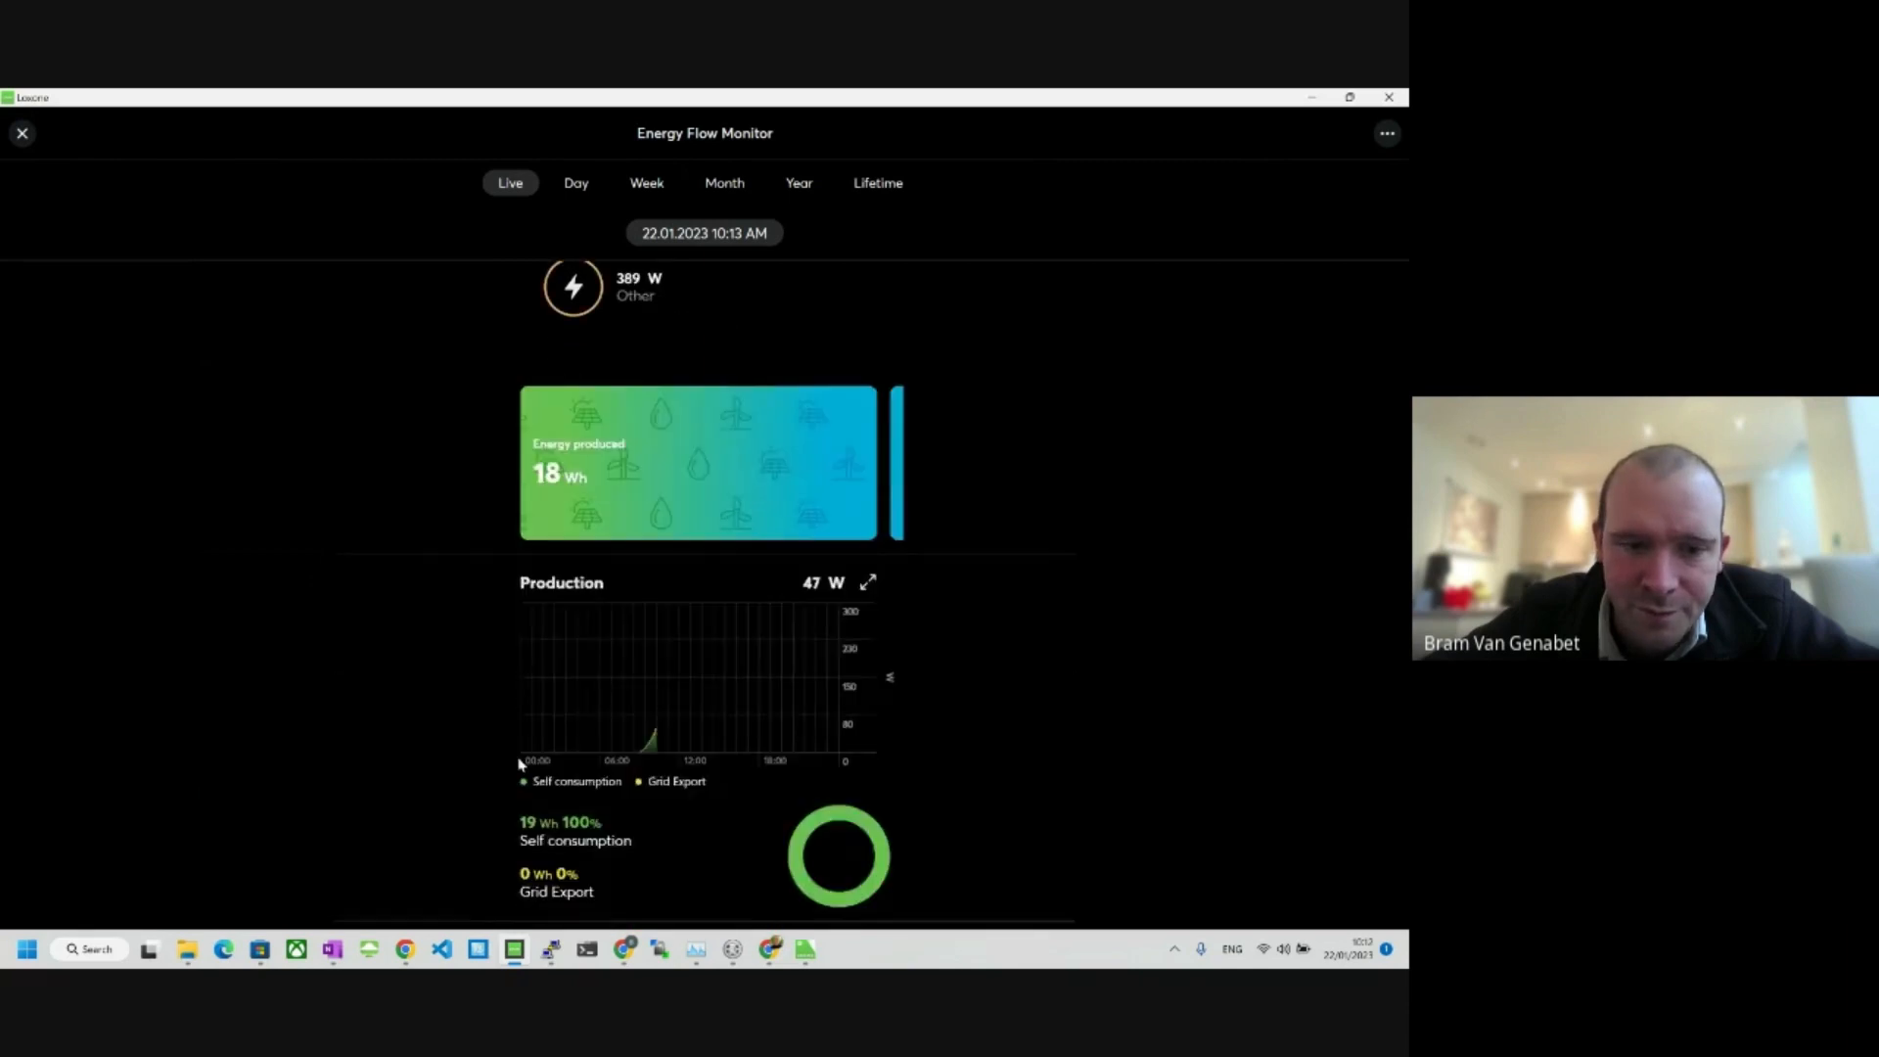
{"action": "scroll", "scroll_direction": "down", "scroll_amount": 3}
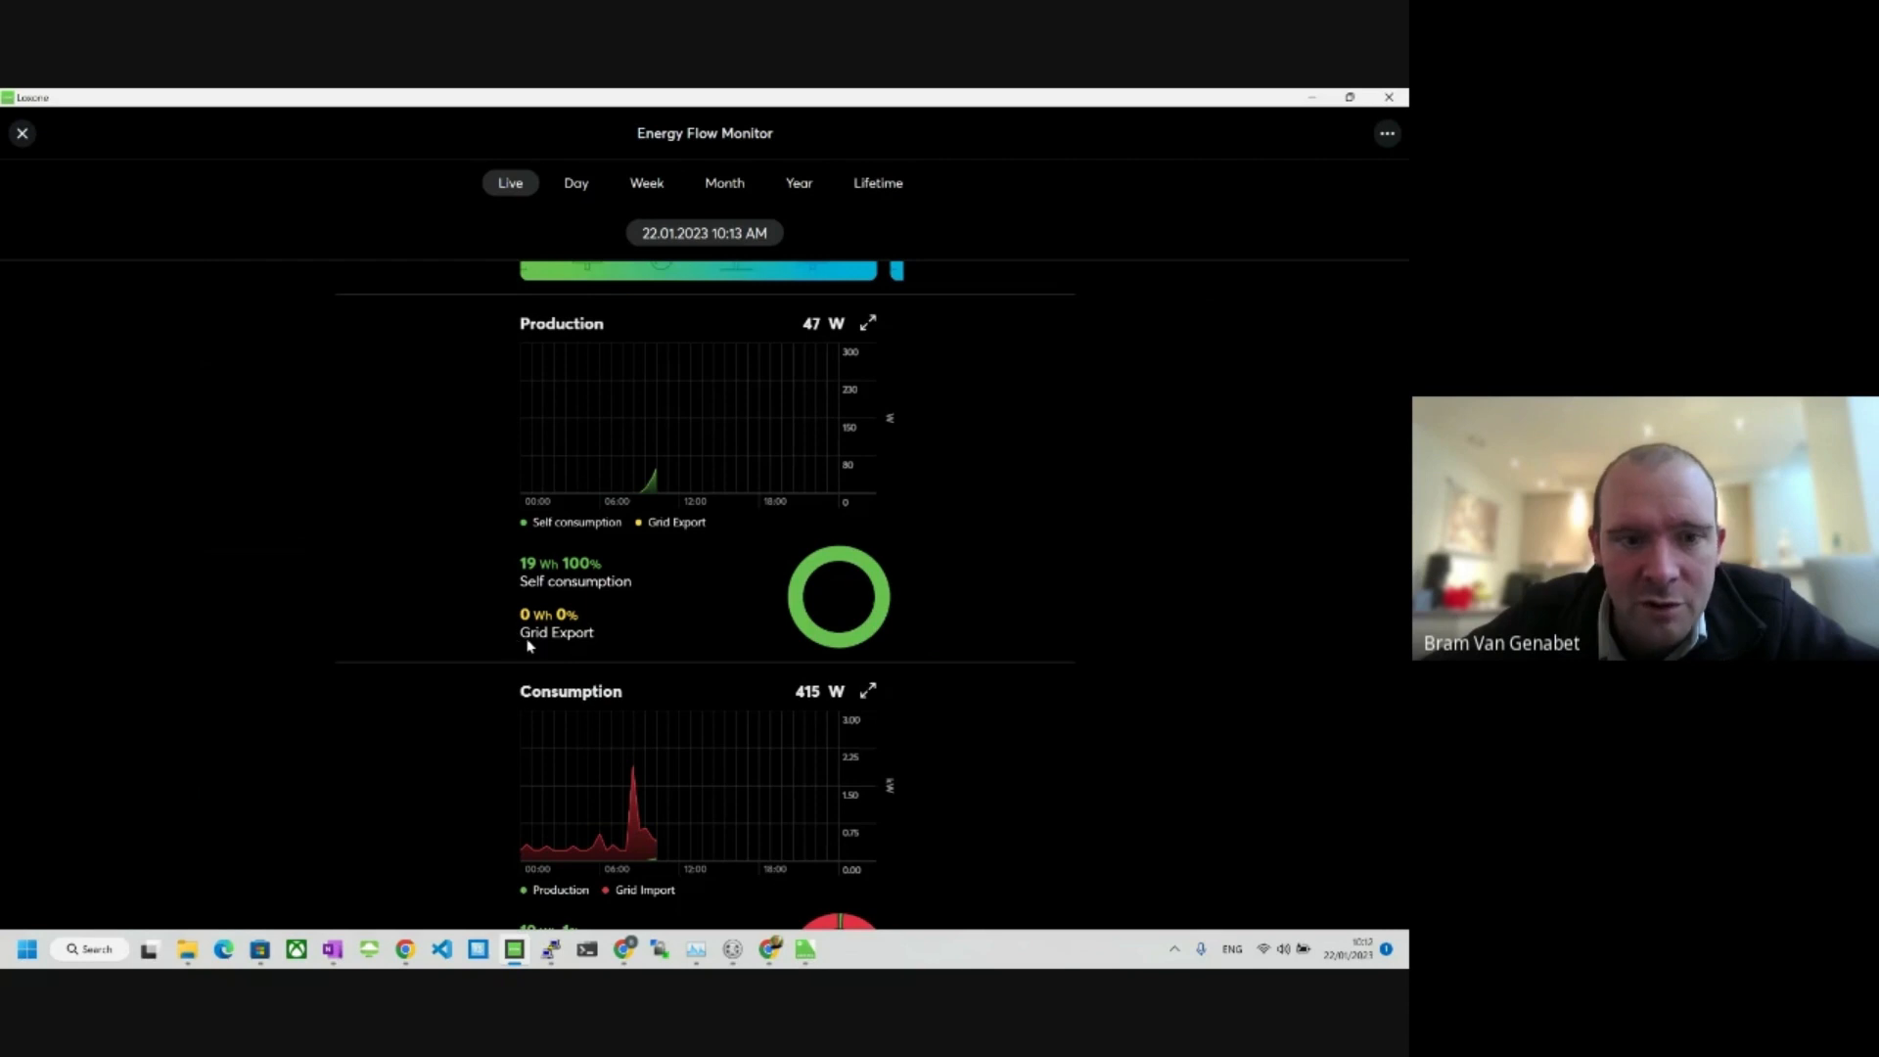
{"action": "mouse_move", "coordinate": [551, 589]}
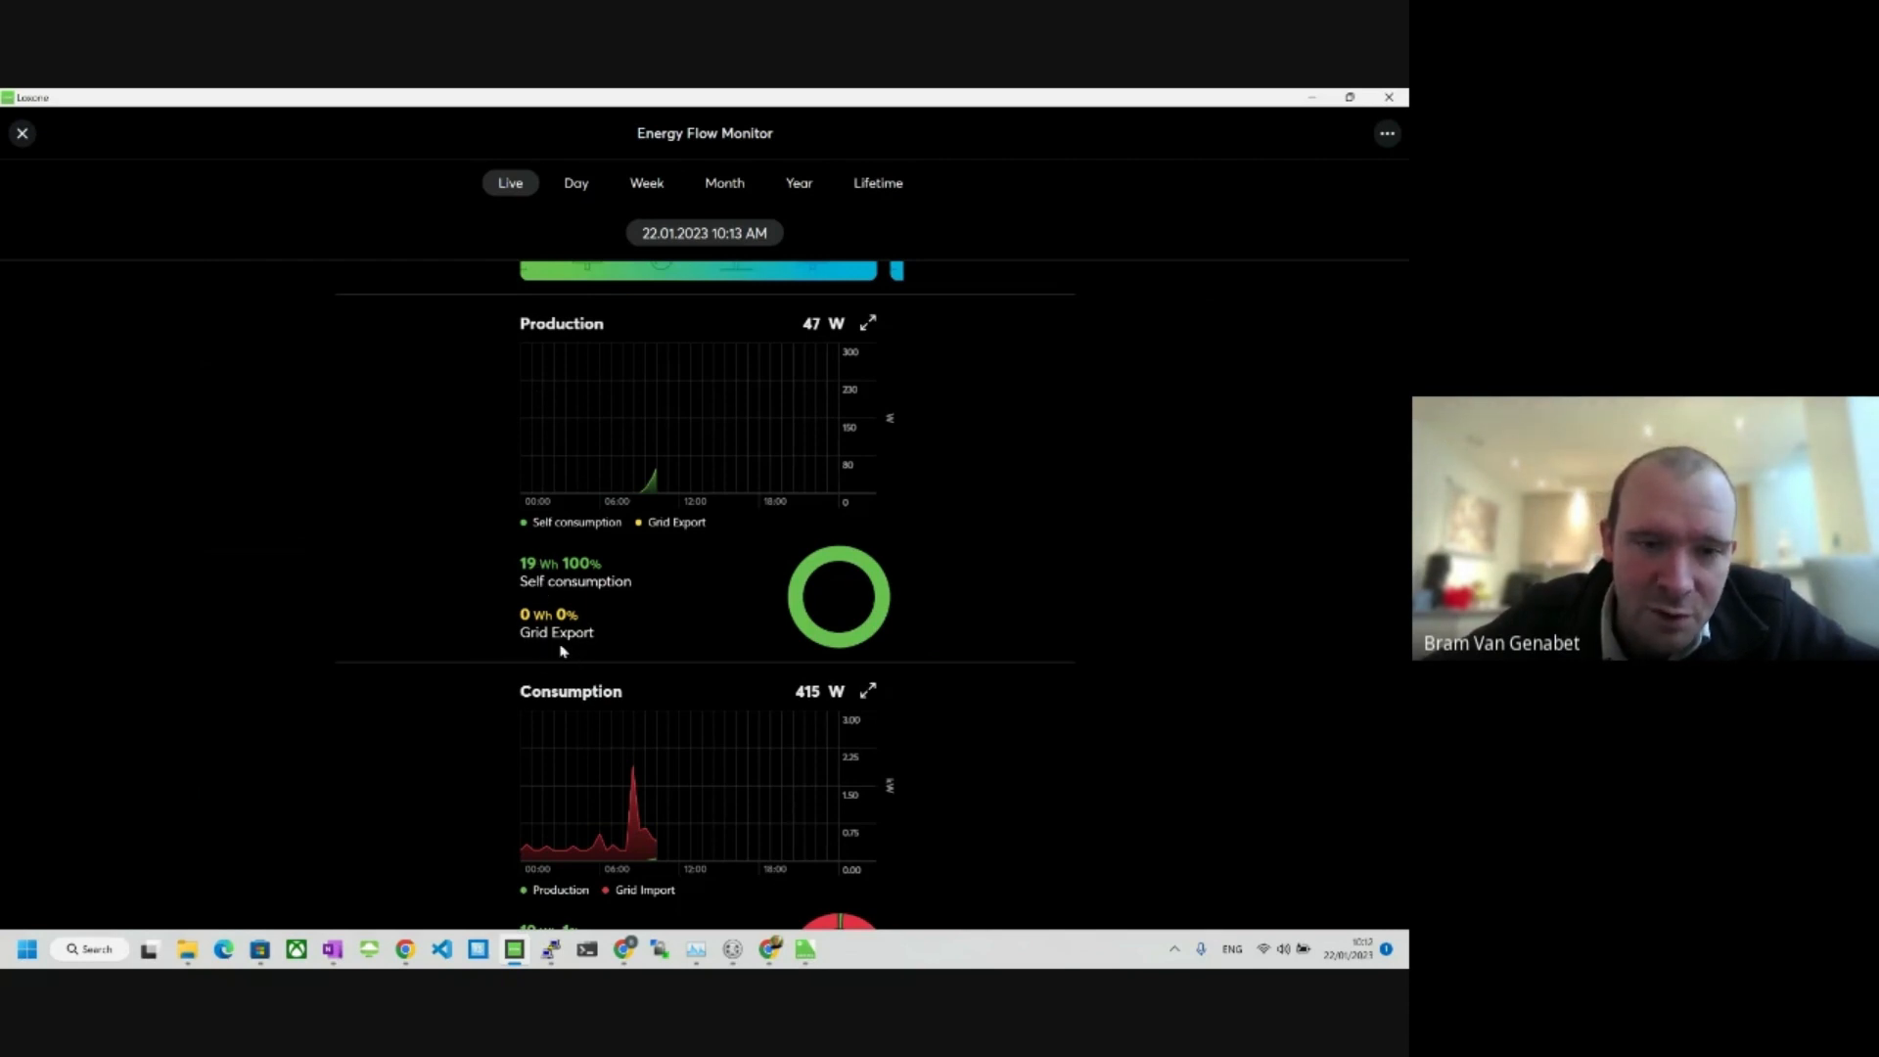
{"action": "scroll", "scroll_direction": "down", "scroll_amount": 3}
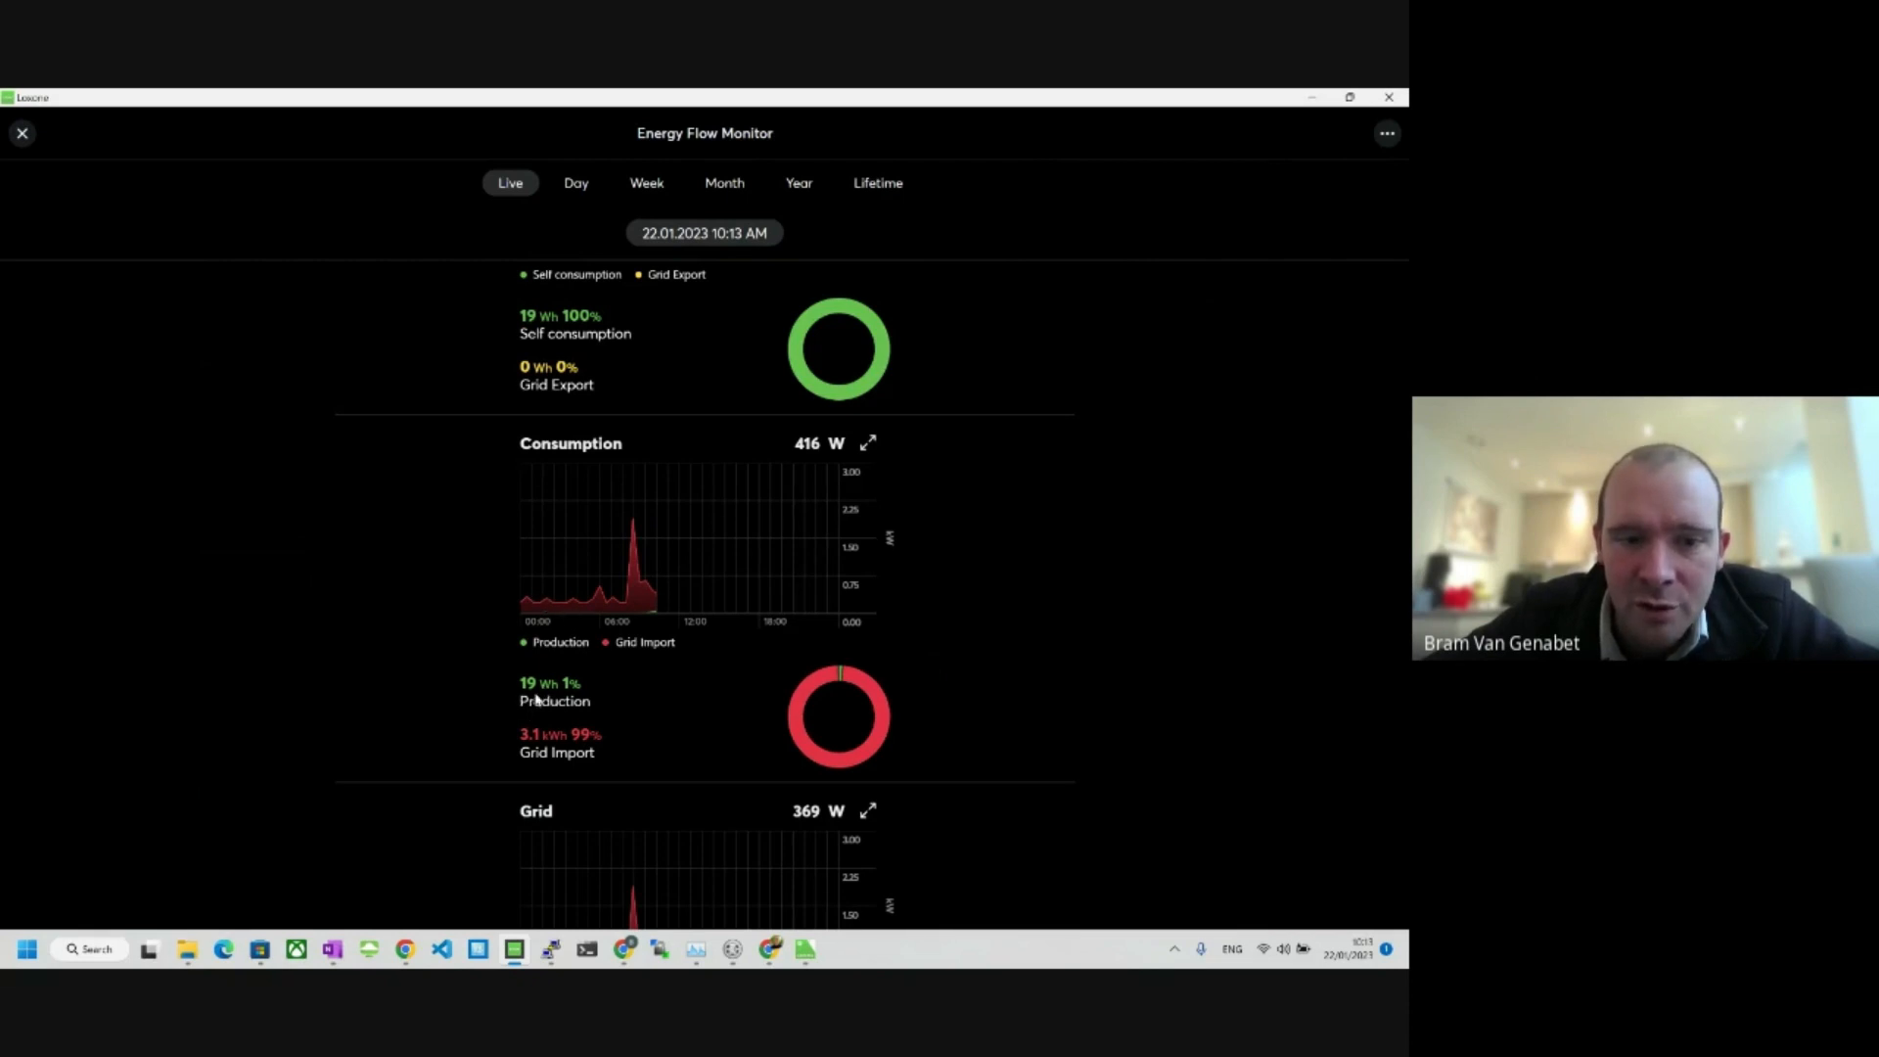
{"action": "scroll", "scroll_direction": "down", "scroll_amount": 3}
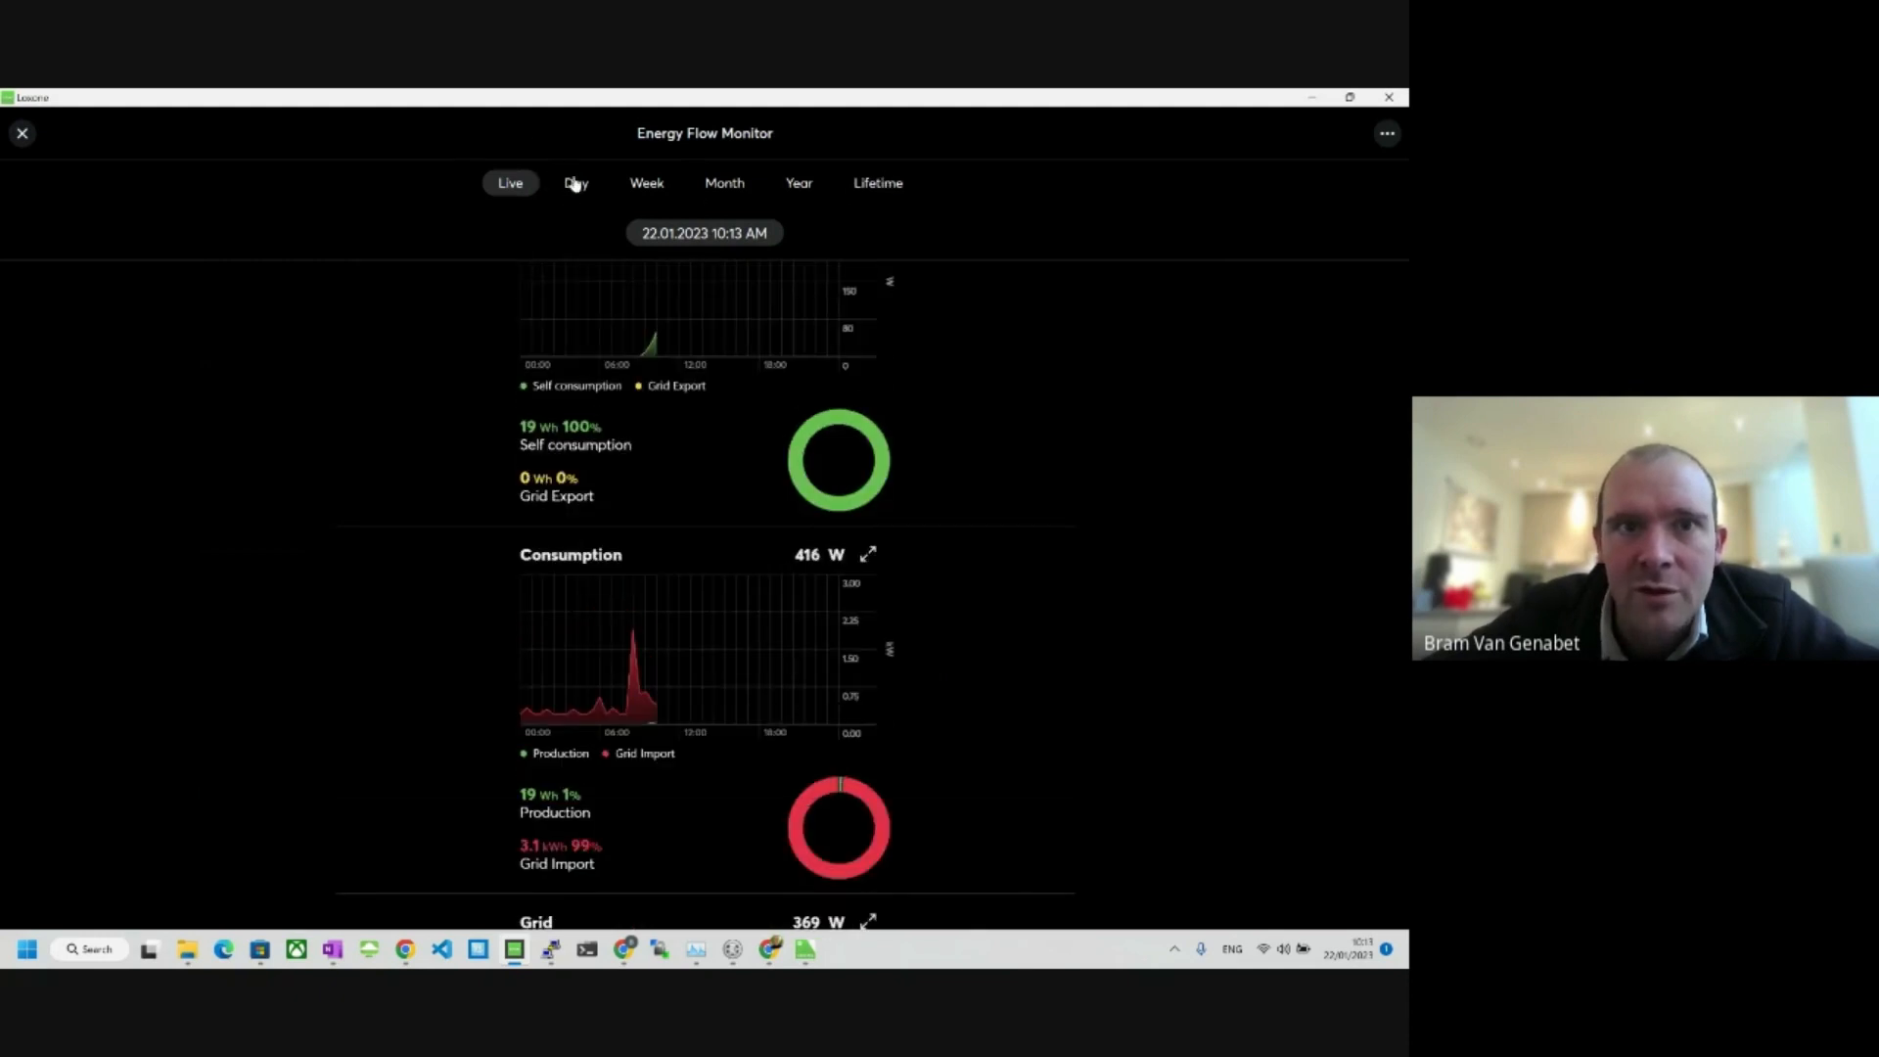
Step: Show Energy Flow Monitor Day view for Sat 01/21/2023 and scroll through its charts
{"action": "left_click", "coordinate": [576, 182]}
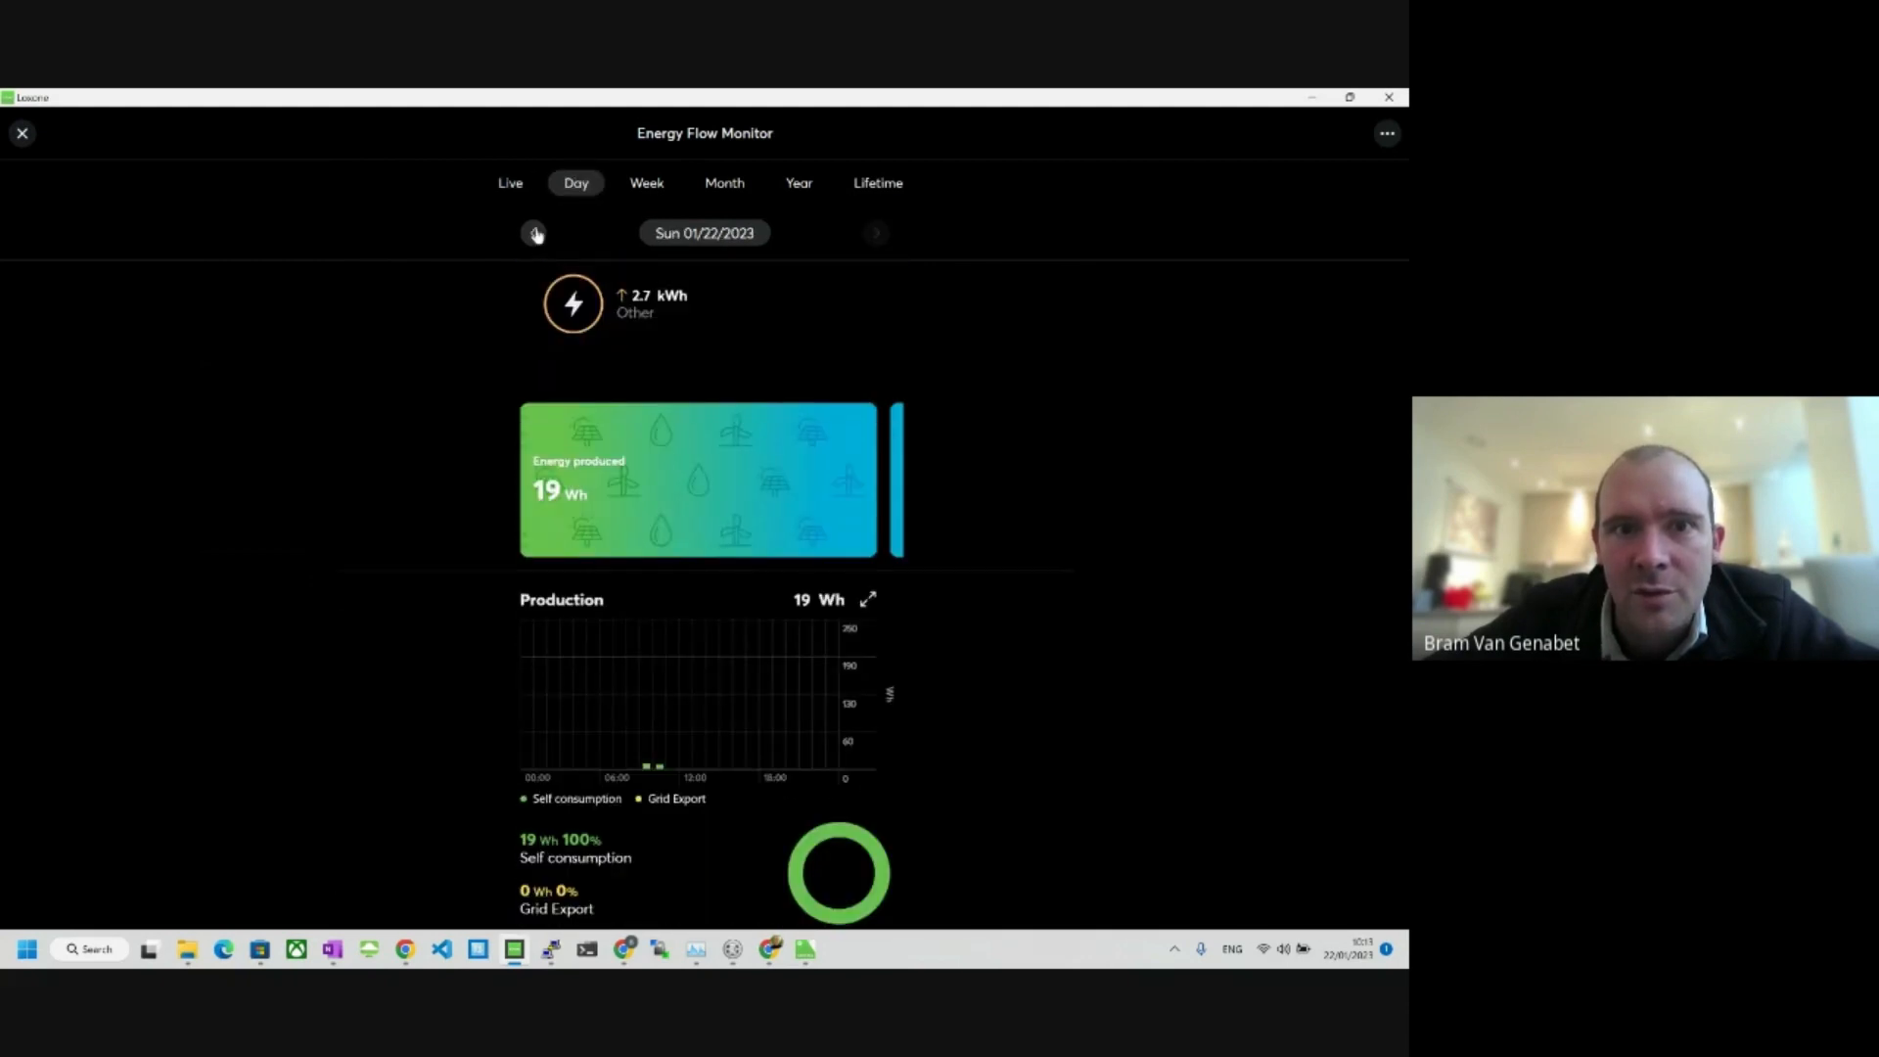
{"action": "left_click", "coordinate": [533, 233]}
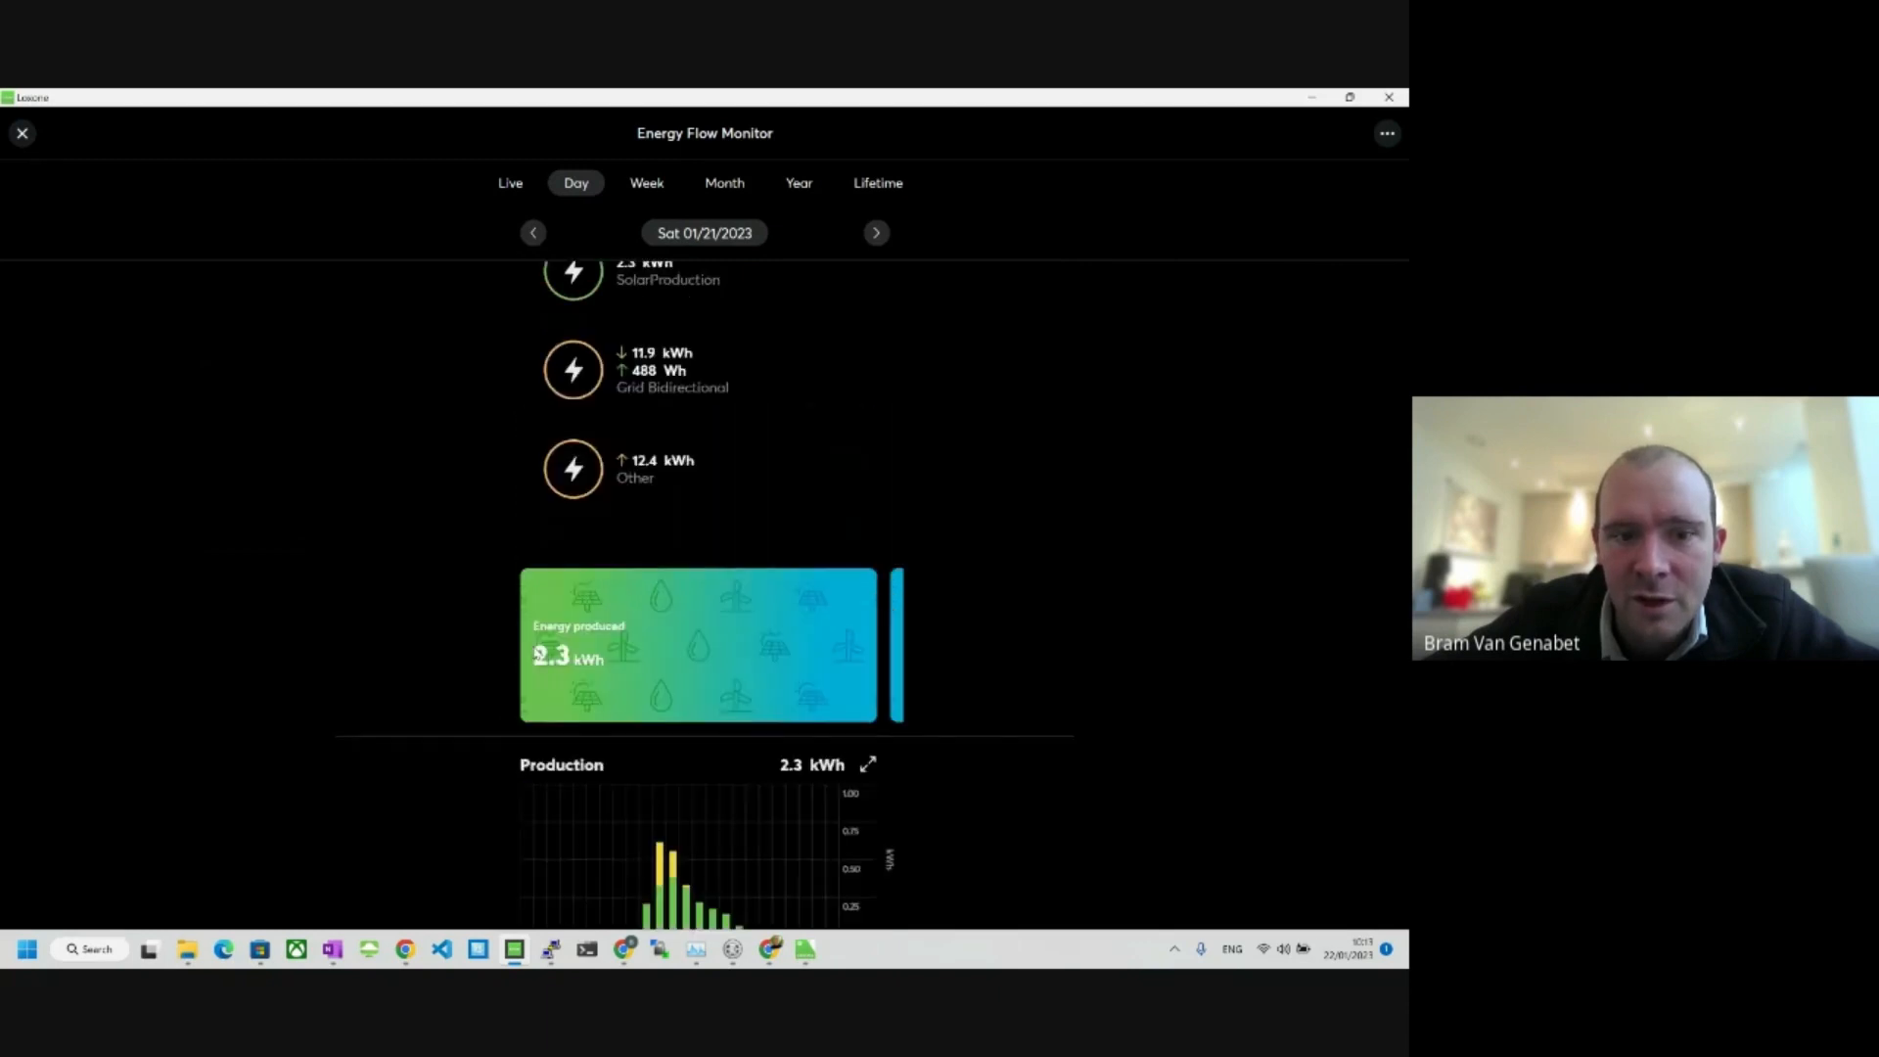
{"action": "scroll", "scroll_direction": "down", "scroll_amount": 3}
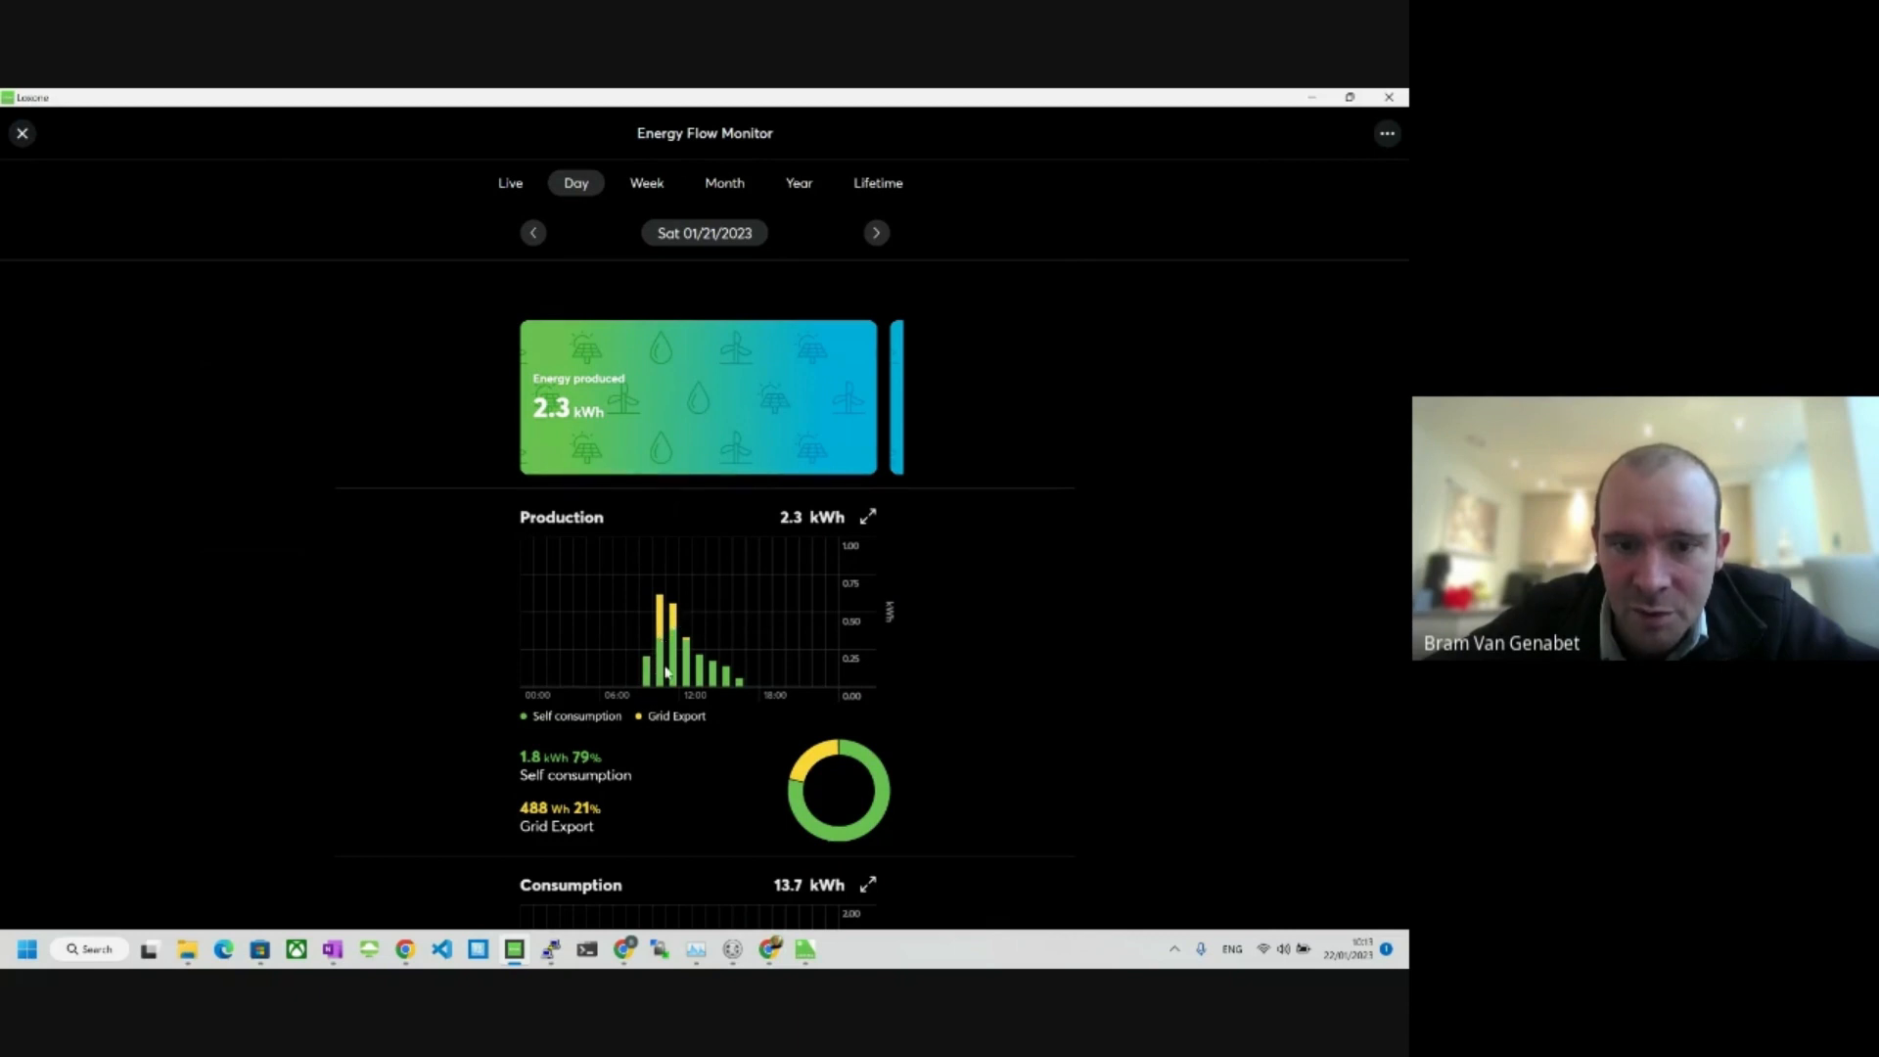
{"action": "scroll", "scroll_direction": "down", "scroll_amount": 3}
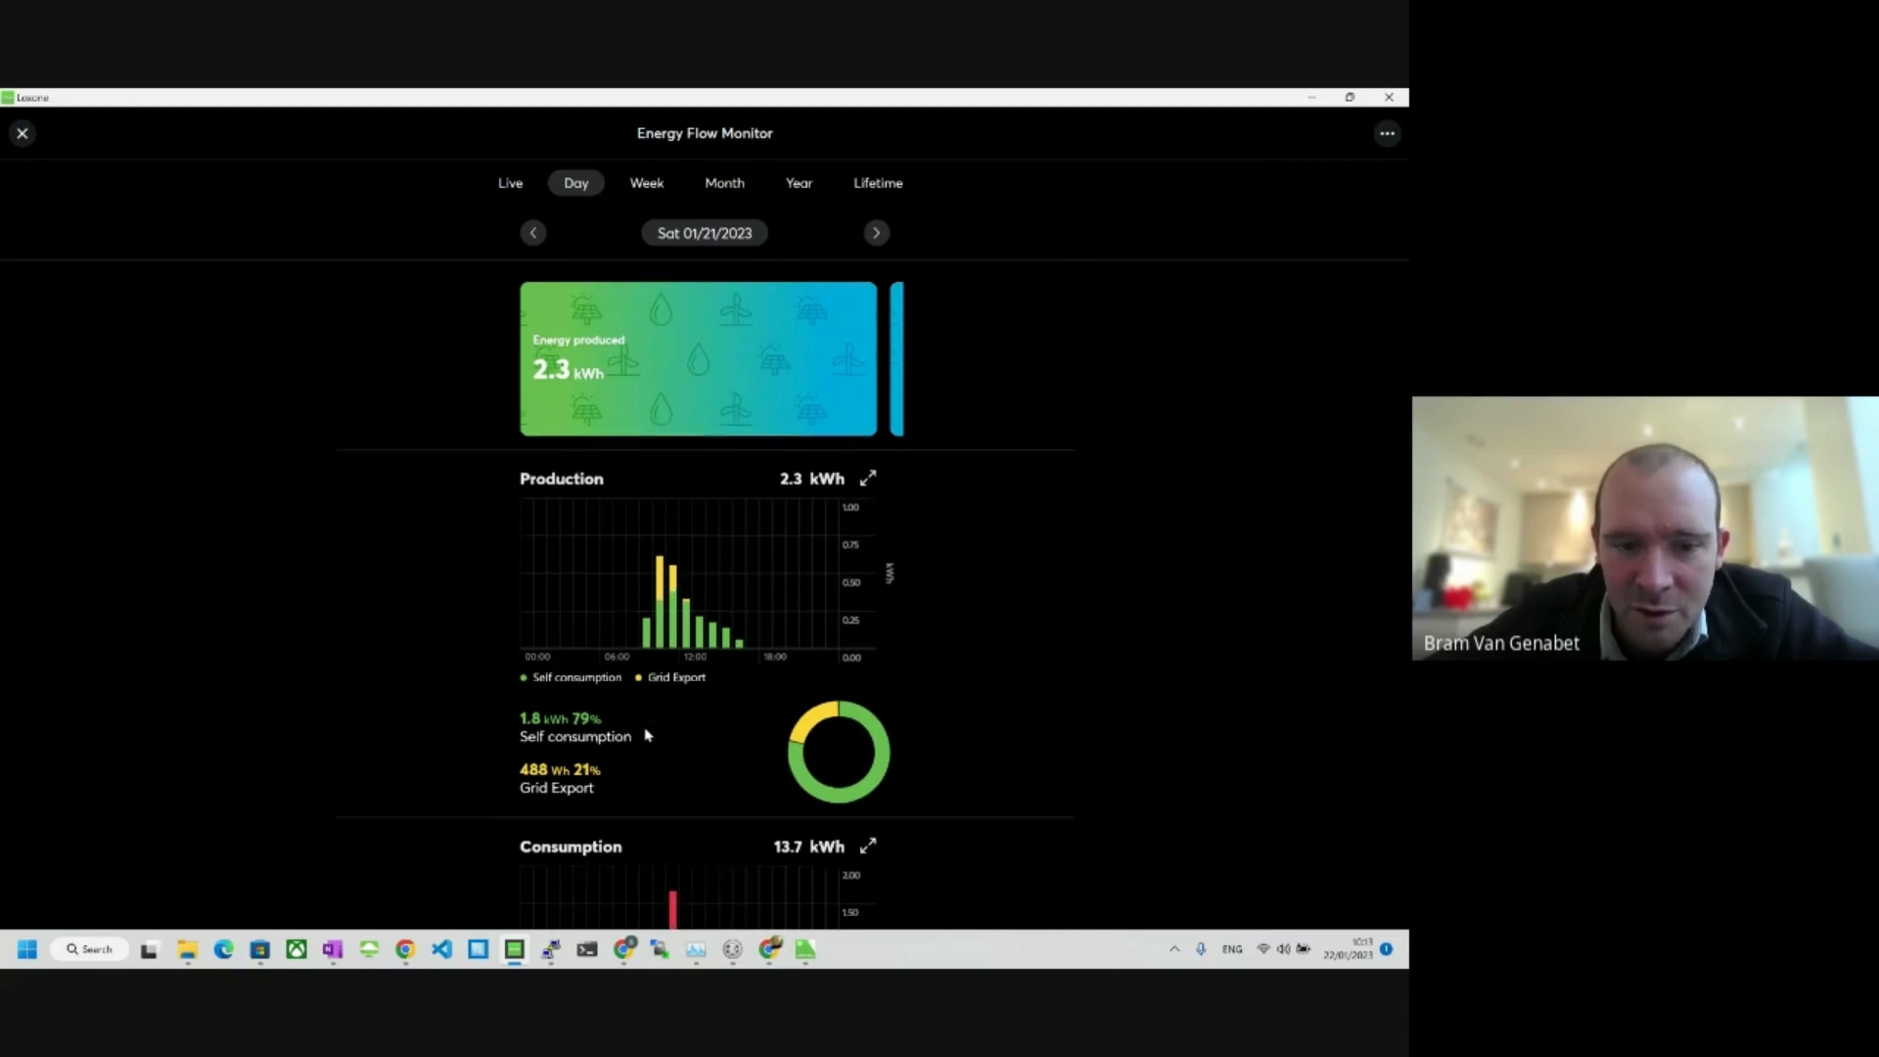
{"action": "scroll", "scroll_direction": "down", "scroll_amount": 3}
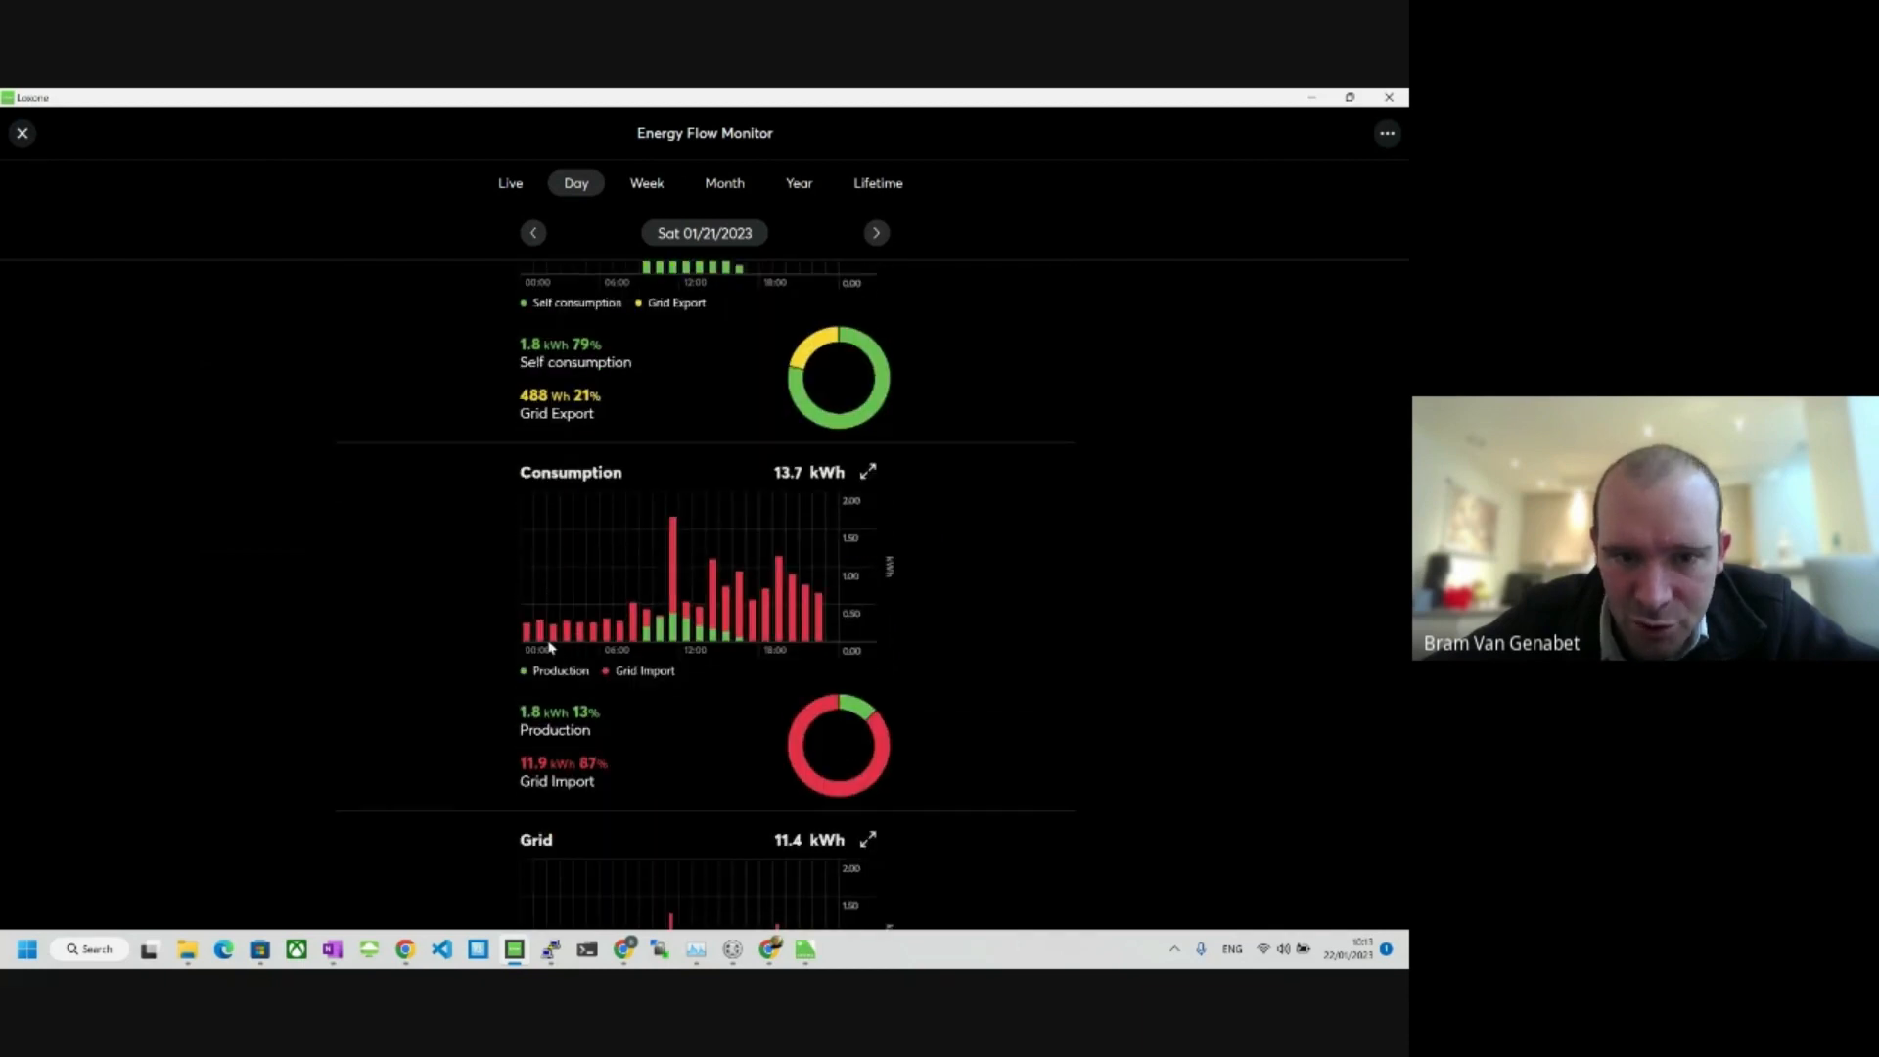
{"action": "mouse_move", "coordinate": [503, 635]}
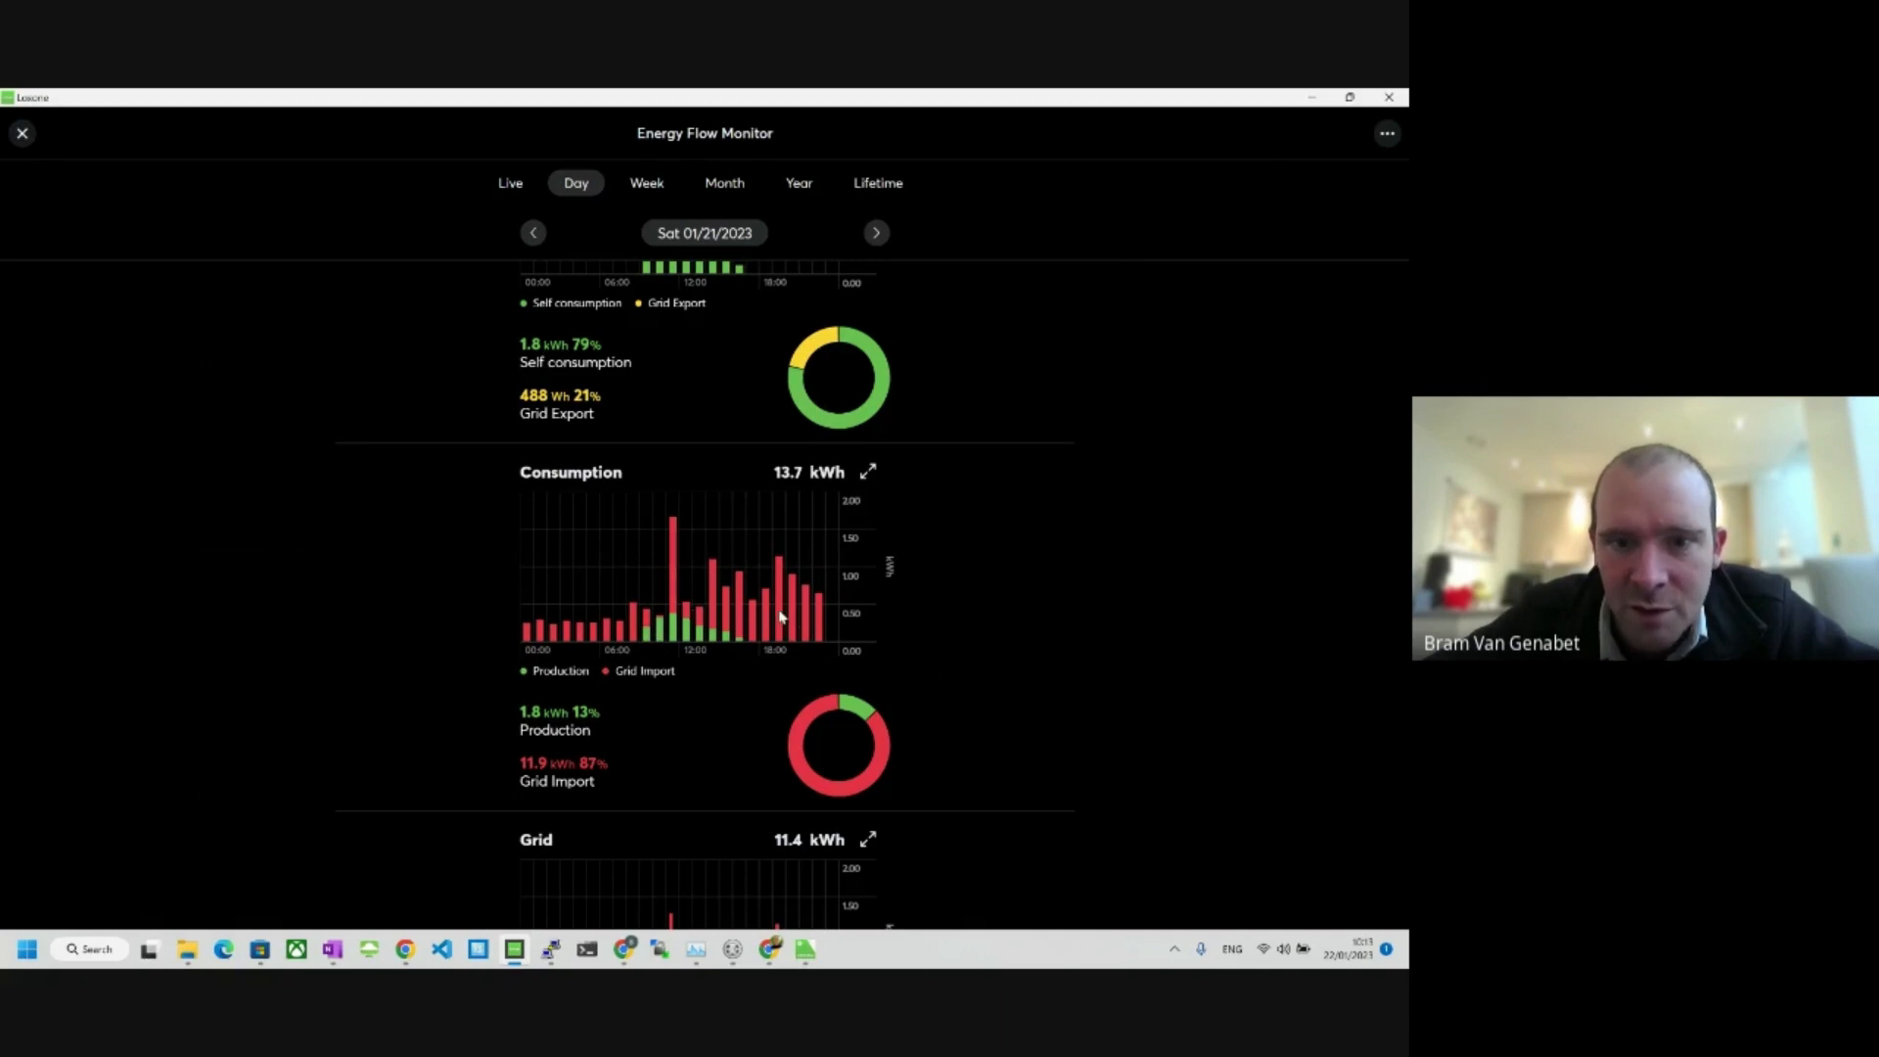
{"action": "mouse_move", "coordinate": [740, 599]}
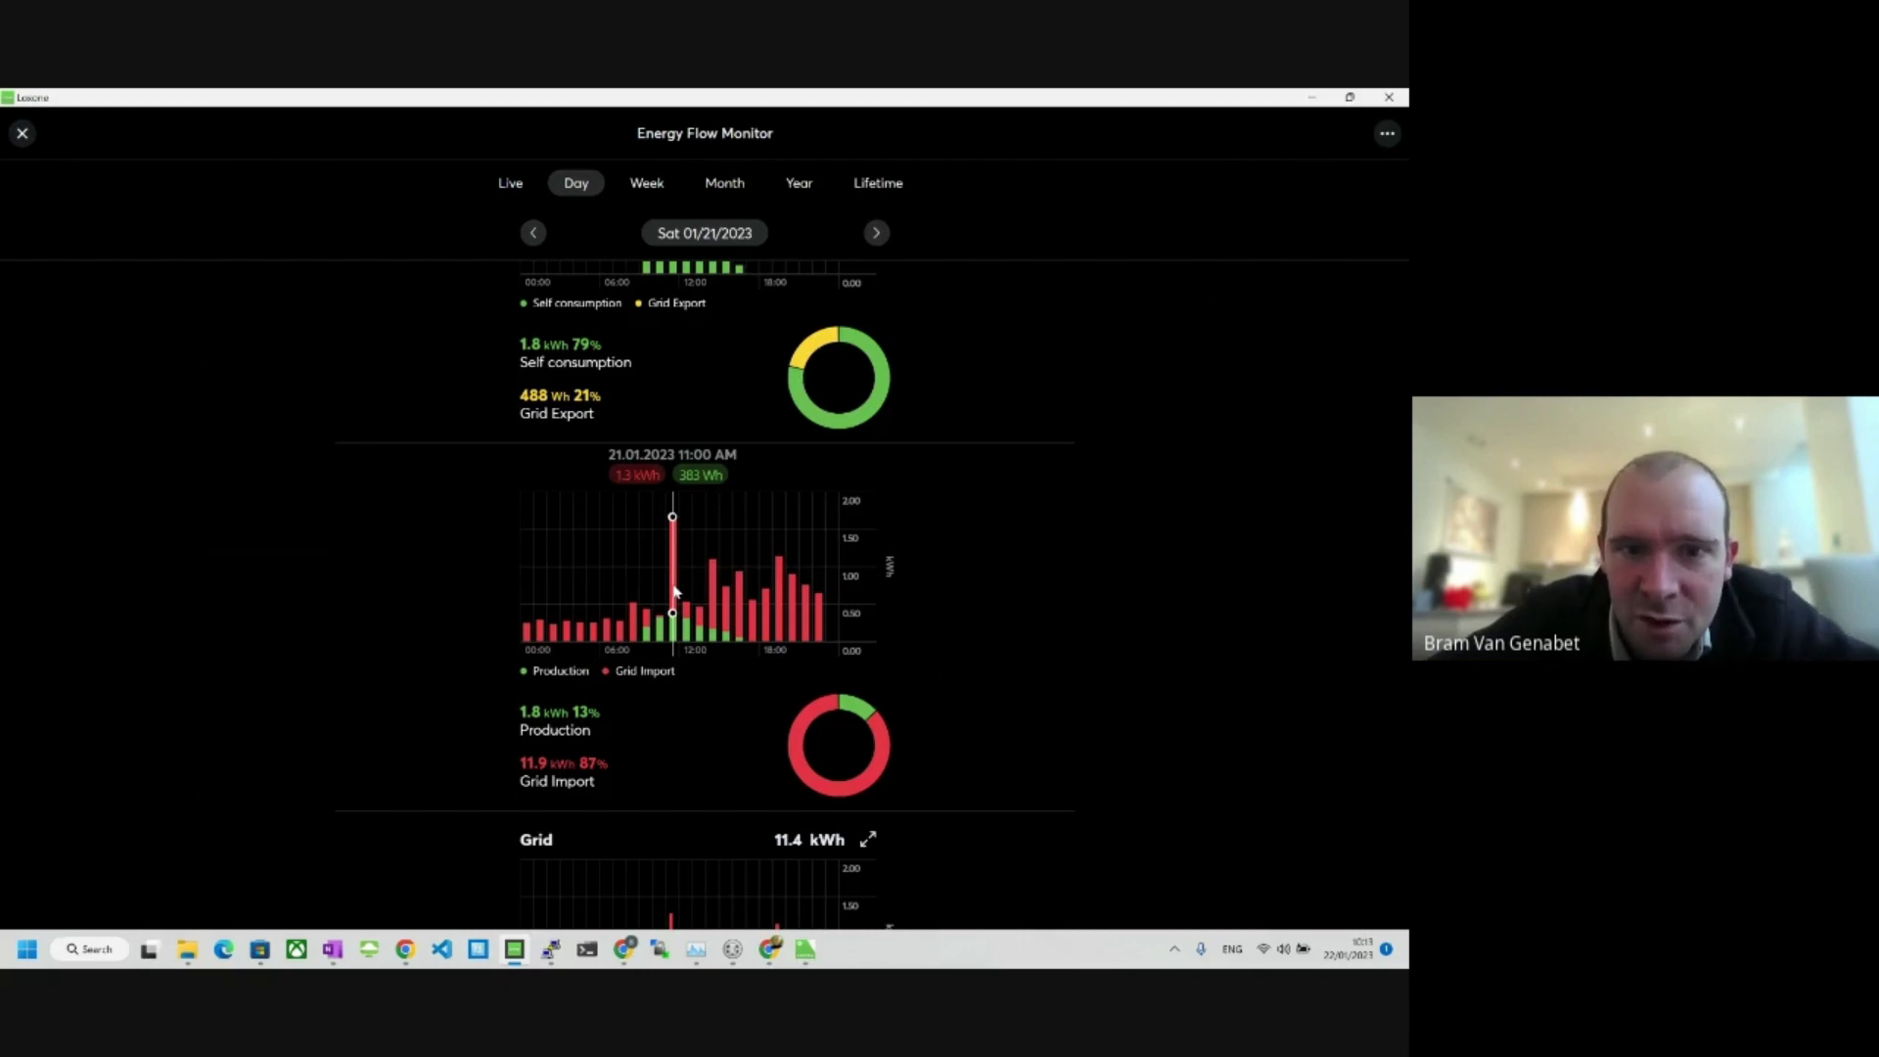
{"action": "scroll", "scroll_direction": "down", "scroll_amount": 3}
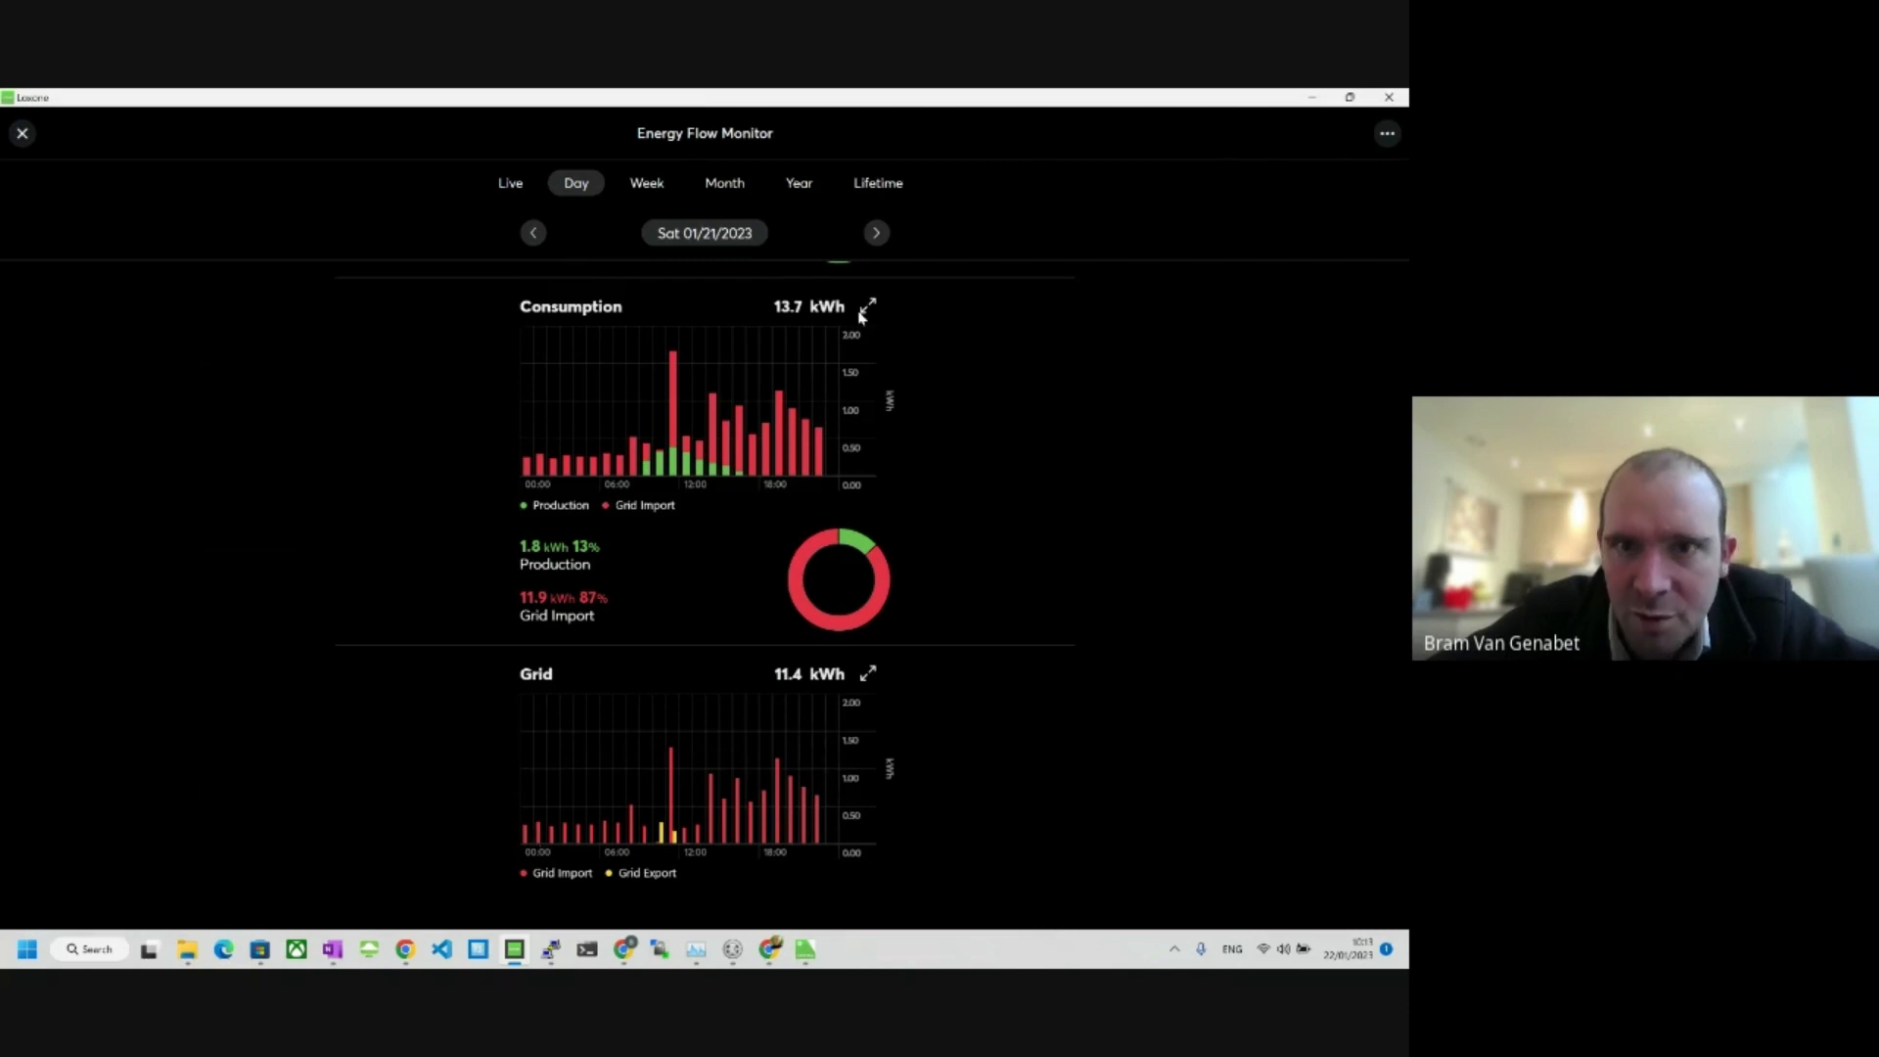
Step: Expand the Consumption chart and switch it to Week view for 01/16–01/22/2023
{"action": "left_click", "coordinate": [868, 305]}
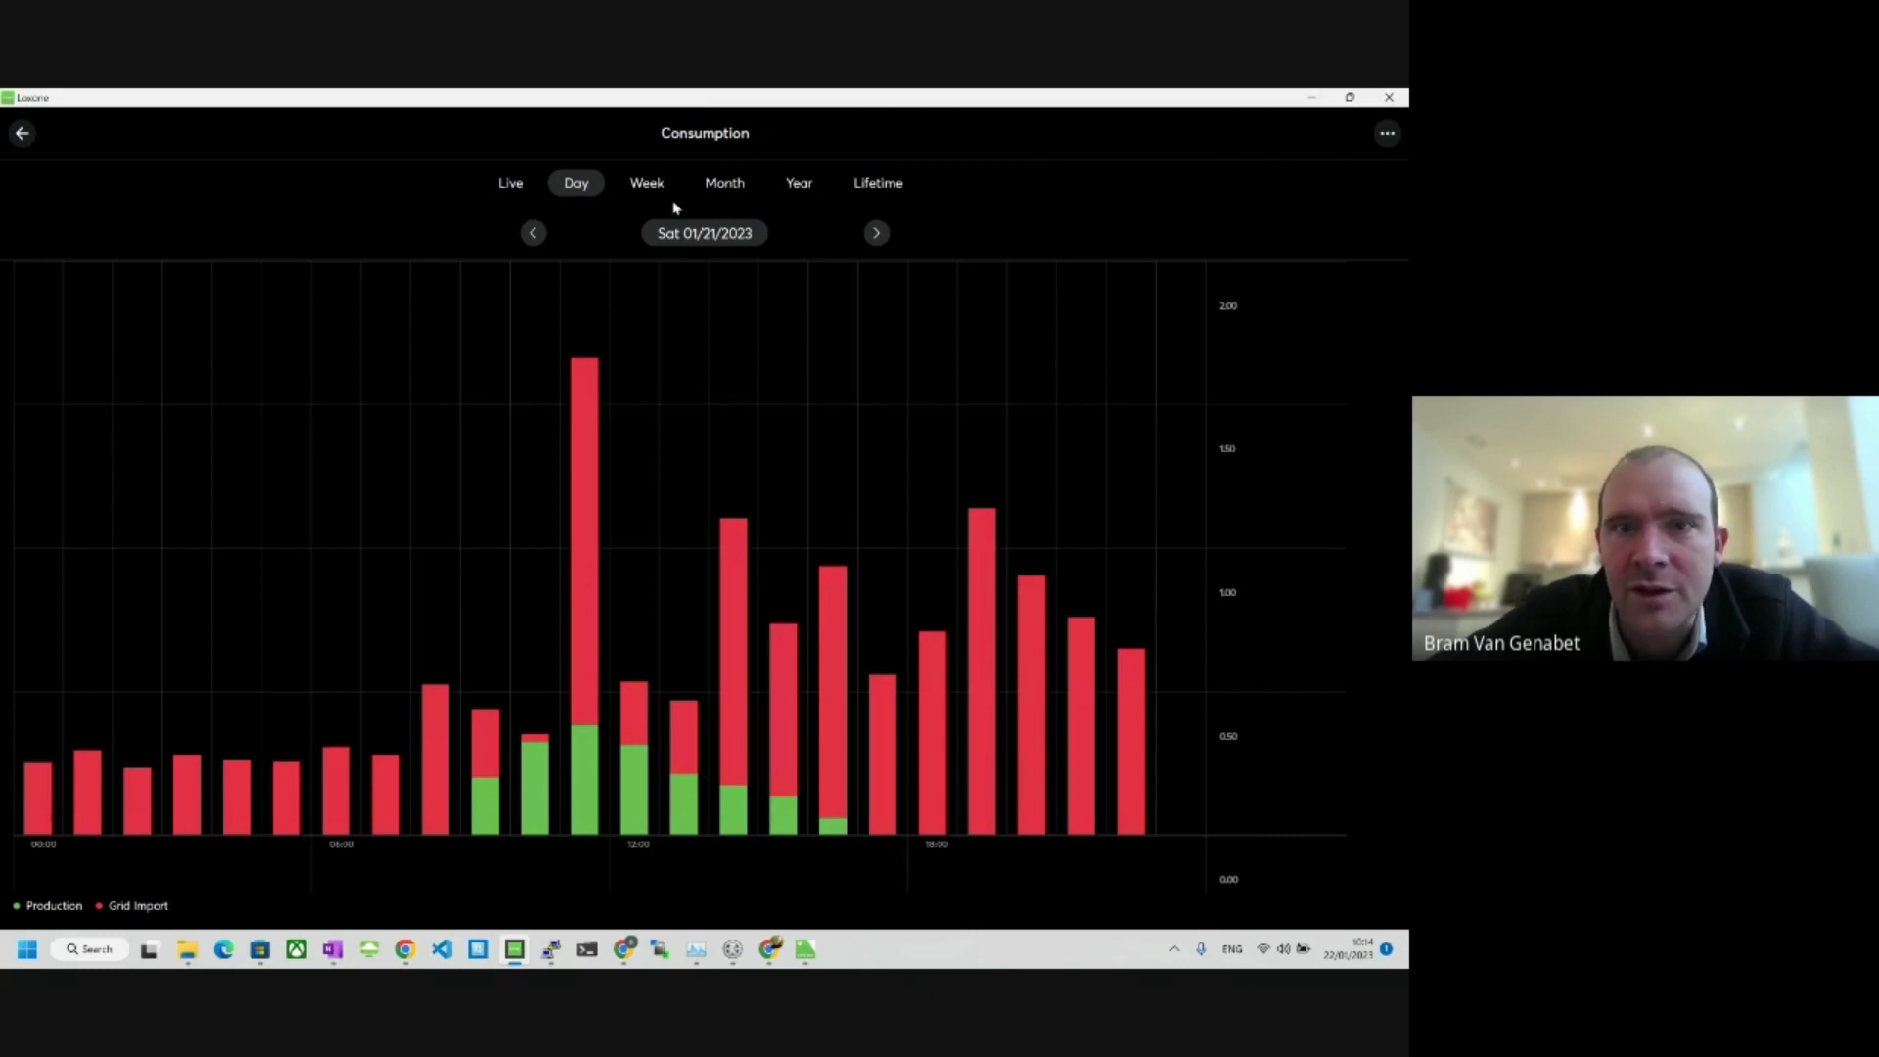
{"action": "left_click", "coordinate": [646, 182]}
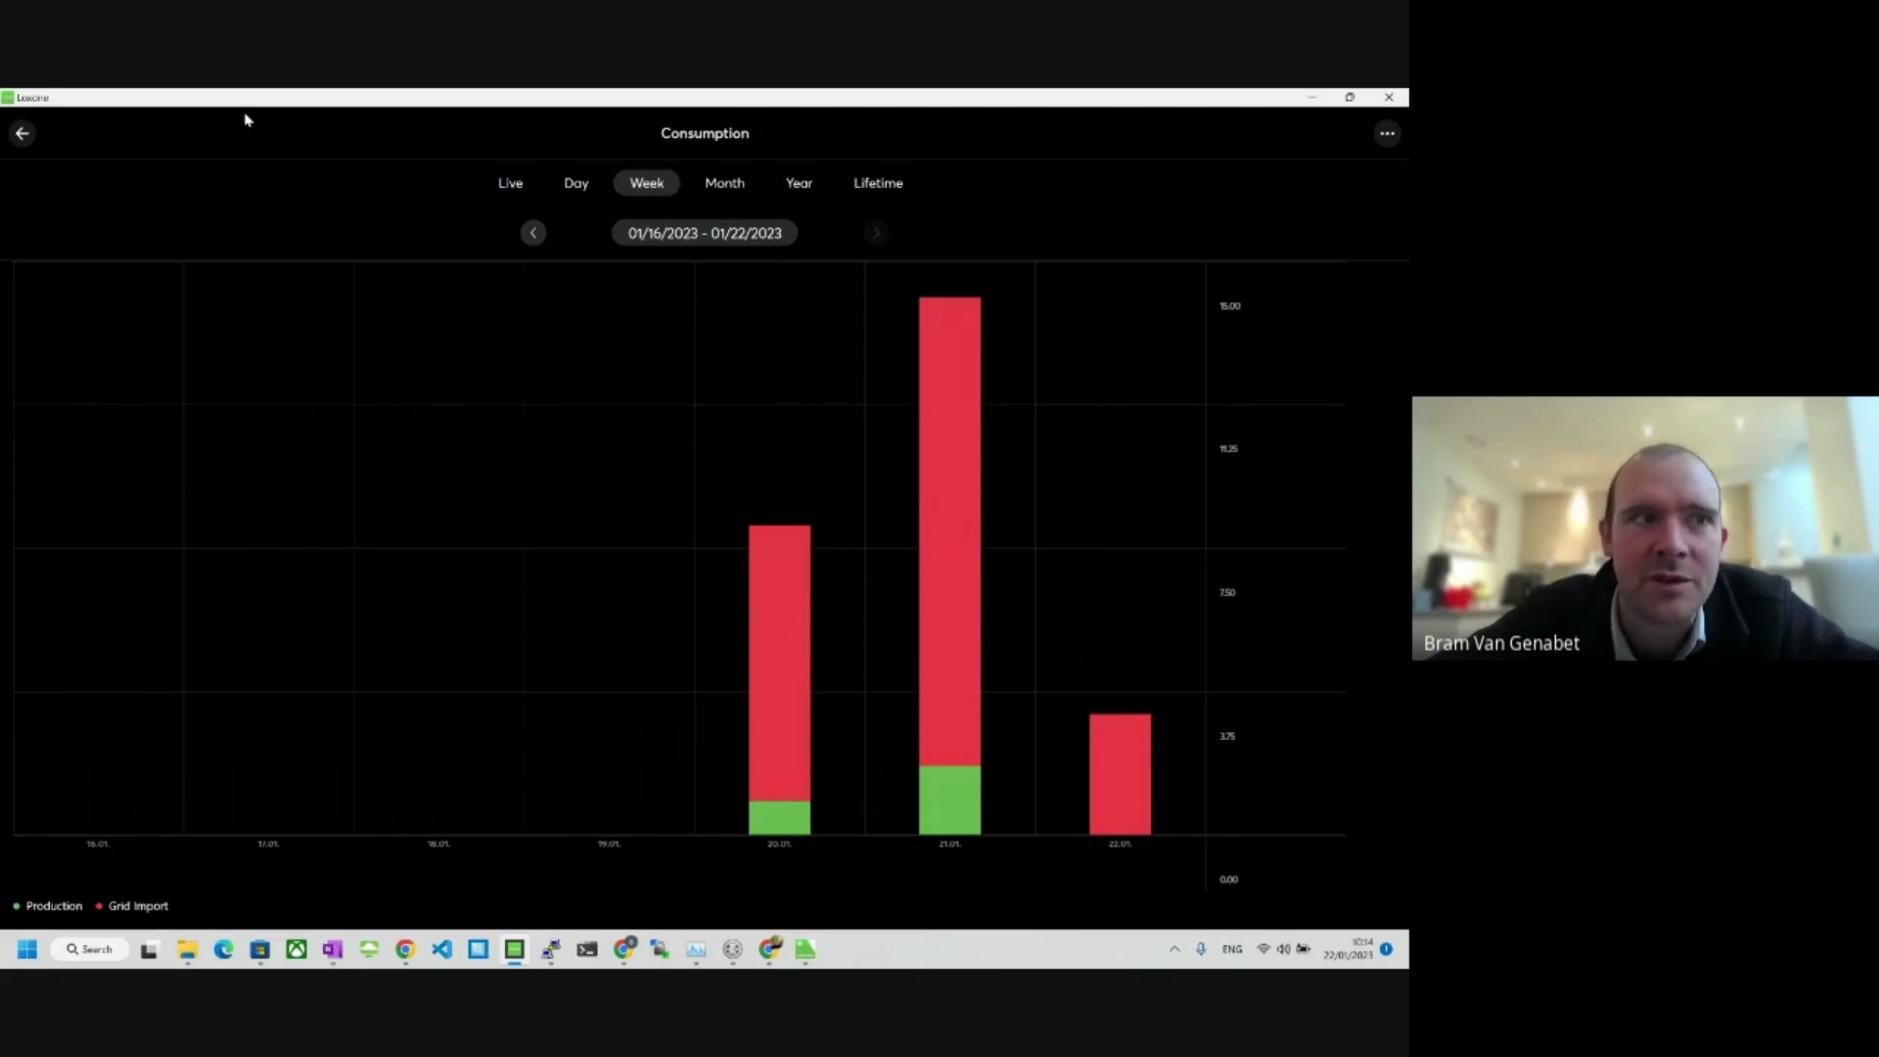
Step: View the Energy Monitor overview totals, then open Grid Bidirectional's live consumption chart
{"action": "left_click", "coordinate": [22, 134]}
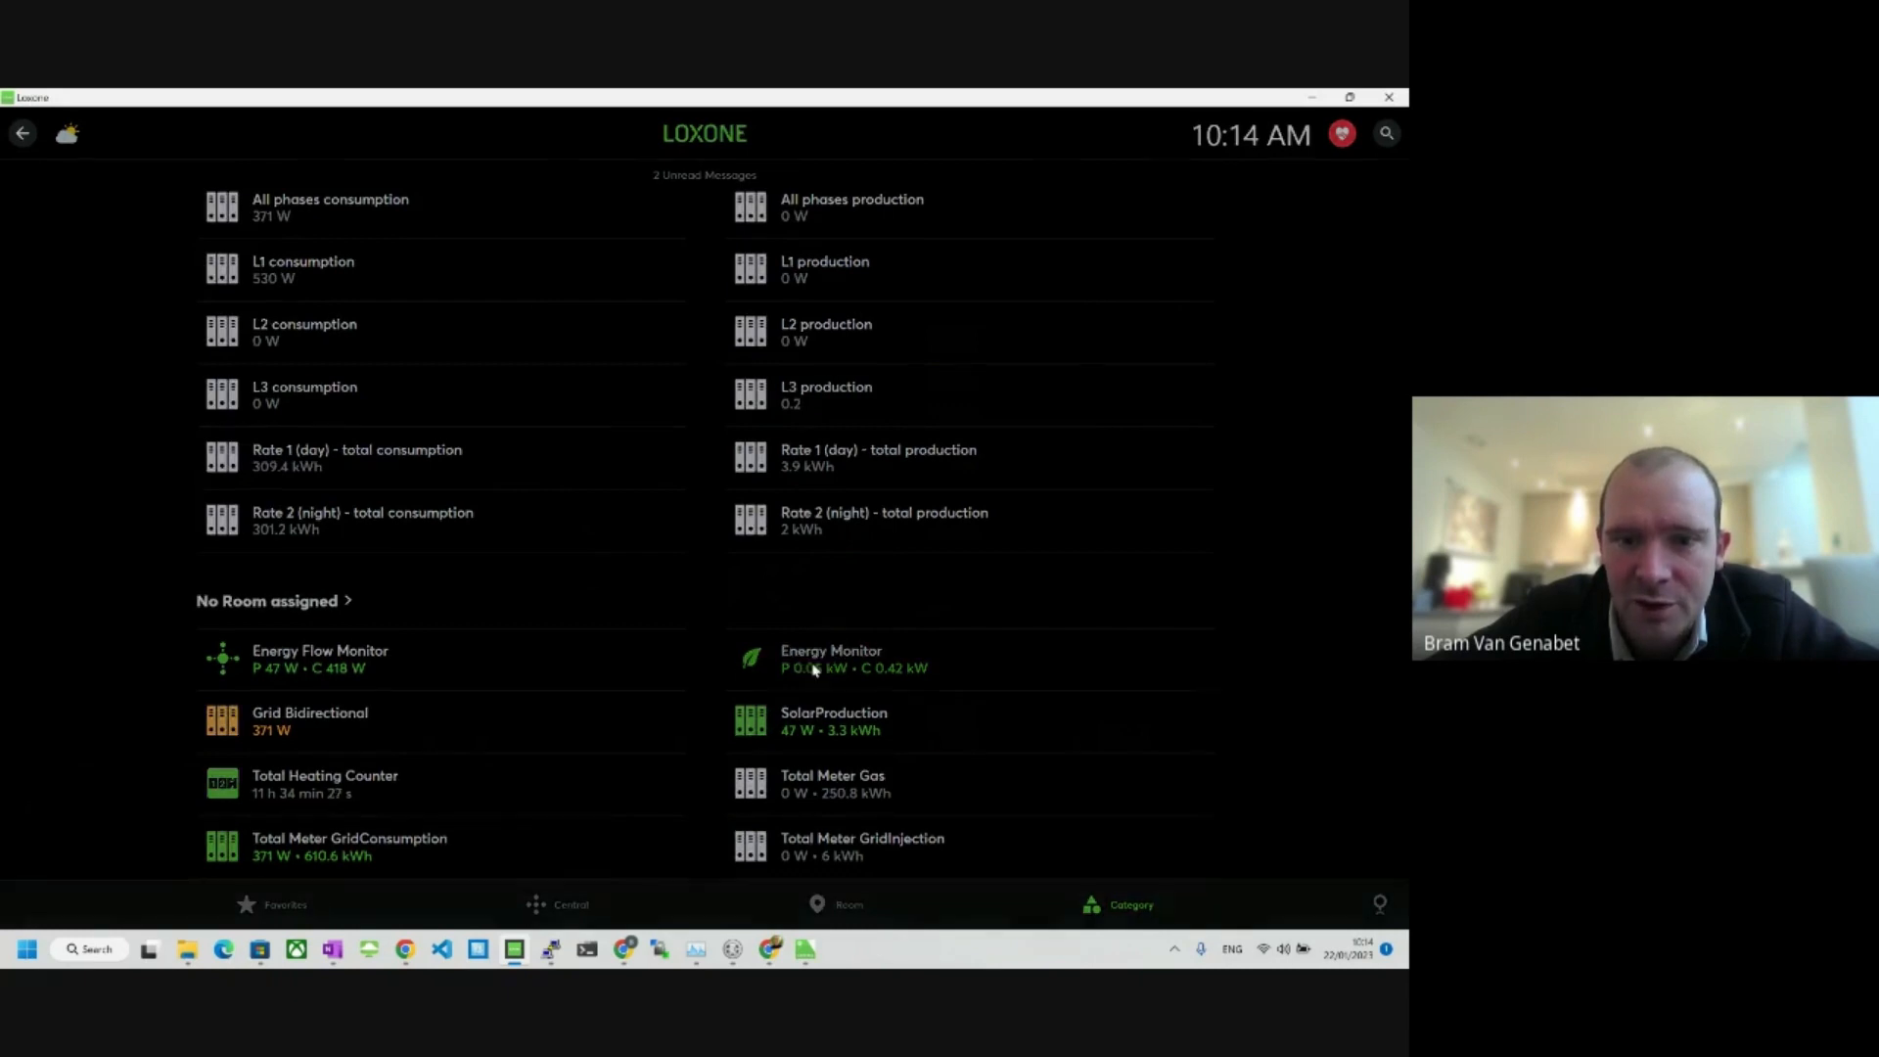
{"action": "left_click", "coordinate": [831, 651]}
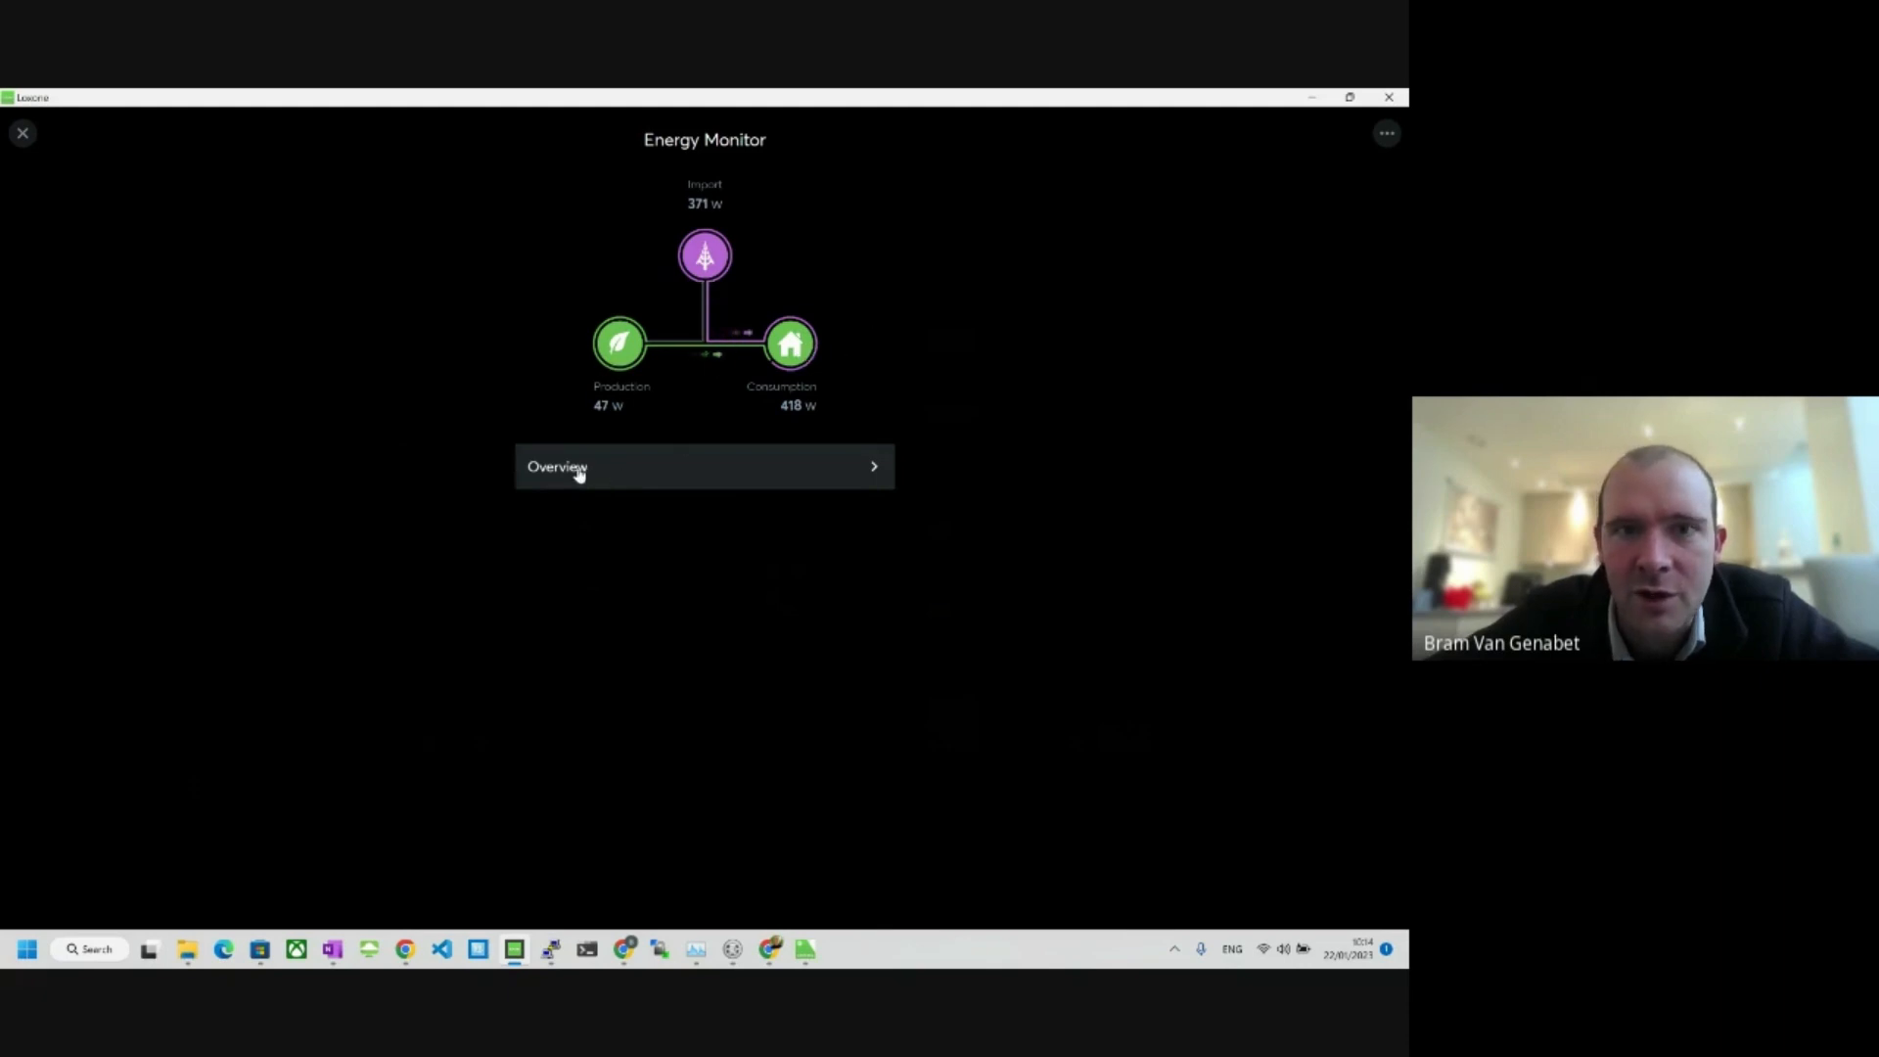
{"action": "left_click", "coordinate": [705, 466]}
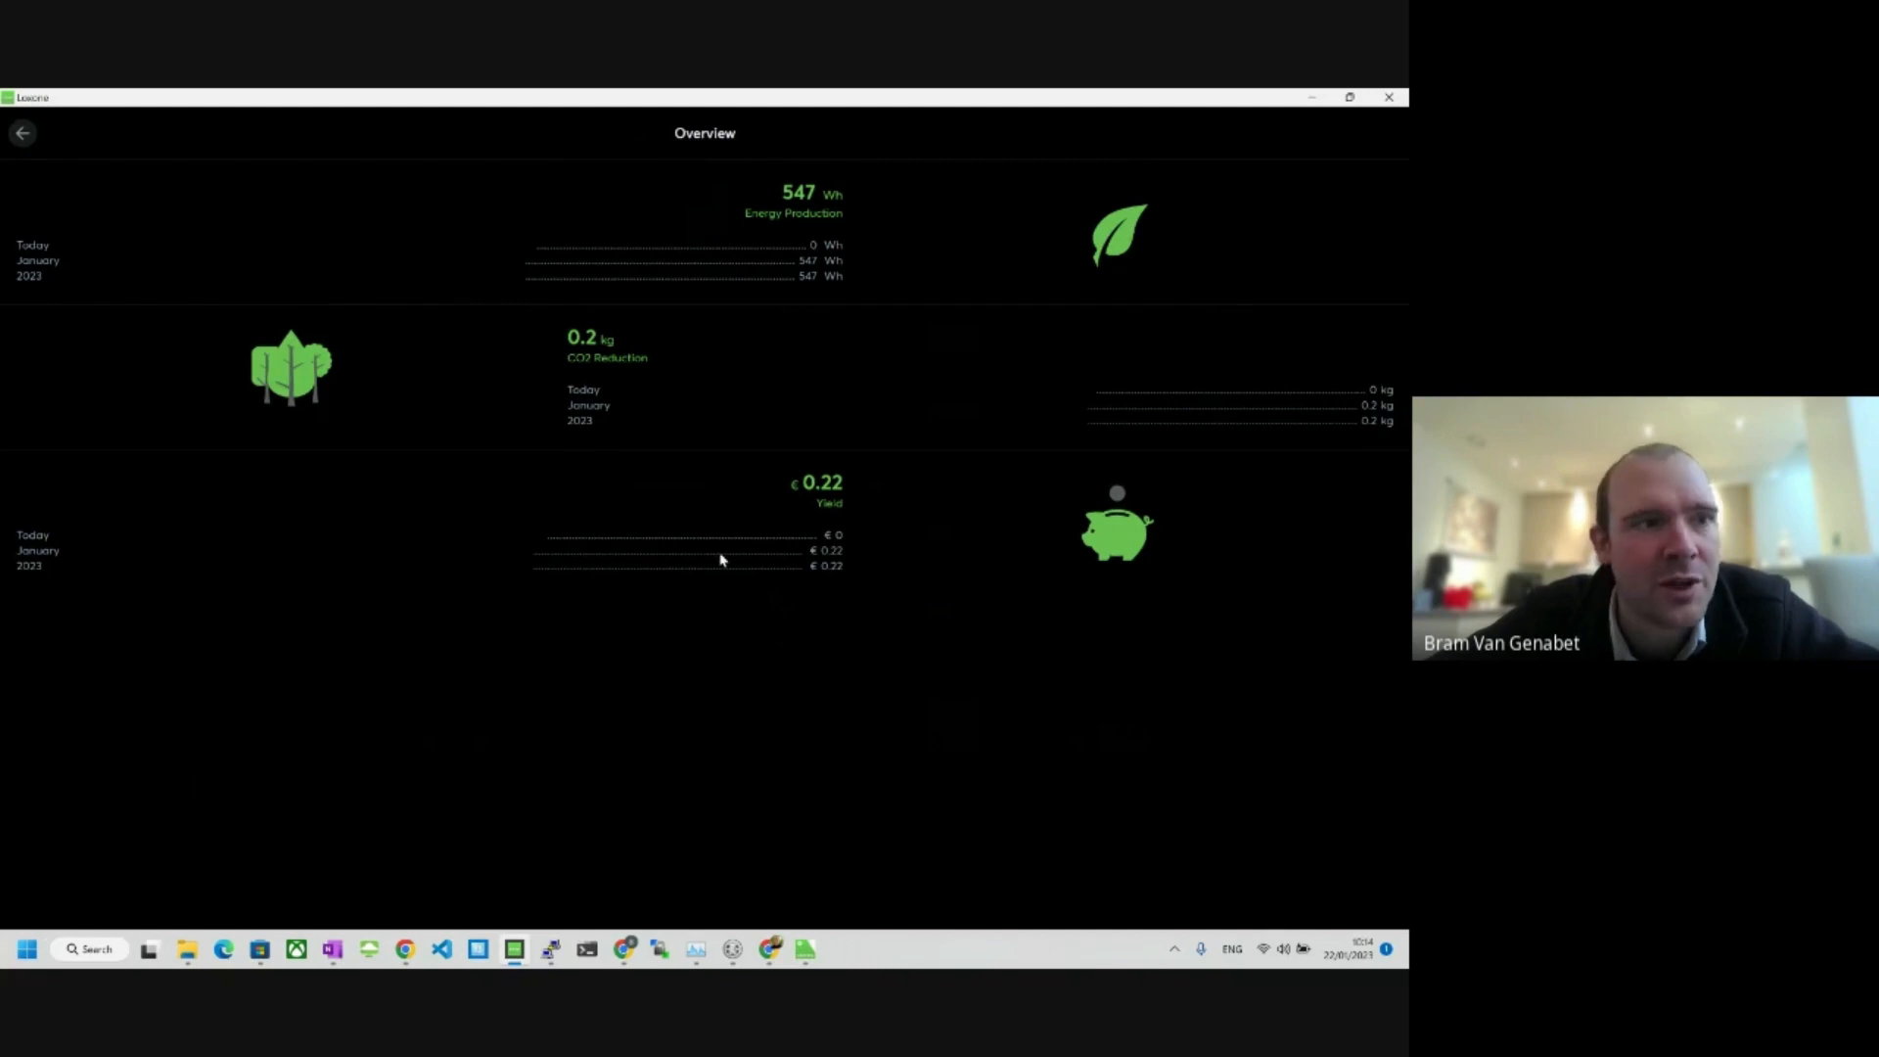
{"action": "mouse_move", "coordinate": [634, 434]}
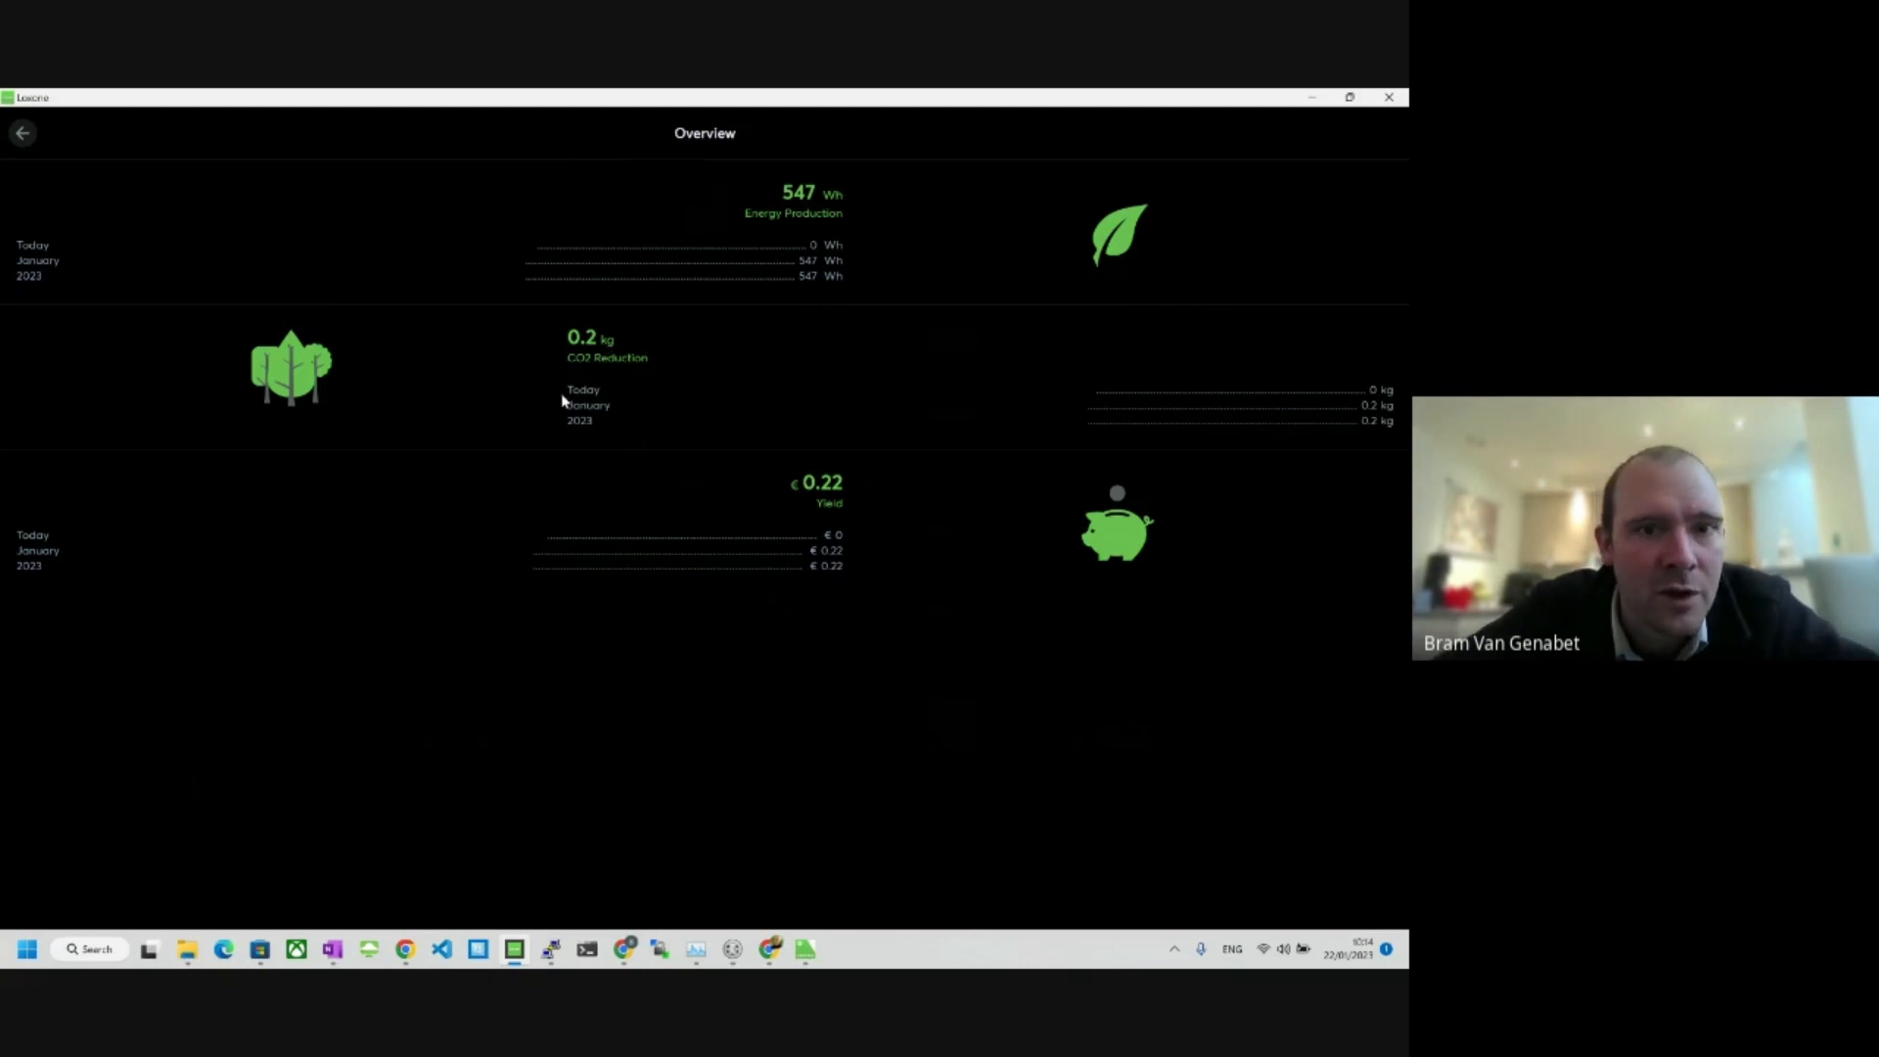
{"action": "mouse_move", "coordinate": [496, 583]}
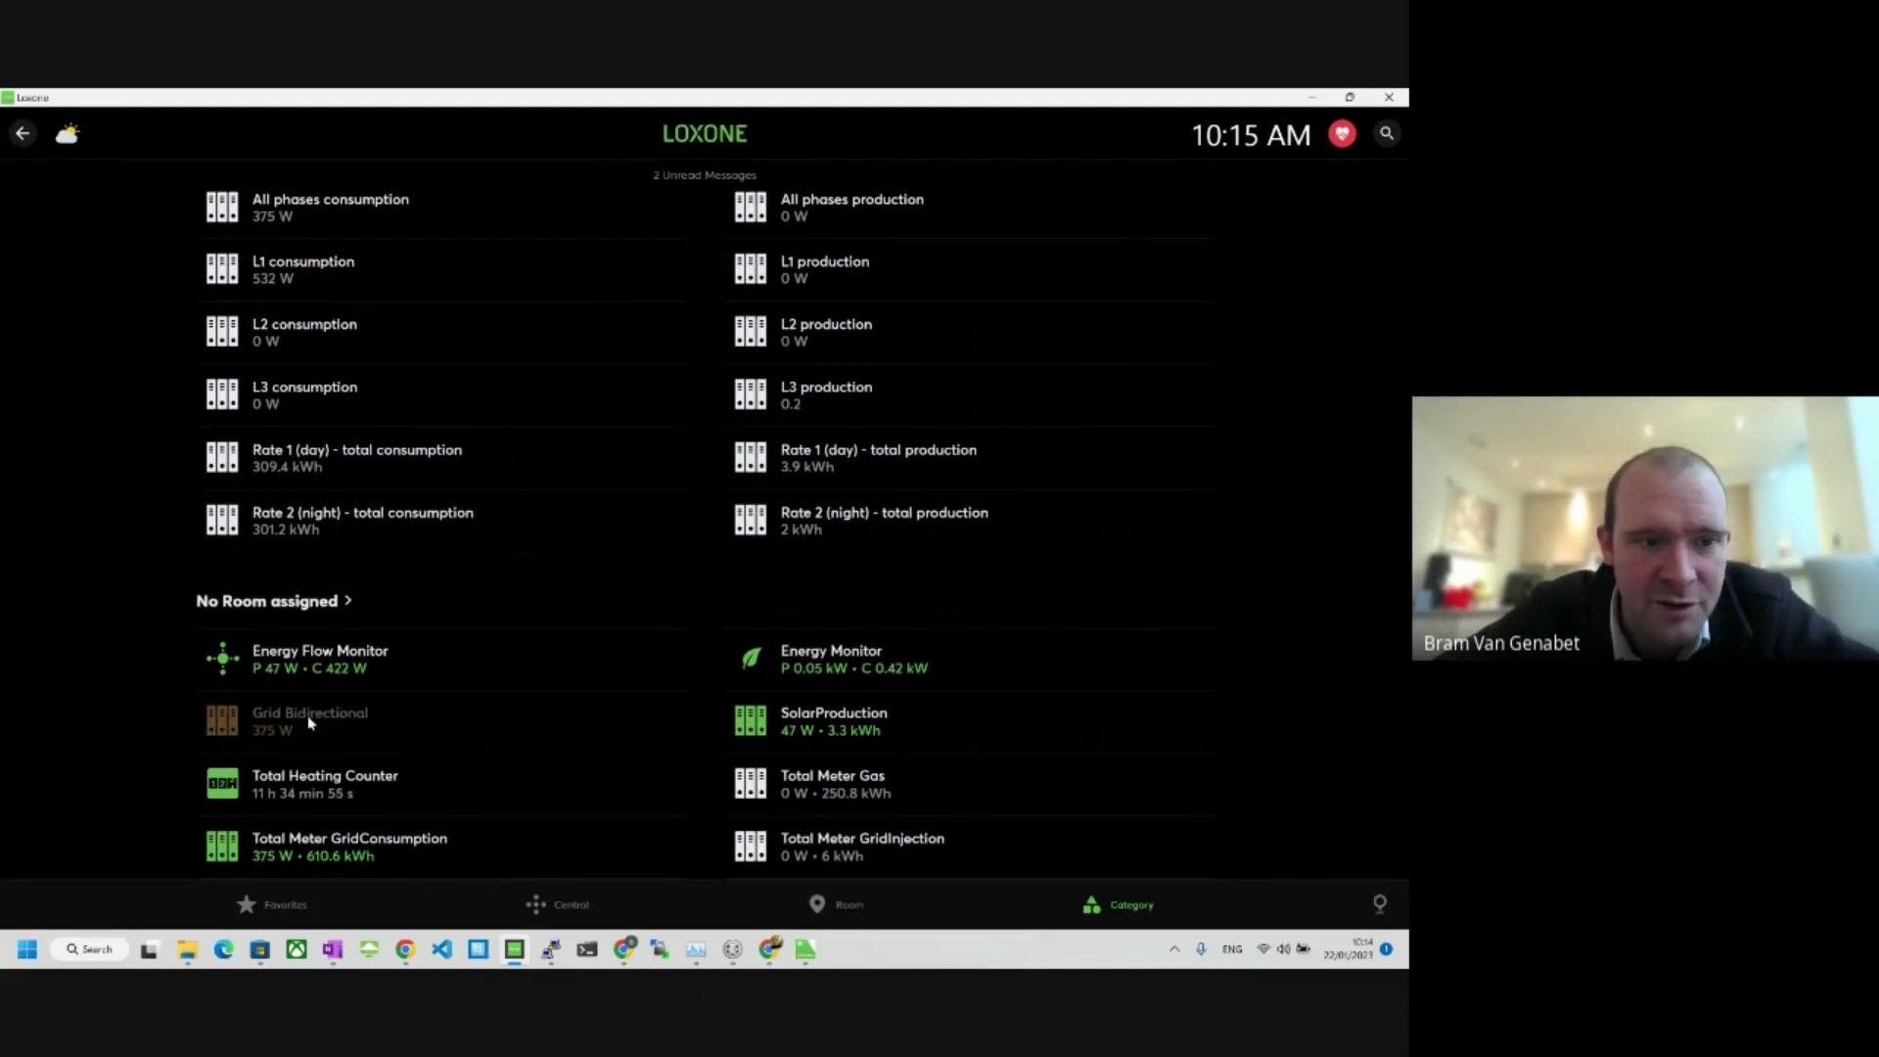
{"action": "left_click", "coordinate": [310, 719]}
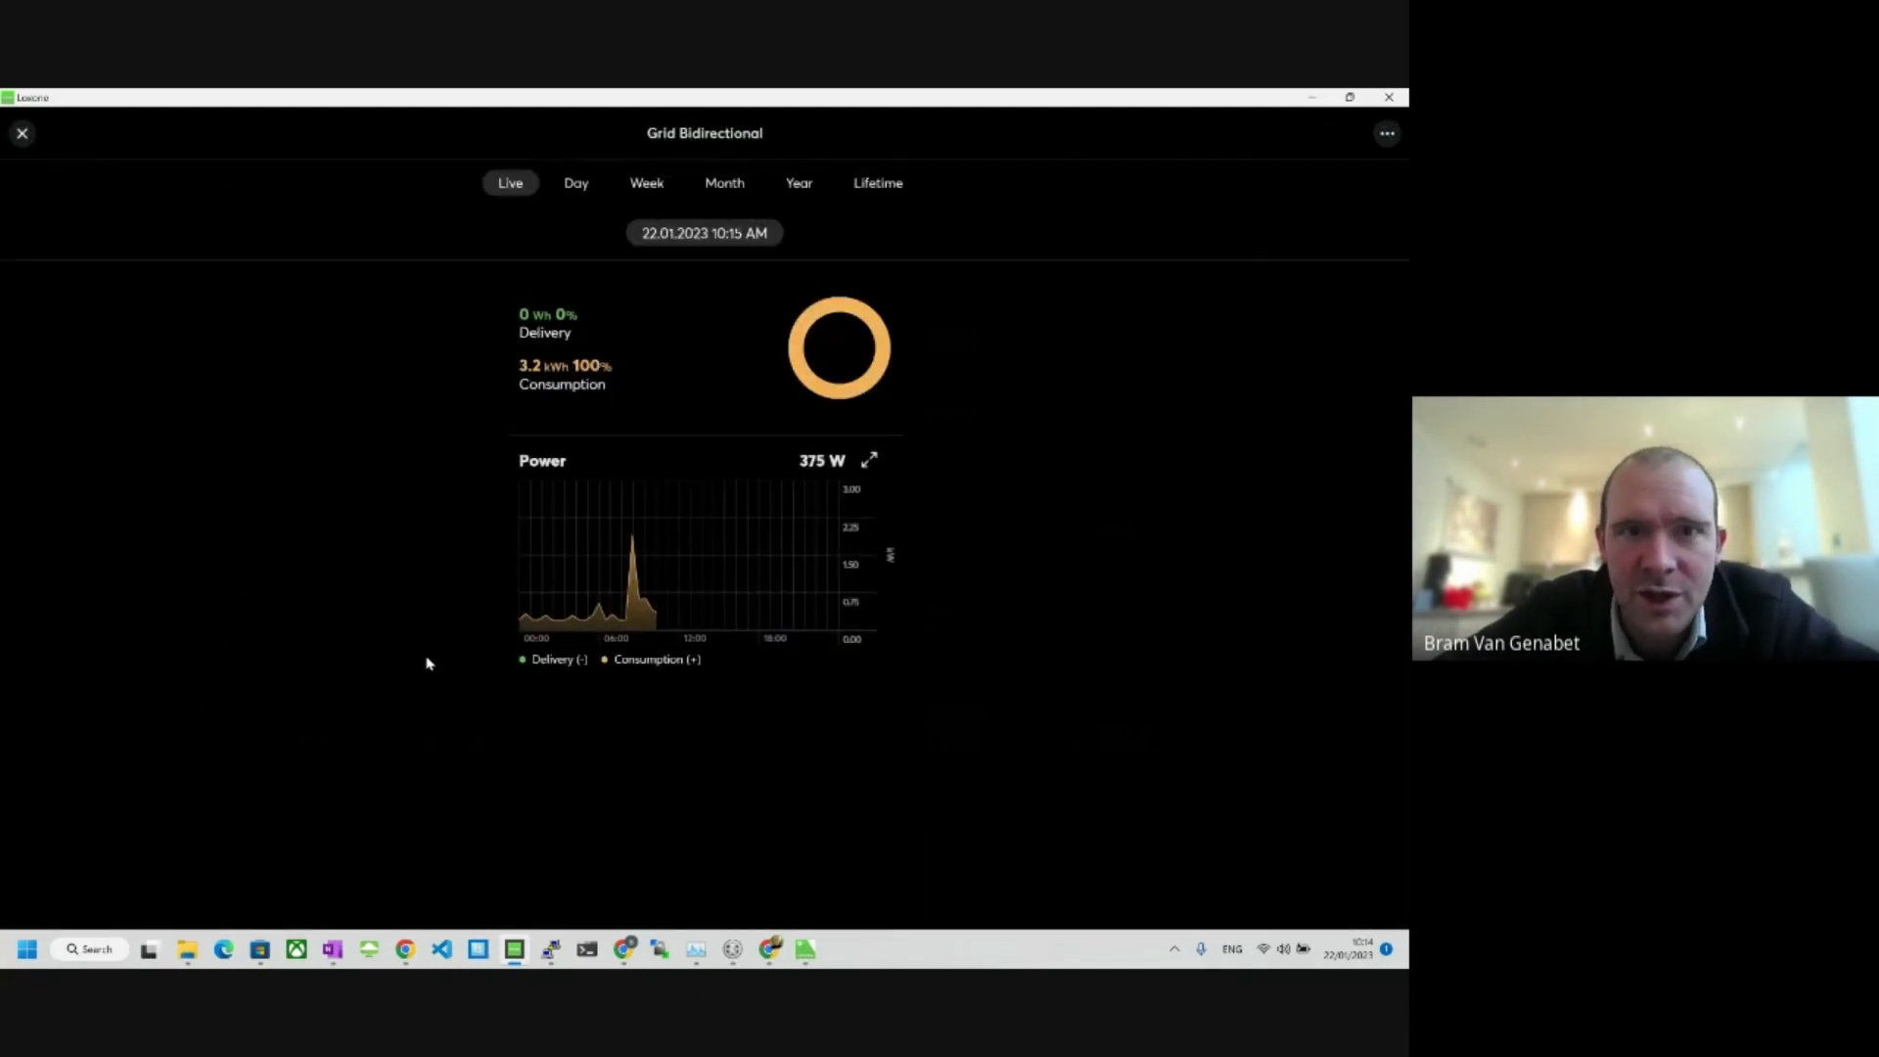